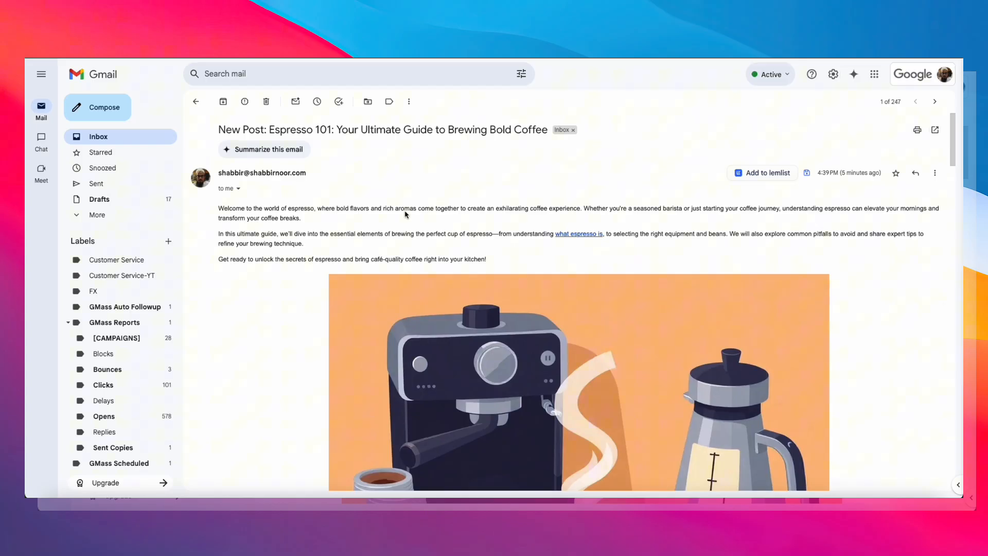
mouse_move(252, 254)
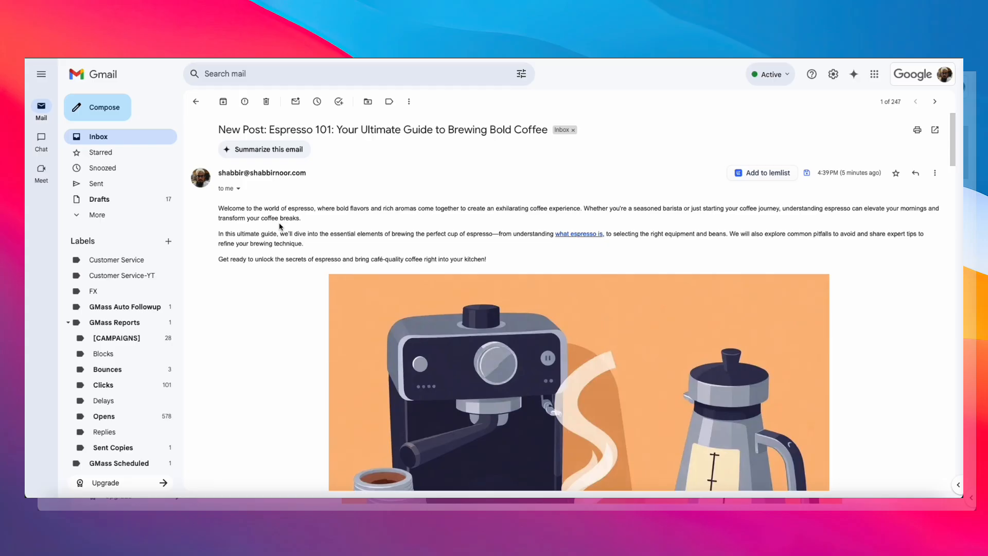
mouse_move(327, 227)
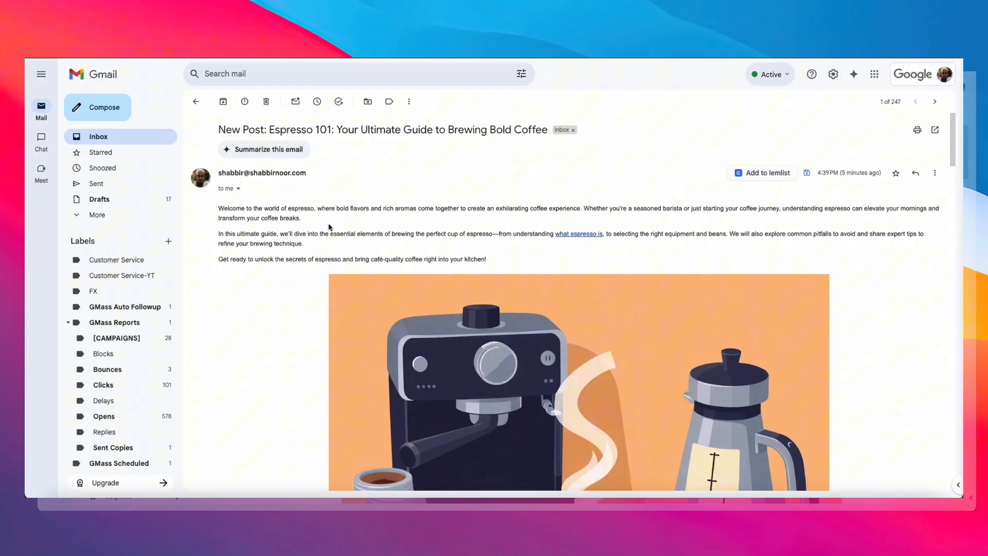
Ask the Blog Post Writer Agent 'how to brew drip coffee' in the chat
scroll("down", 3)
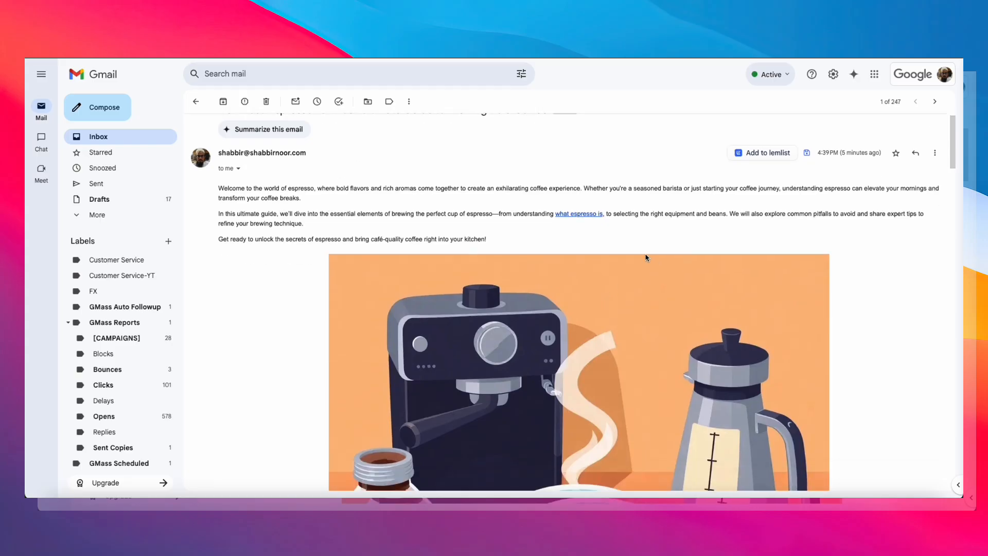
mouse_move(510, 206)
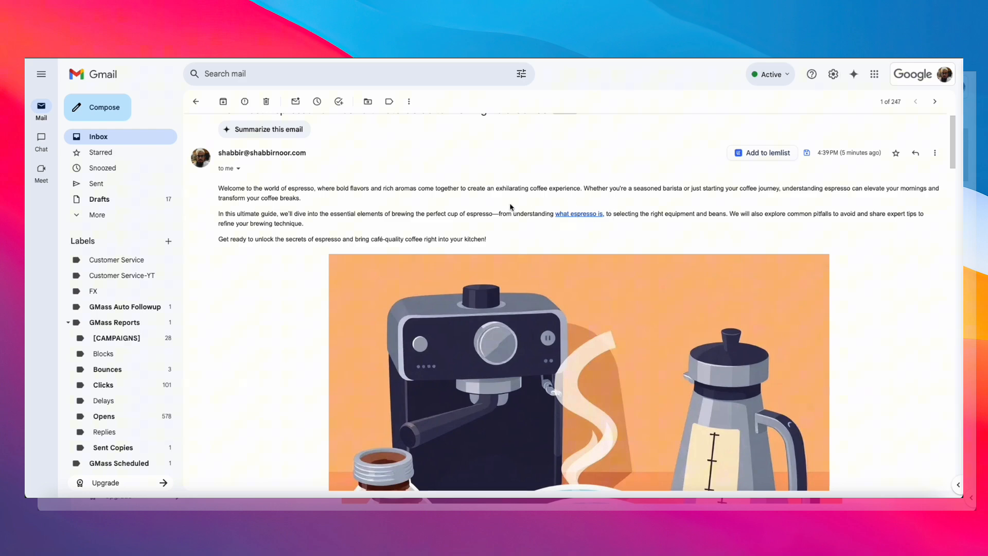
scroll("up", 3)
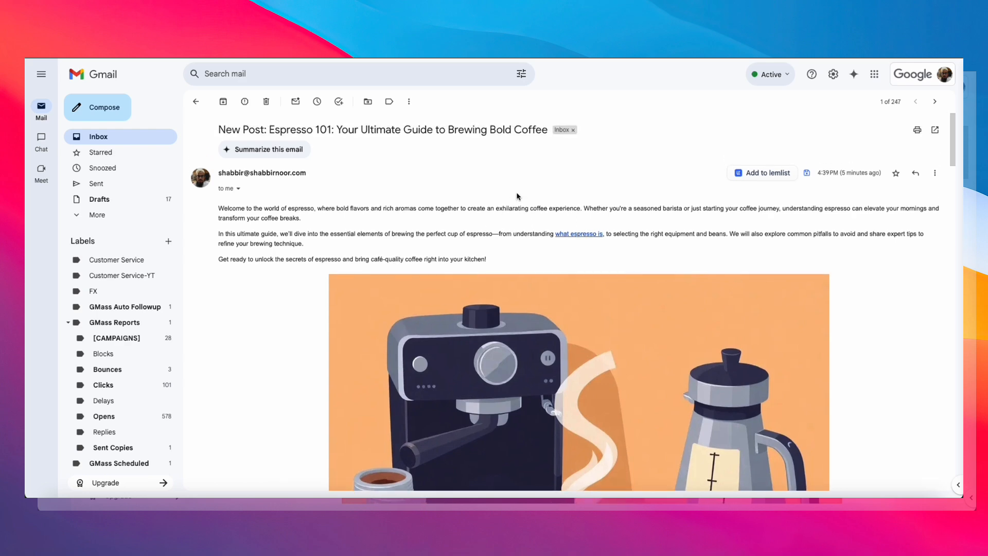
scroll("down", 3)
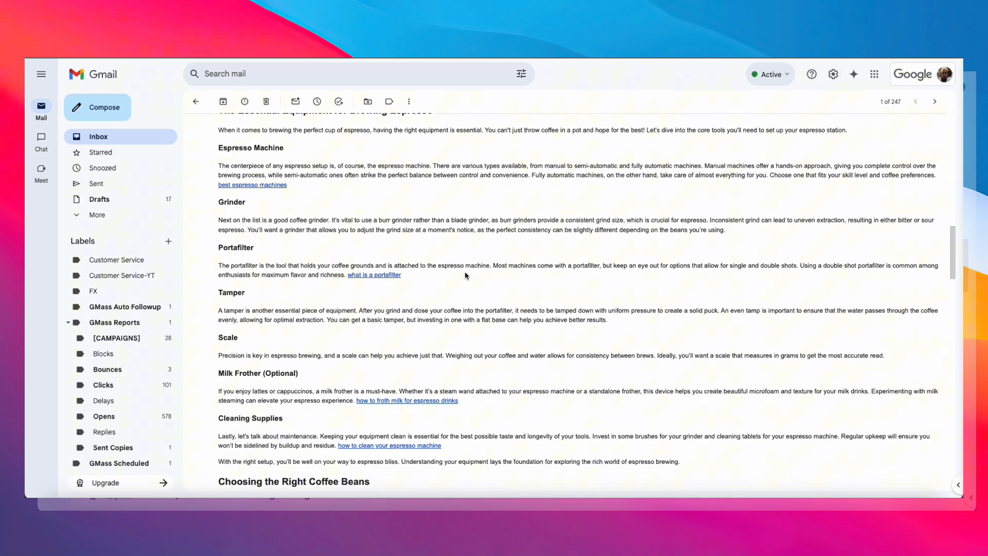
scroll("down", 3)
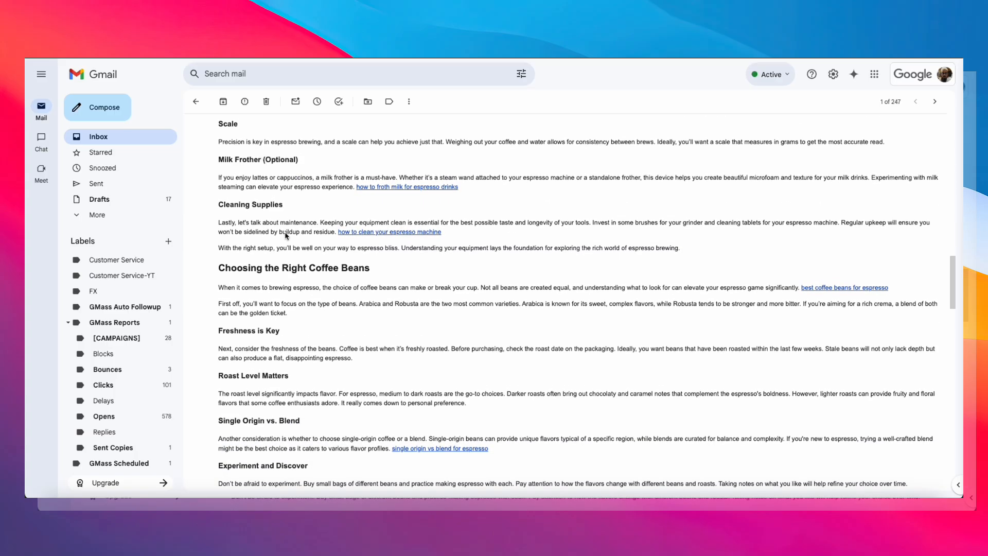
scroll("down", 3)
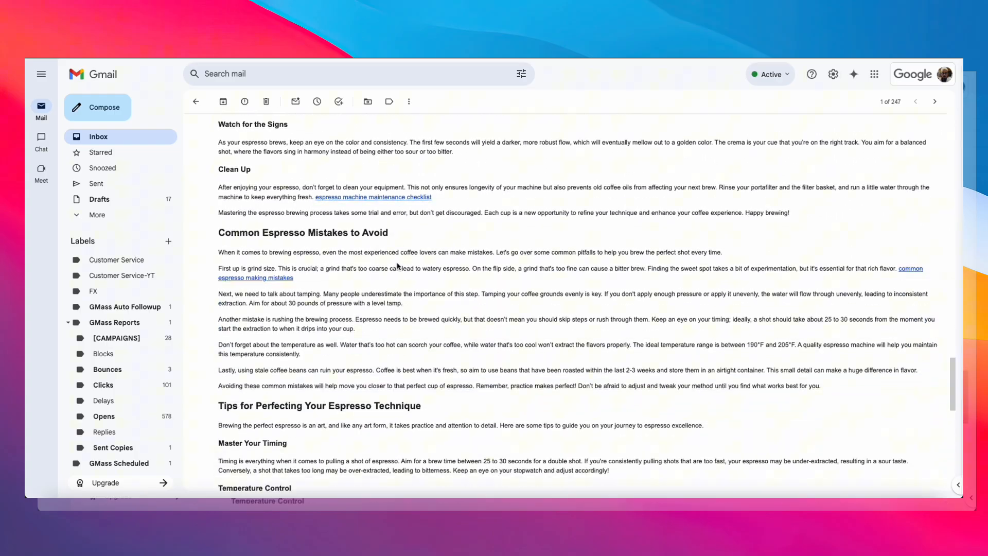
scroll("down", 3)
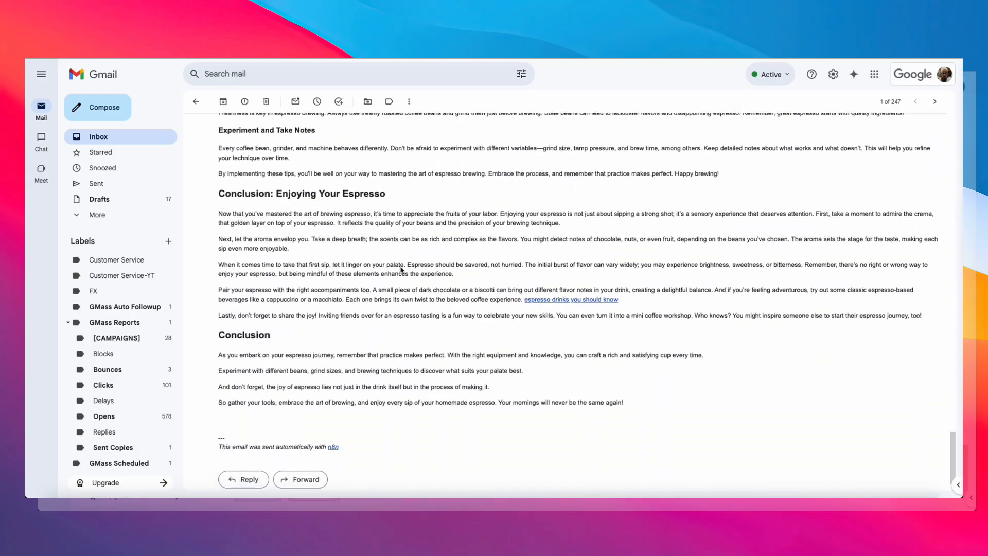
scroll("down", 3)
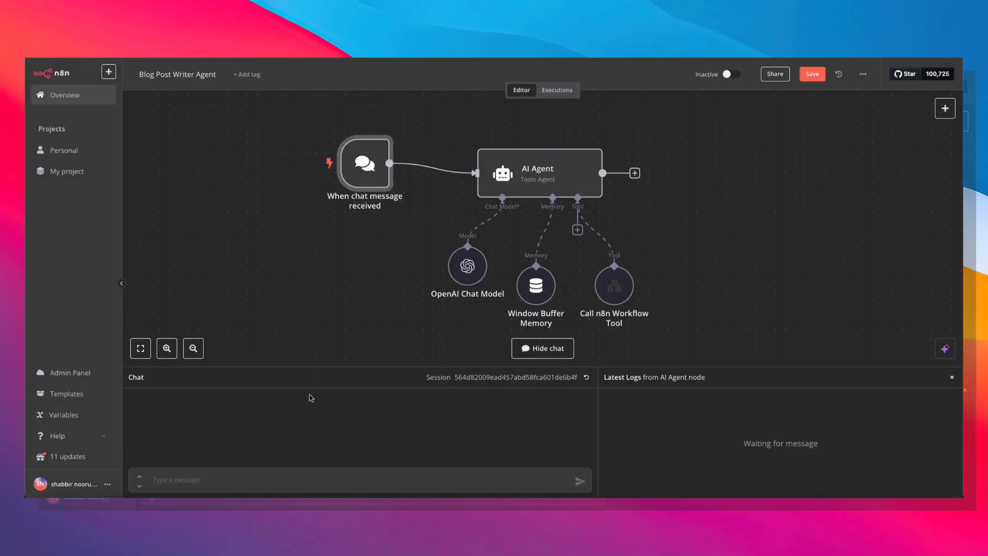
mouse_move(372, 358)
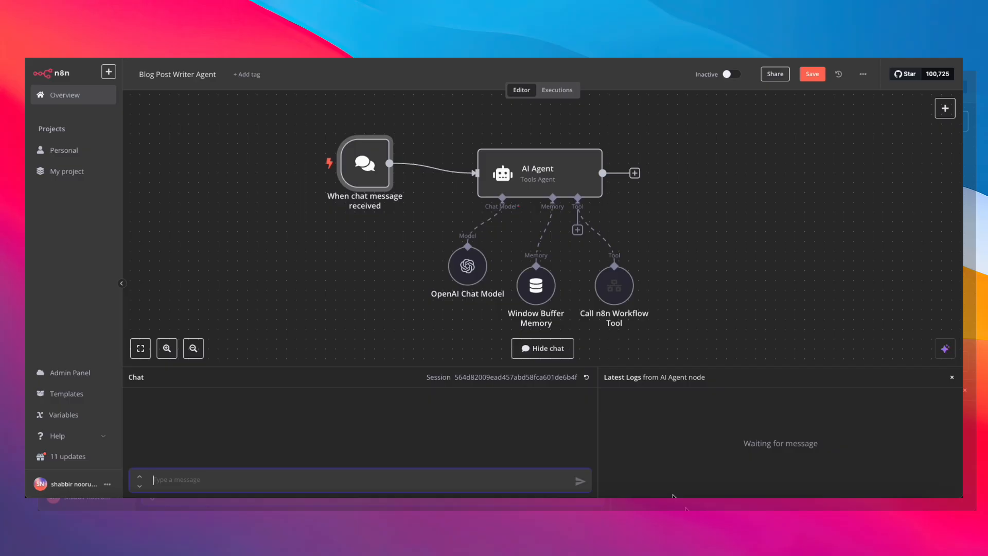
type("how to brew c")
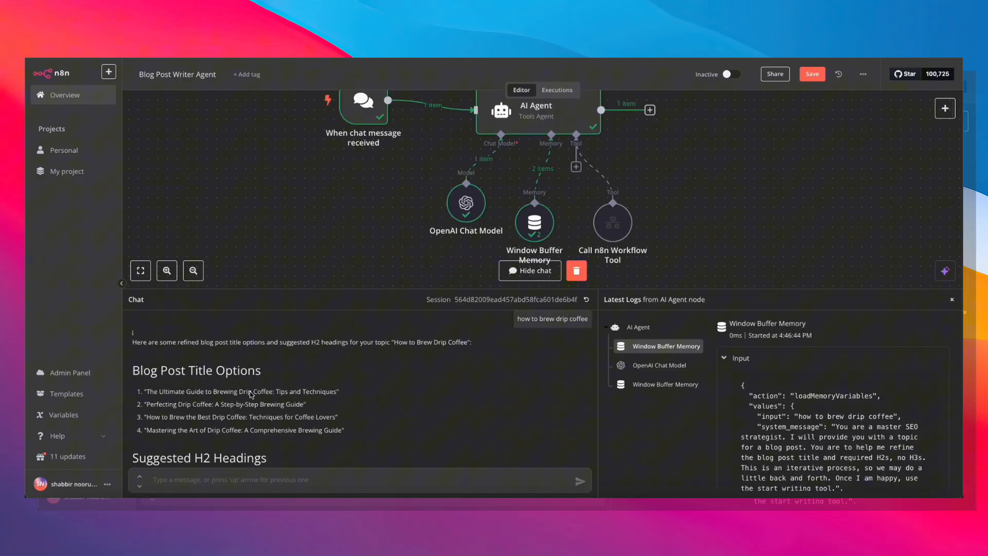
Read the drip-coffee title and H2 ideas, then start replying 'I like title 3 and the head…'
scroll("down", 3)
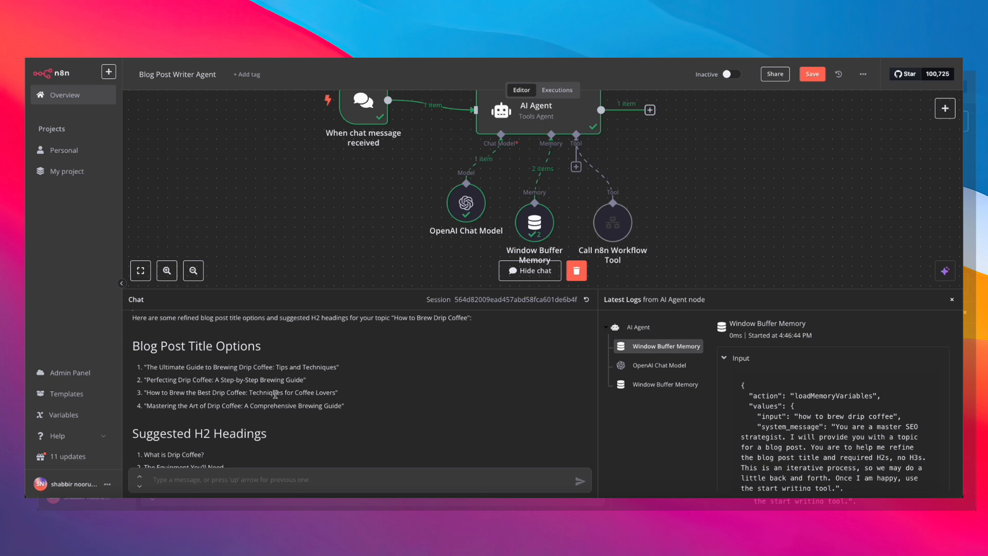
scroll("down", 3)
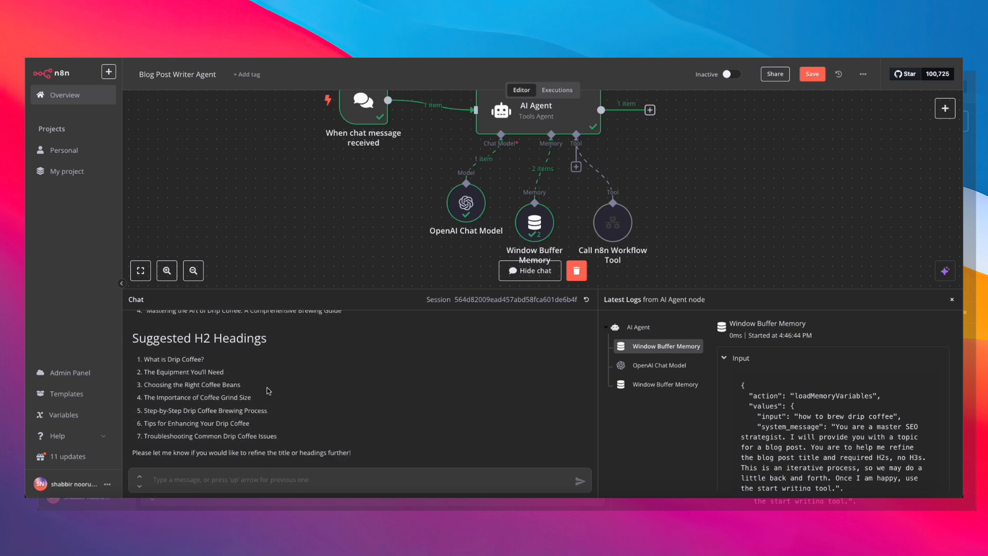
mouse_move(218, 368)
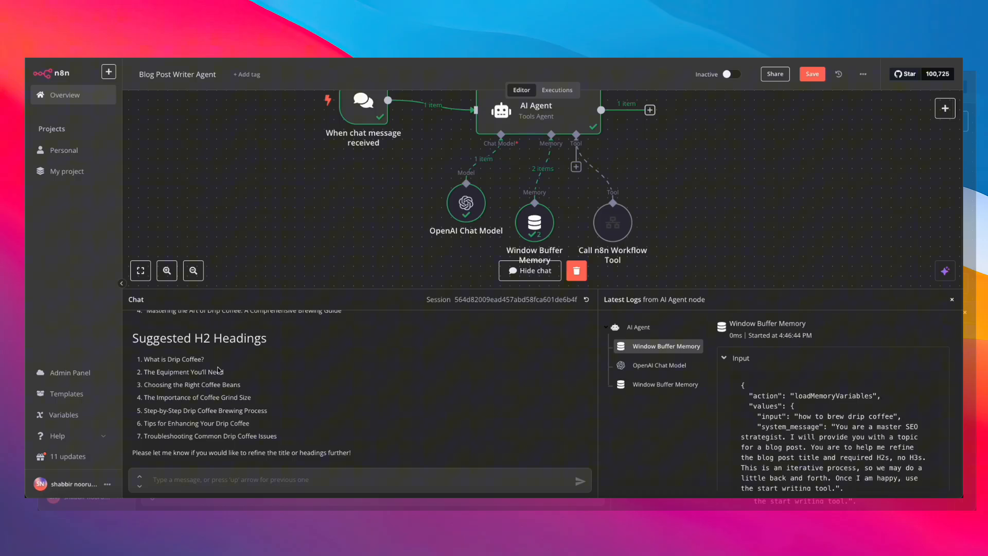
scroll("up", 3)
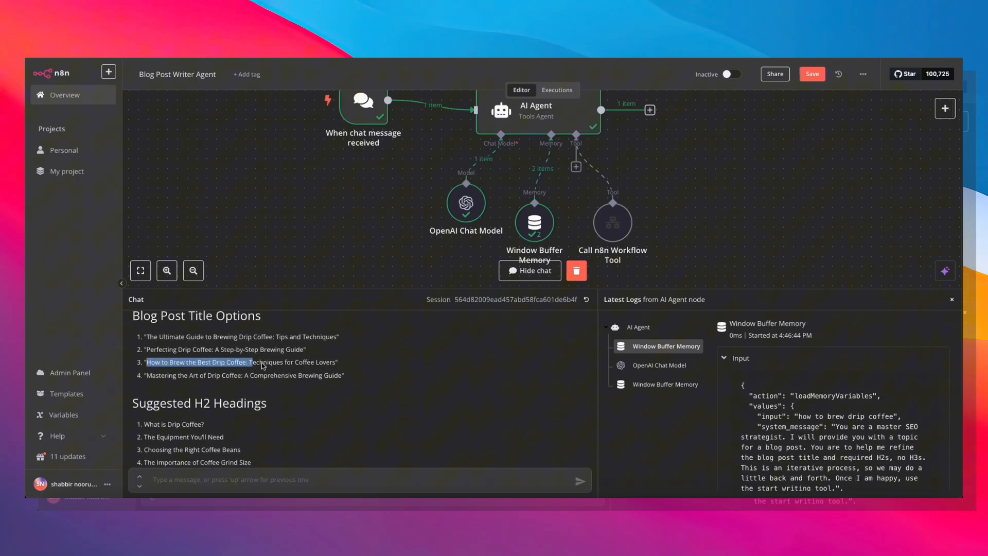
scroll("down", 3)
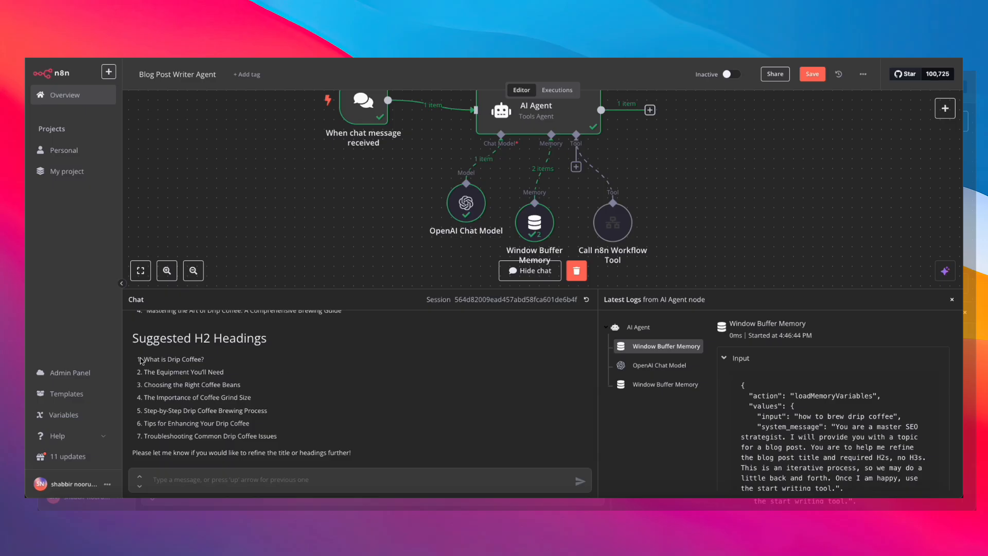
left_click(359, 480)
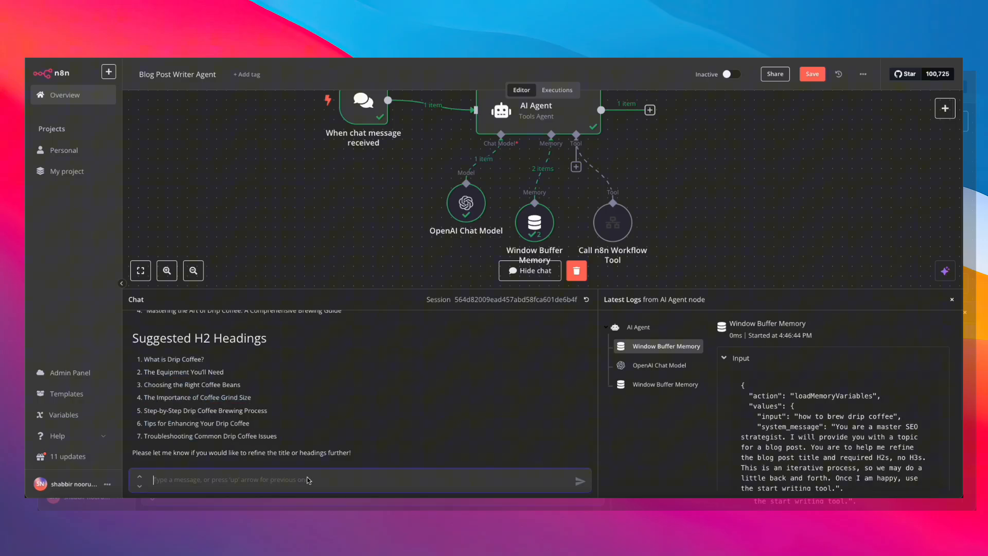
type("I like title")
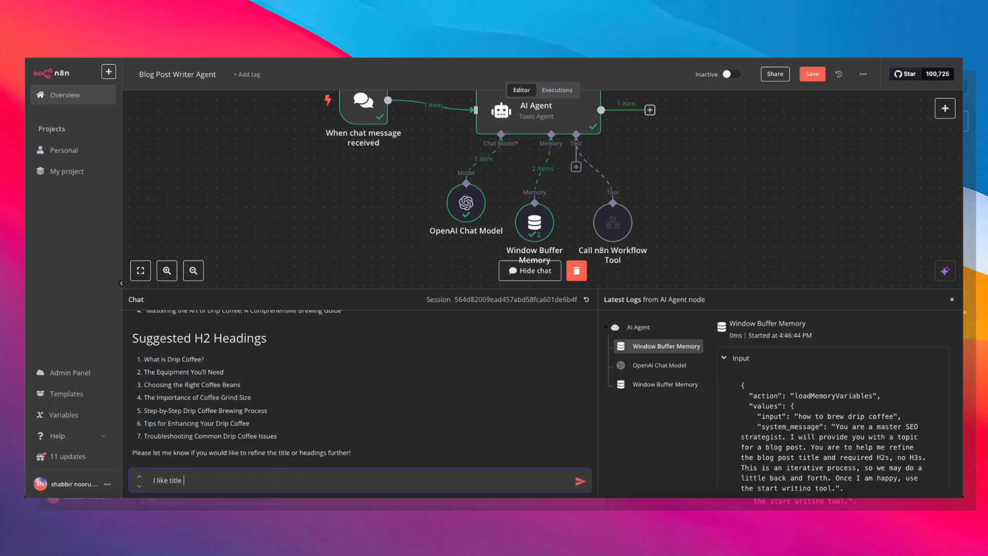
type("3 and the head")
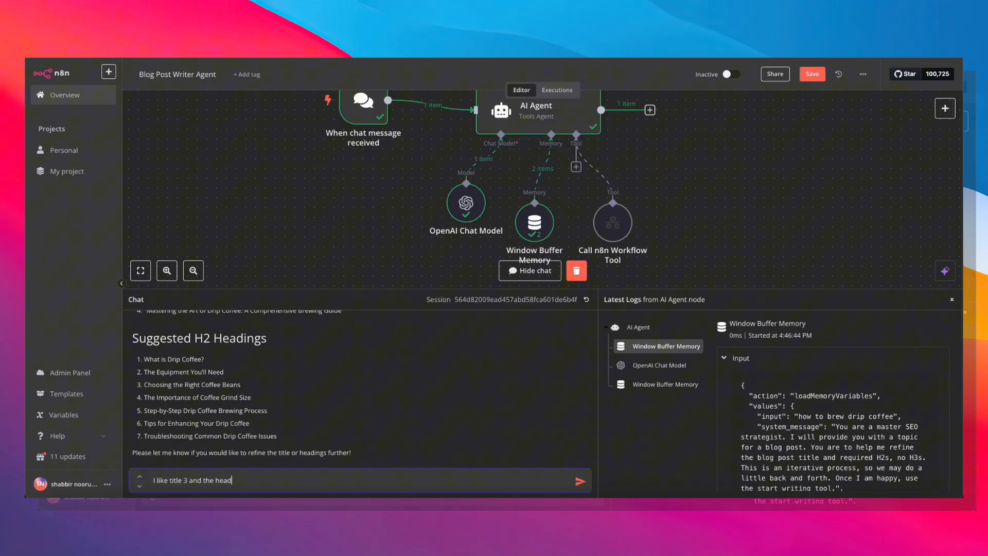
left_click(580, 480)
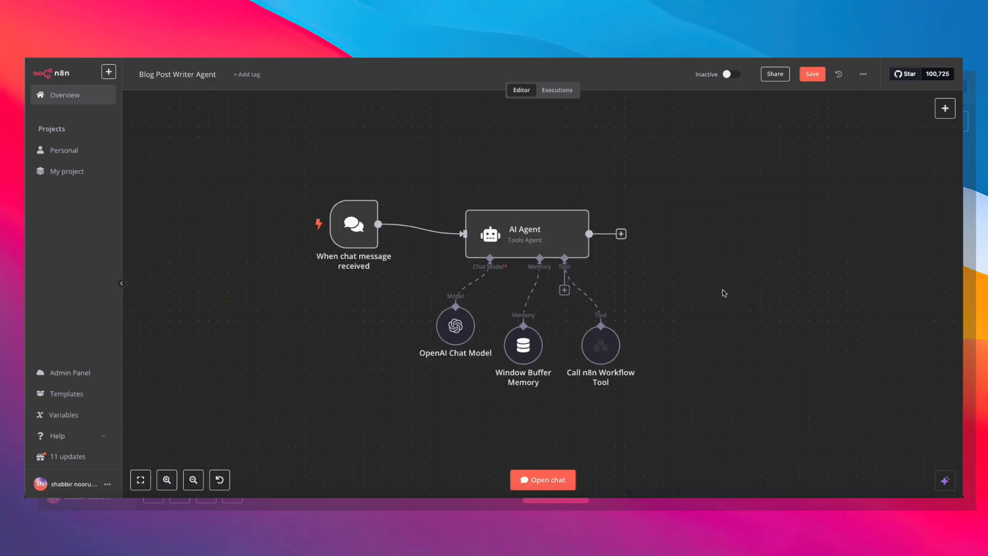
mouse_move(716, 287)
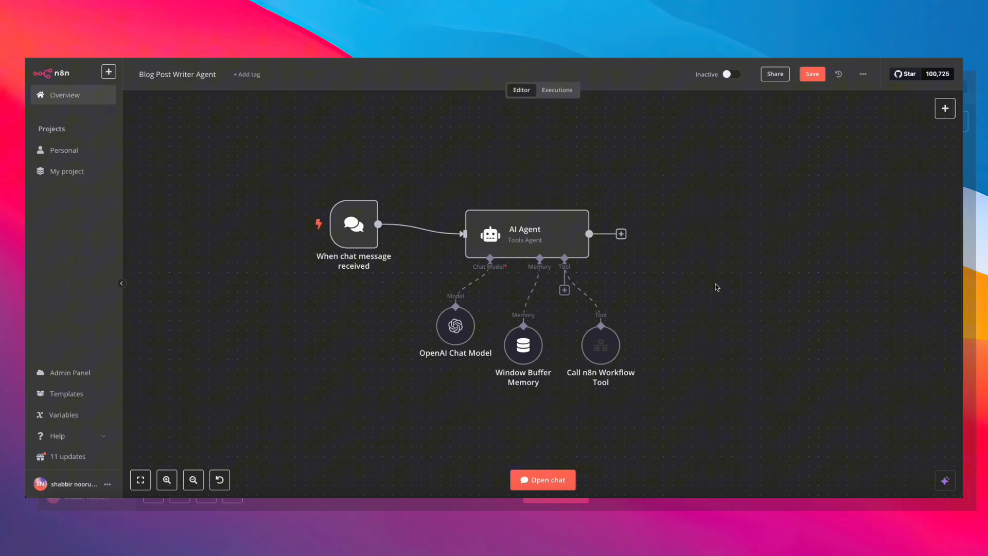
mouse_move(723, 220)
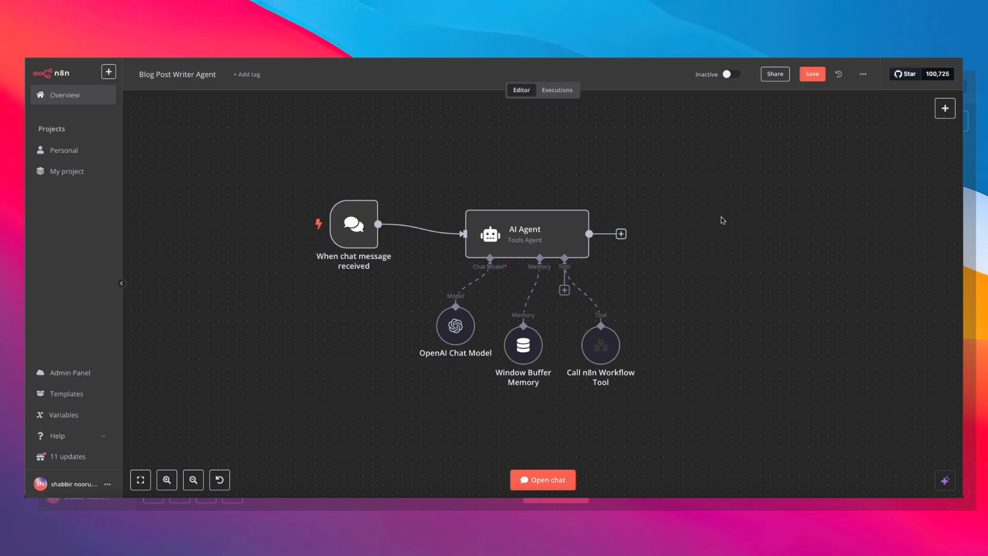
mouse_move(367, 227)
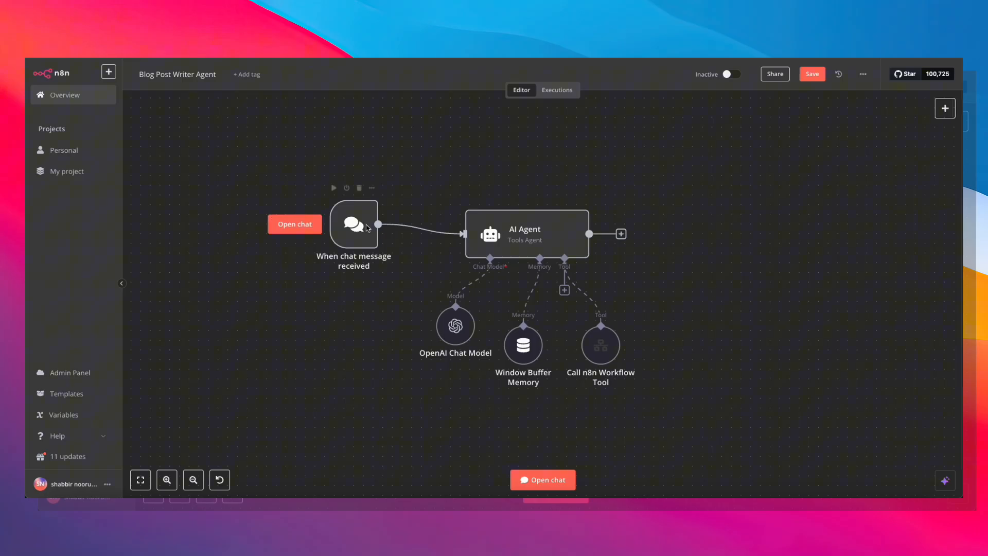
Review the AI Agent node's system message, then return to the agent canvas
double_click(526, 233)
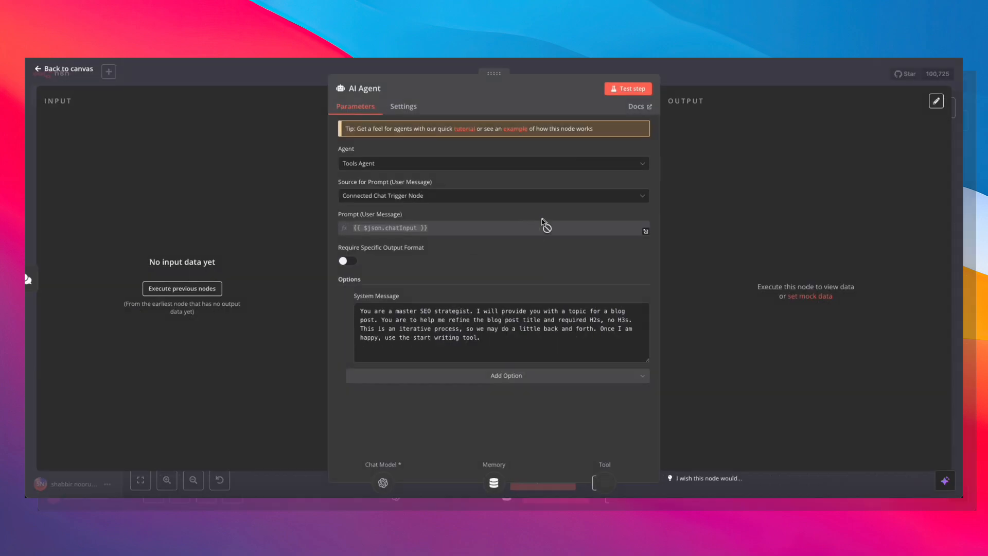
mouse_move(351, 307)
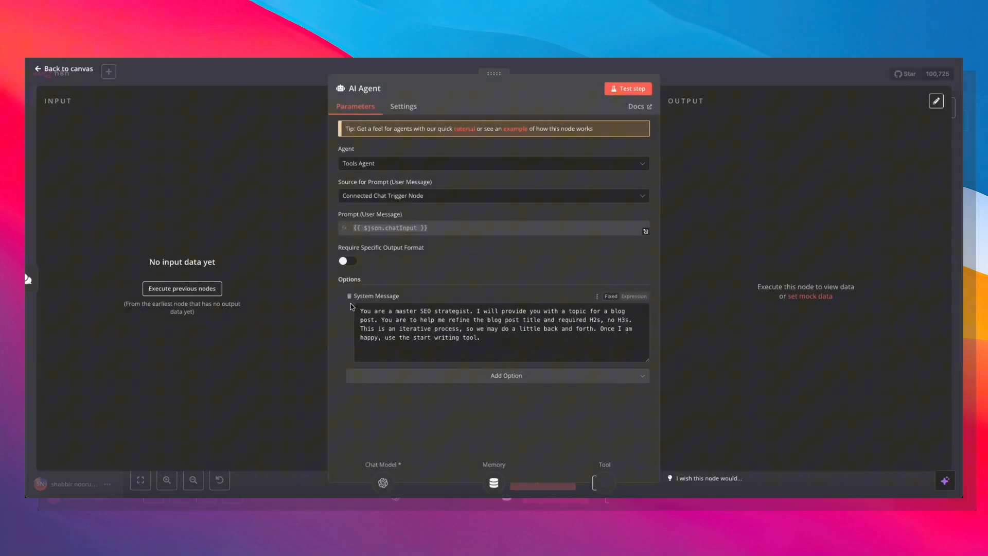
mouse_move(362, 314)
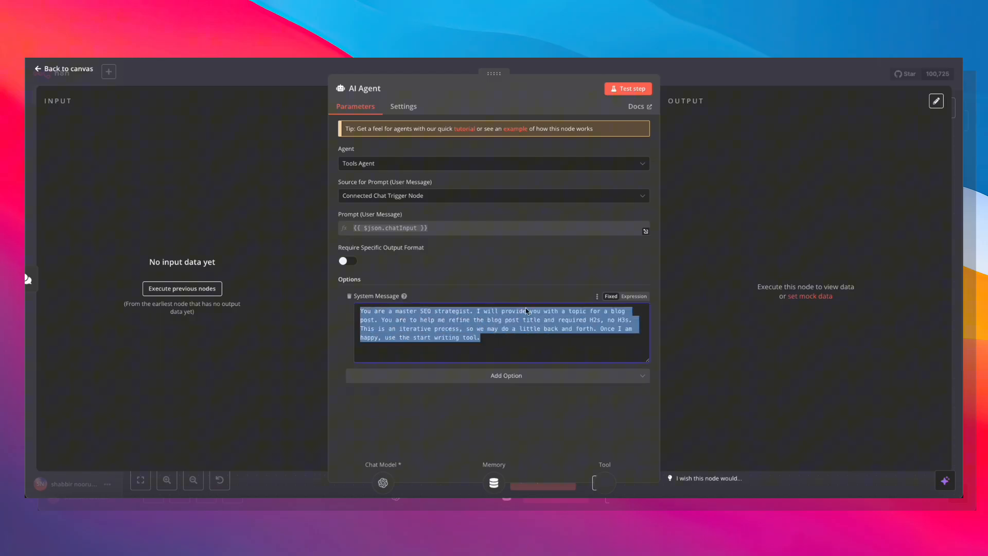
mouse_move(620, 315)
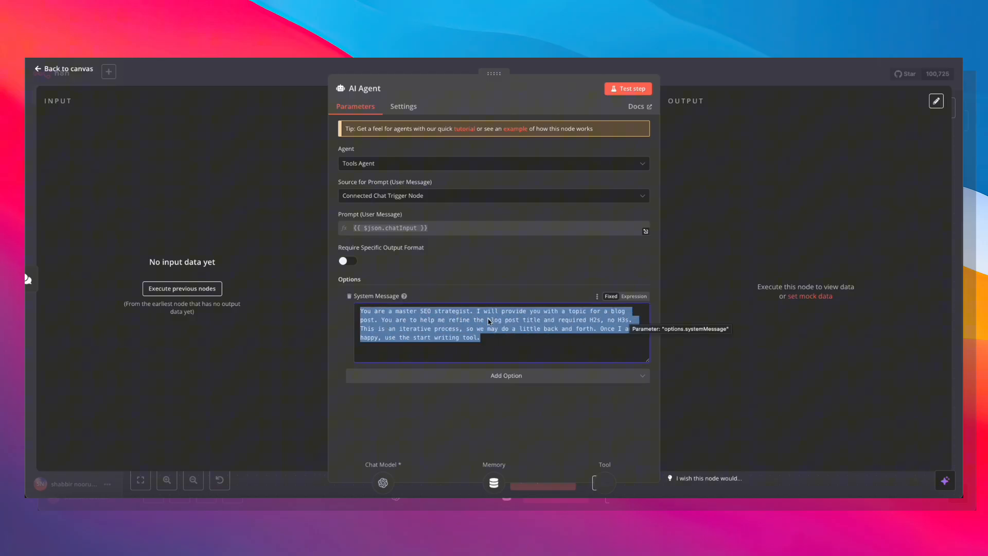
mouse_move(625, 327)
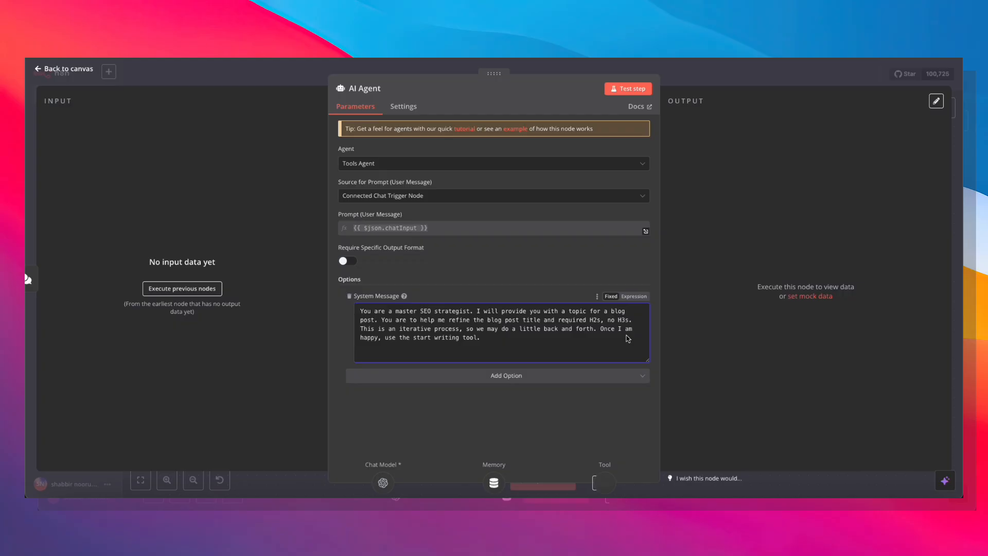
mouse_move(451, 343)
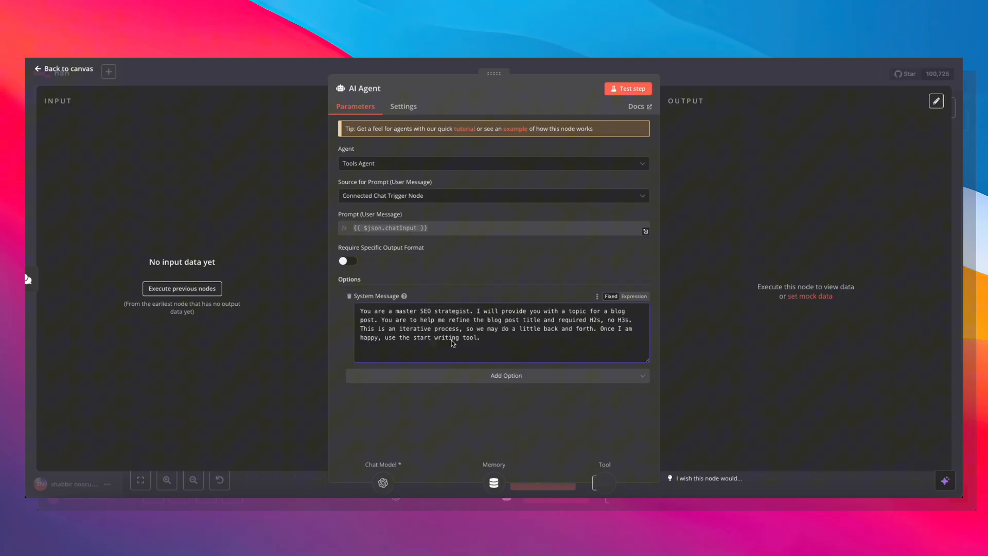
left_click(62, 69)
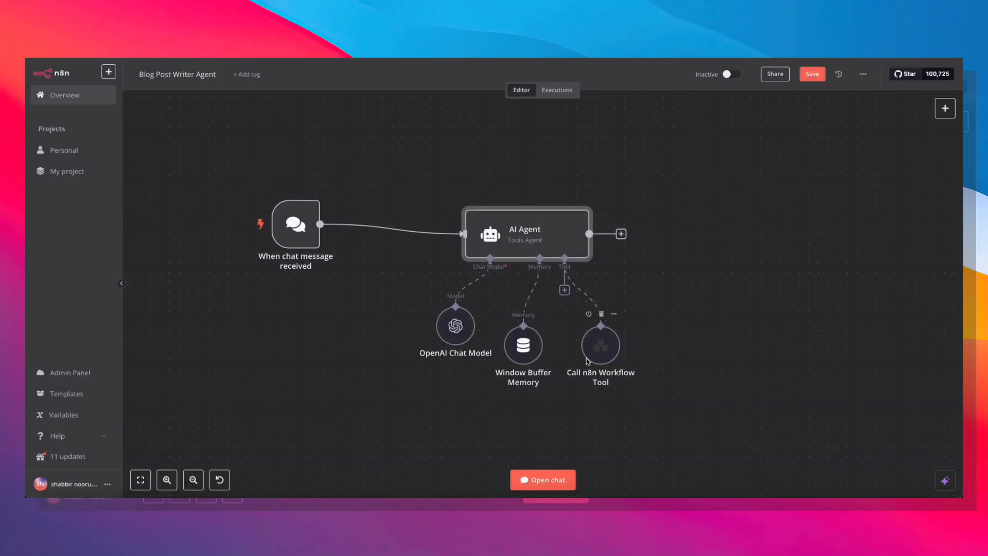
Review the write_blog_post tool description and its title and headings inputs
double_click(599, 344)
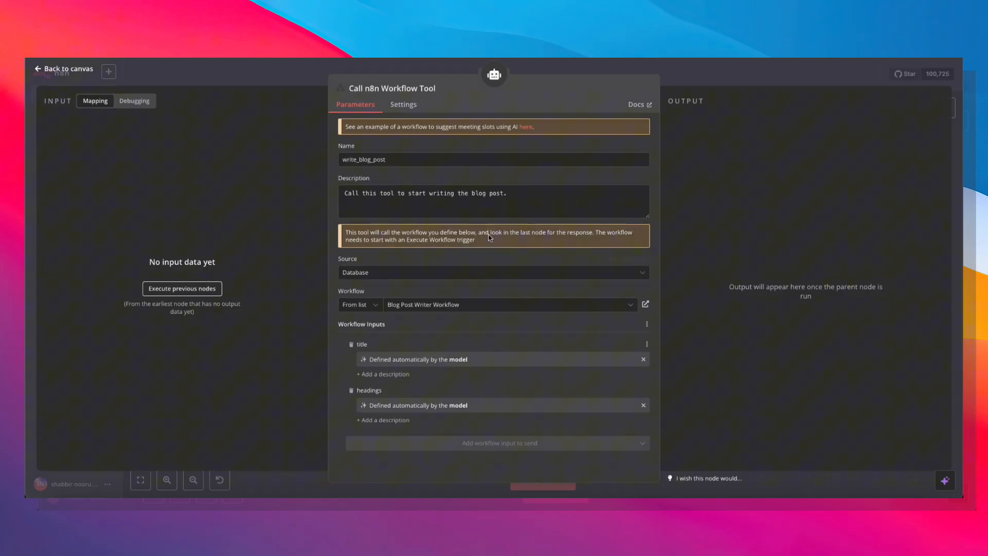
triple_click(424, 193)
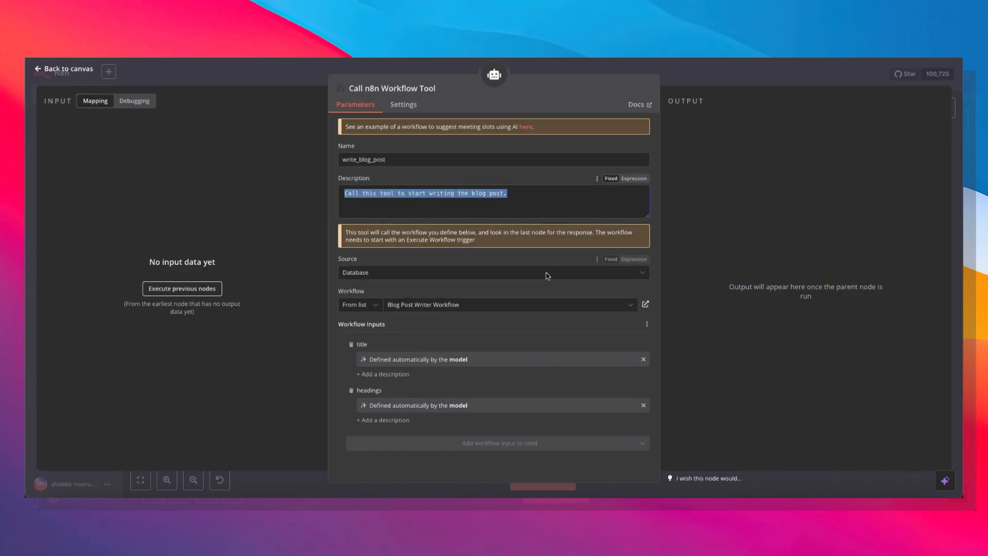
left_click(62, 68)
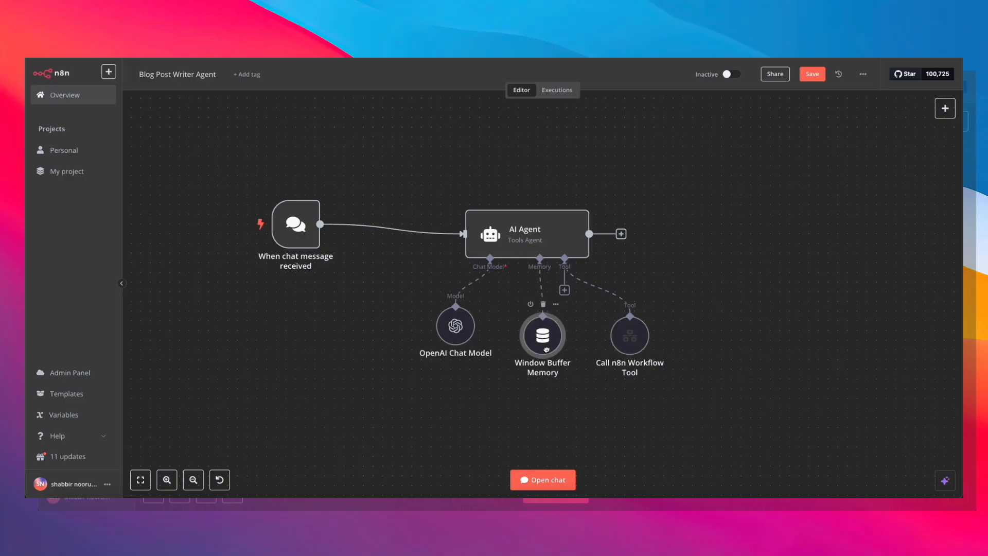
mouse_move(629, 326)
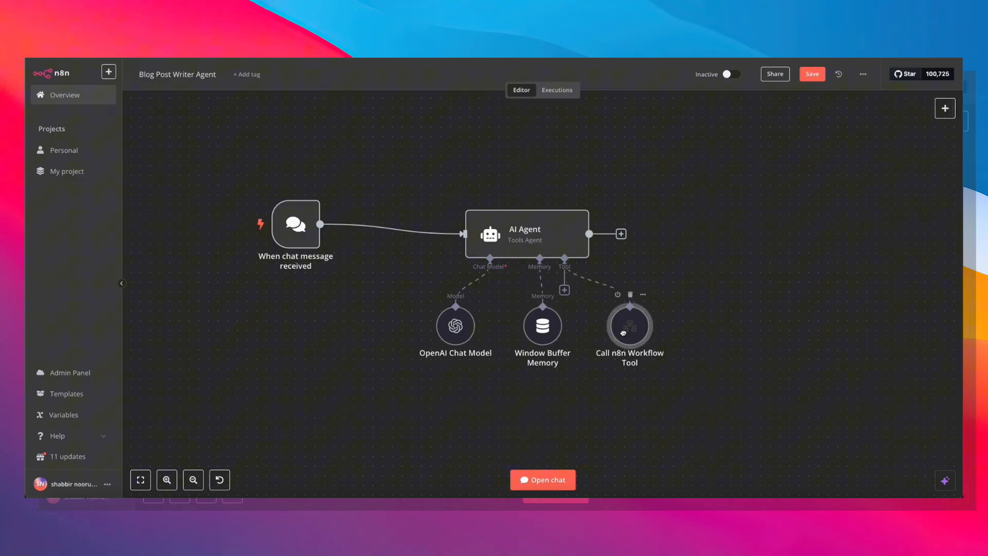
mouse_move(404, 161)
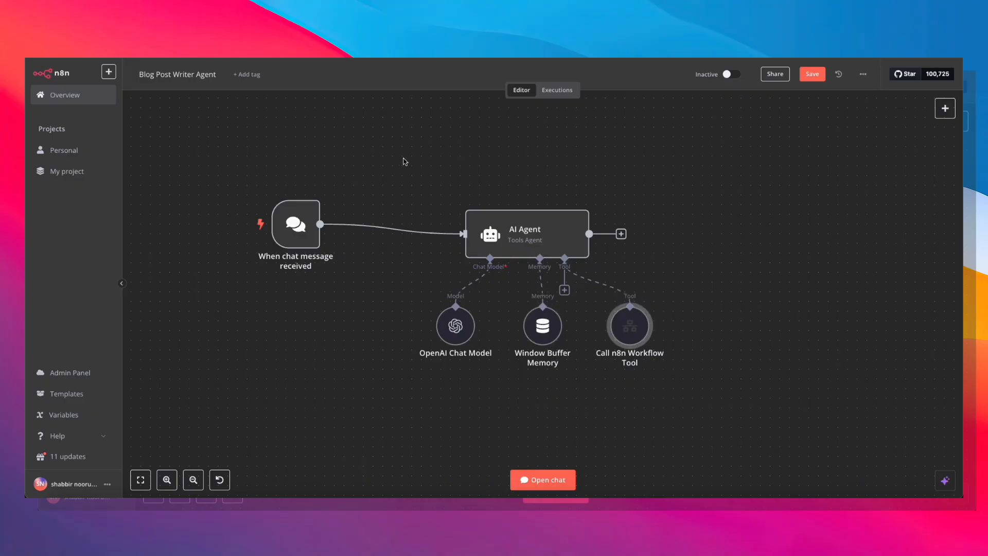
mouse_move(319, 154)
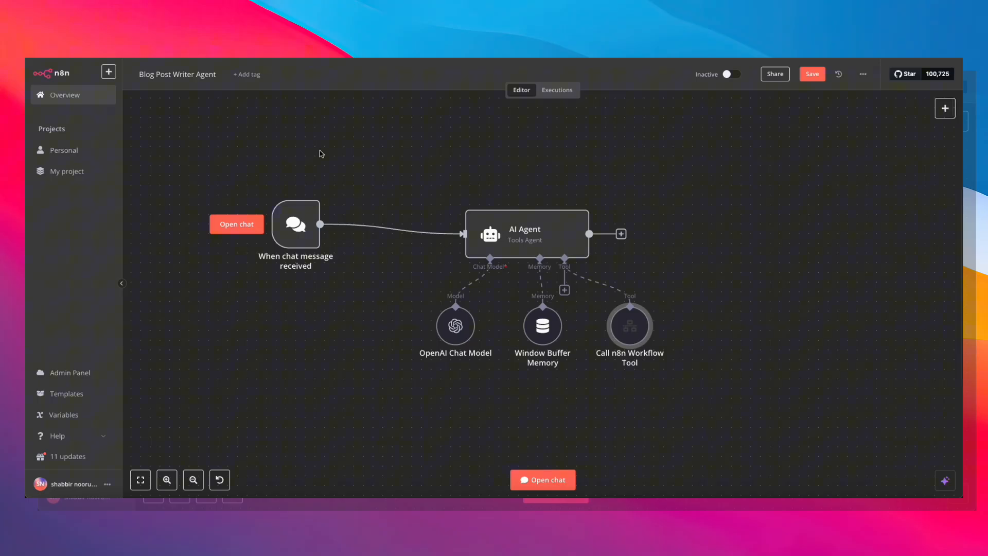
mouse_move(717, 264)
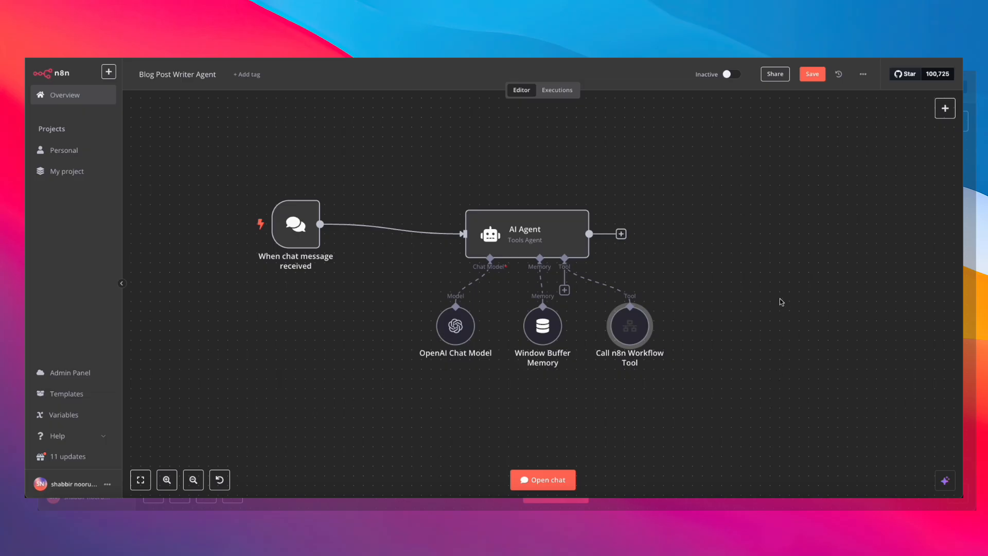
mouse_move(776, 301)
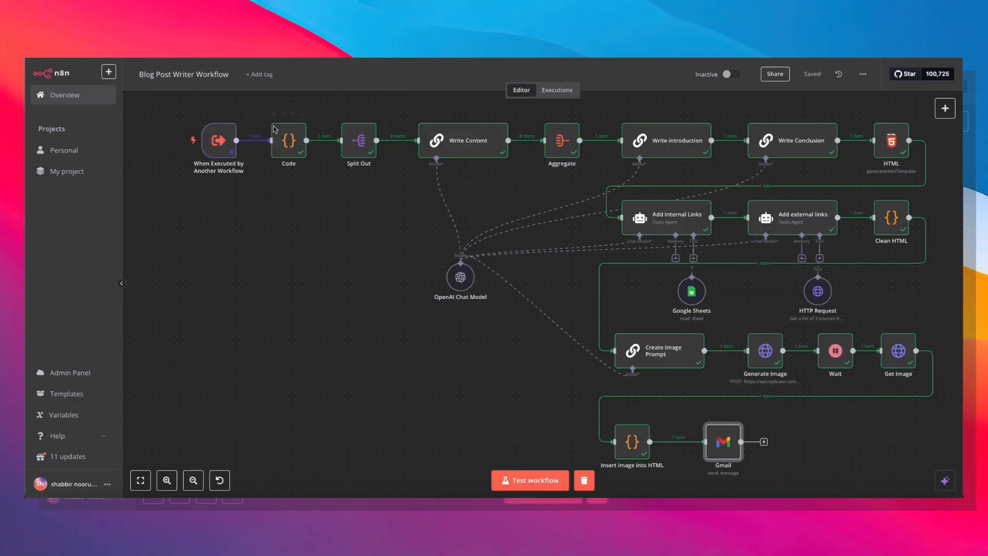
Inspect the Code node output that splits the headings text into eight items
double_click(289, 140)
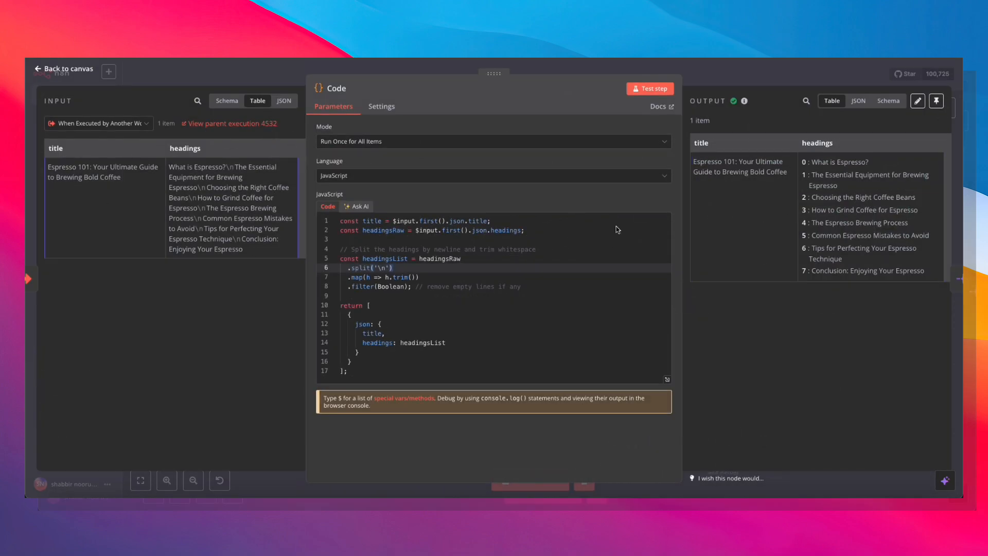
mouse_move(706, 150)
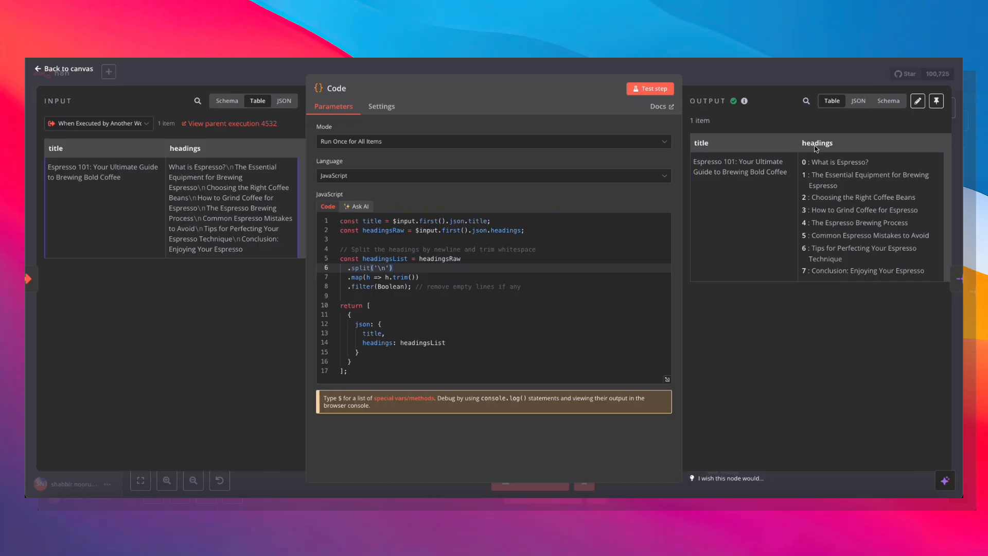
mouse_move(797, 76)
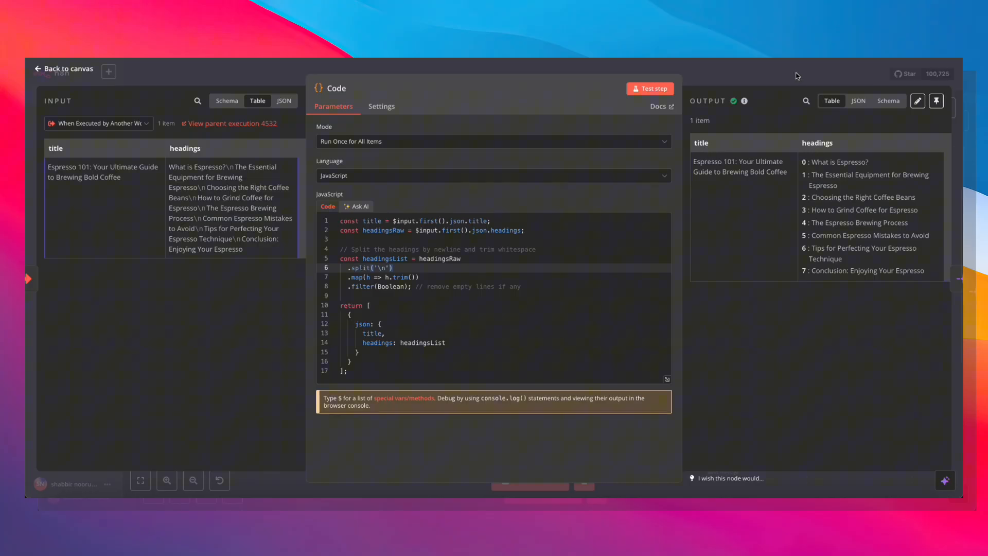
left_click(63, 69)
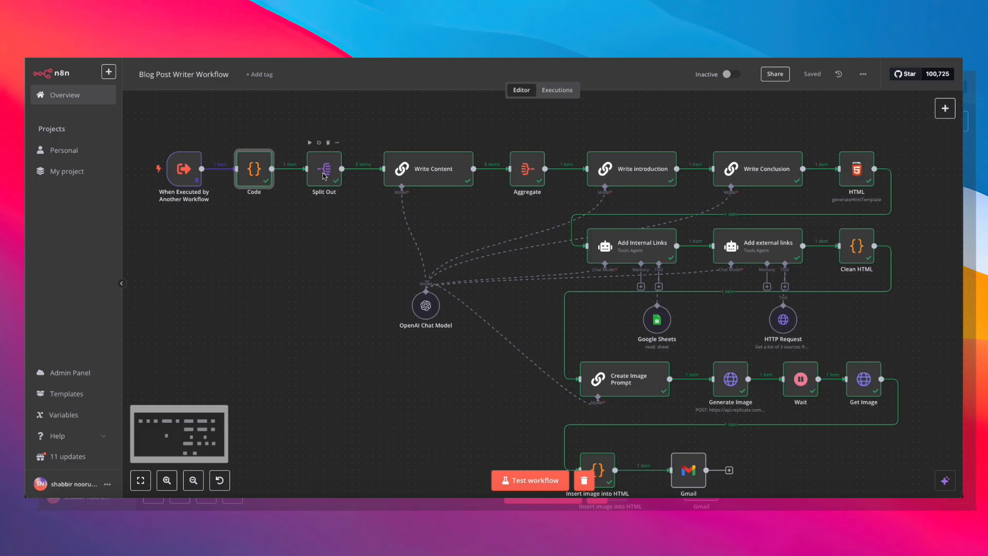
double_click(323, 168)
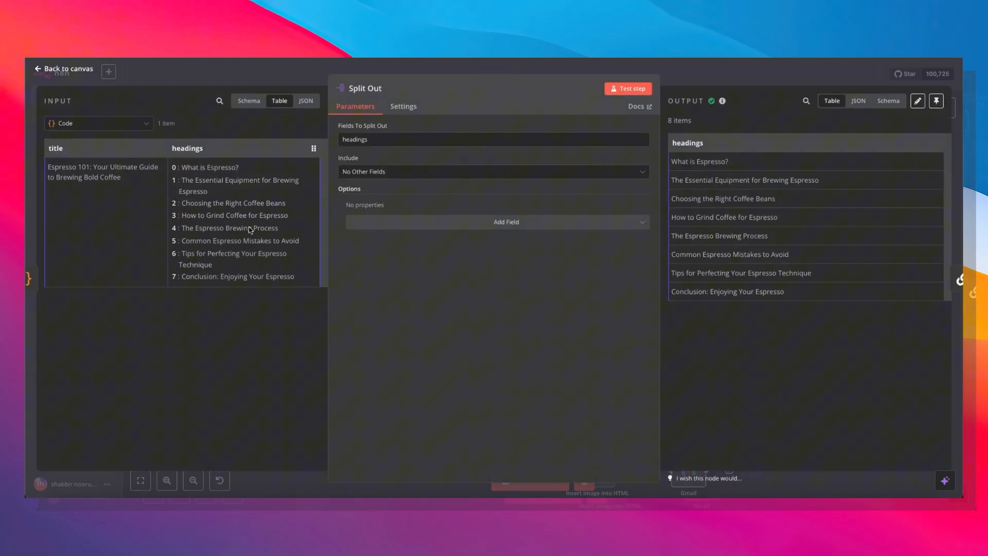
mouse_move(121, 162)
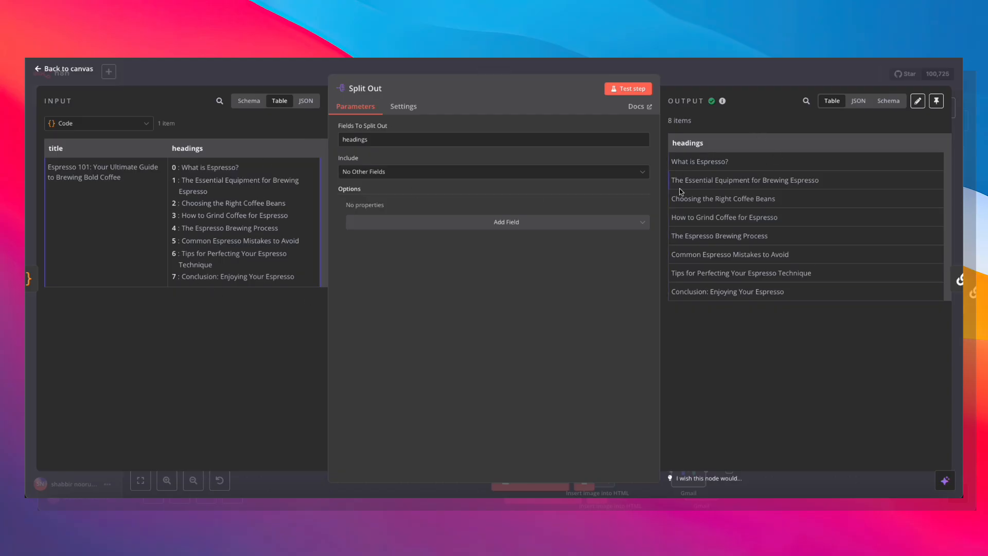
left_click(63, 68)
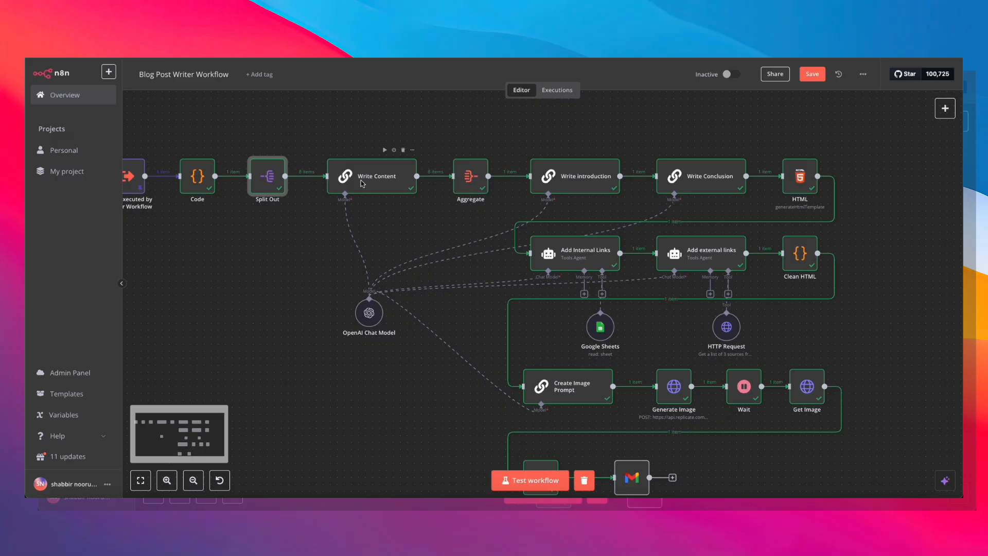
Open Write Content to view its prompt combining title, all headings and current heading
double_click(373, 176)
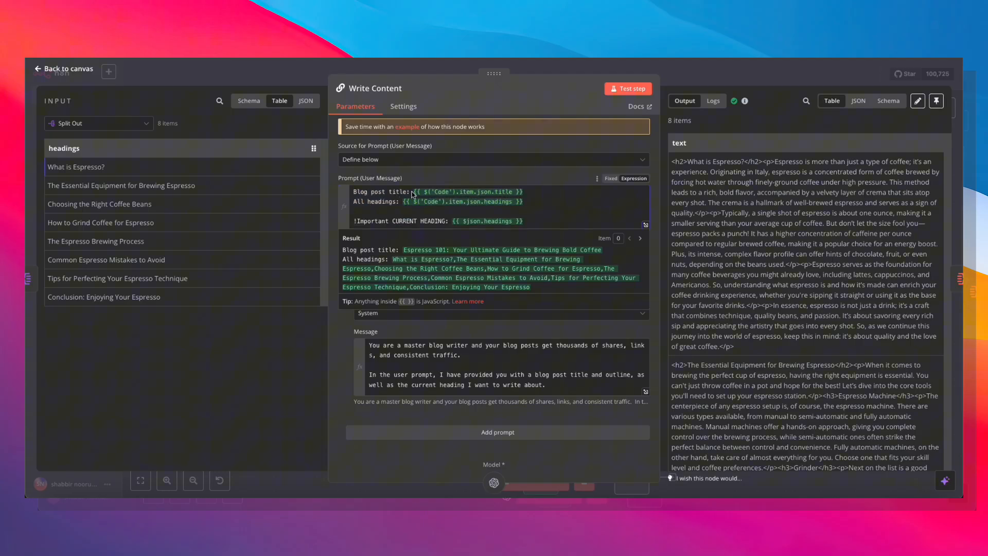
mouse_move(356, 208)
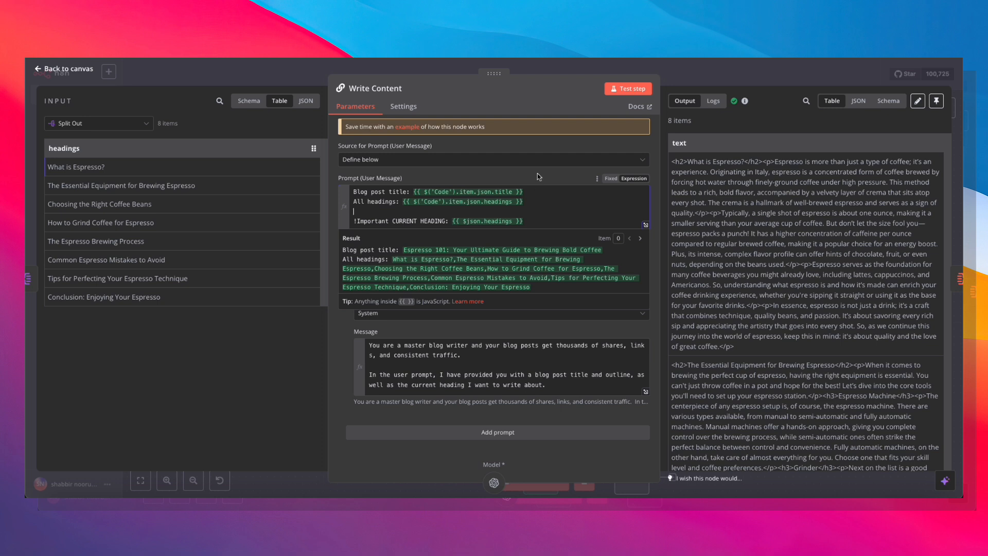
mouse_move(511, 221)
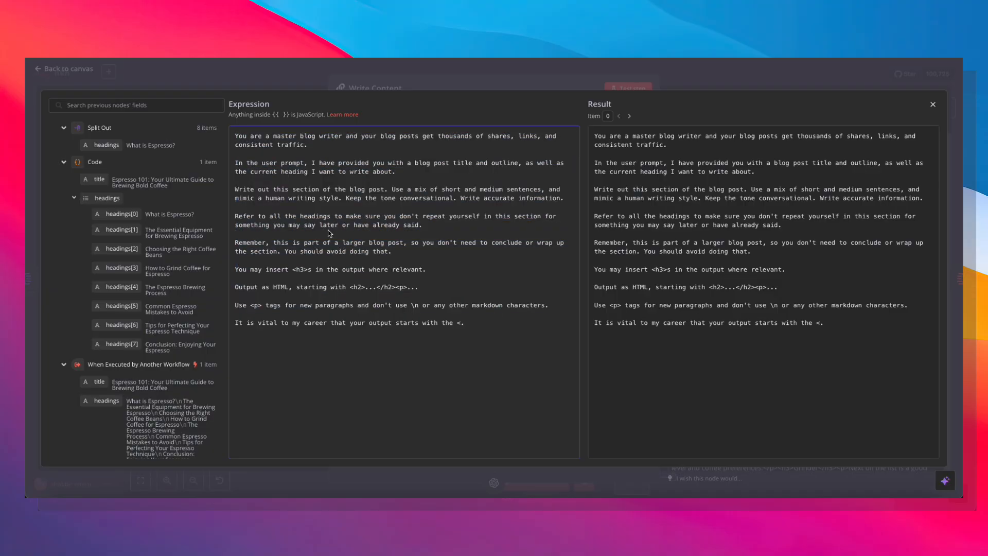
mouse_move(339, 267)
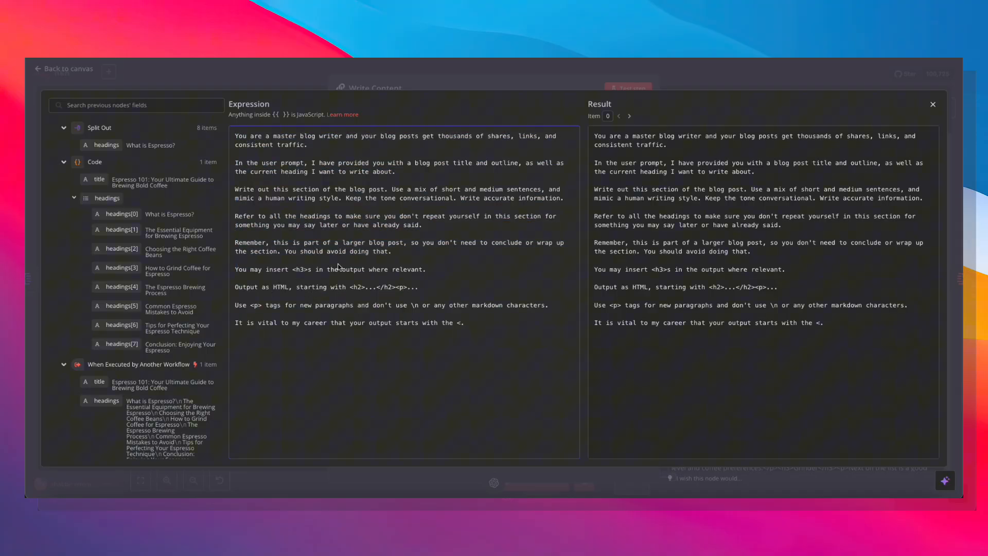
mouse_move(361, 297)
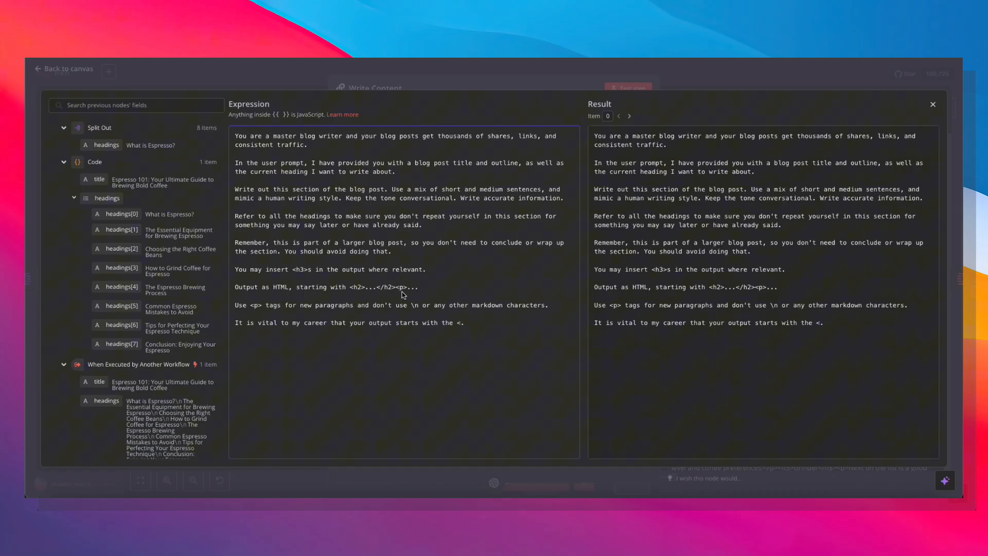
mouse_move(279, 166)
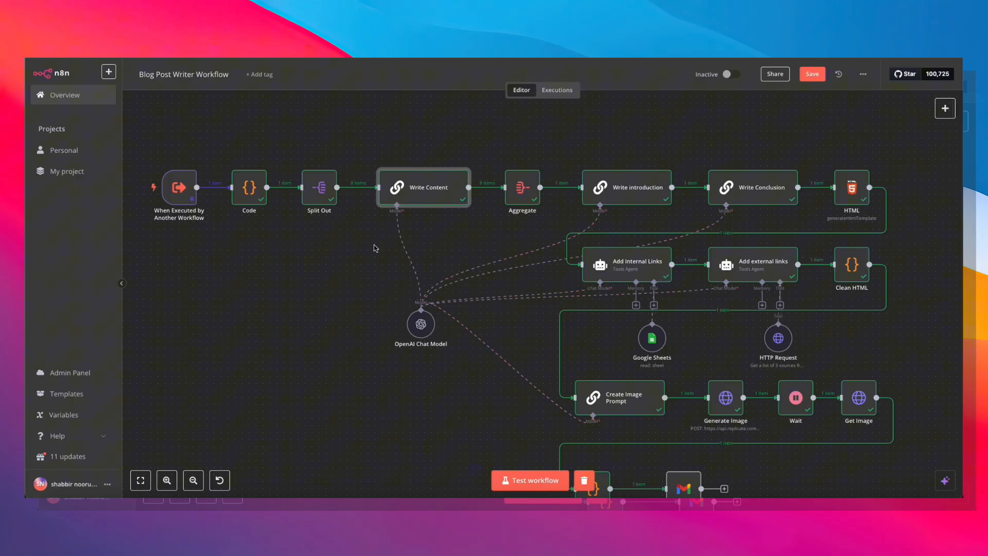
mouse_move(449, 215)
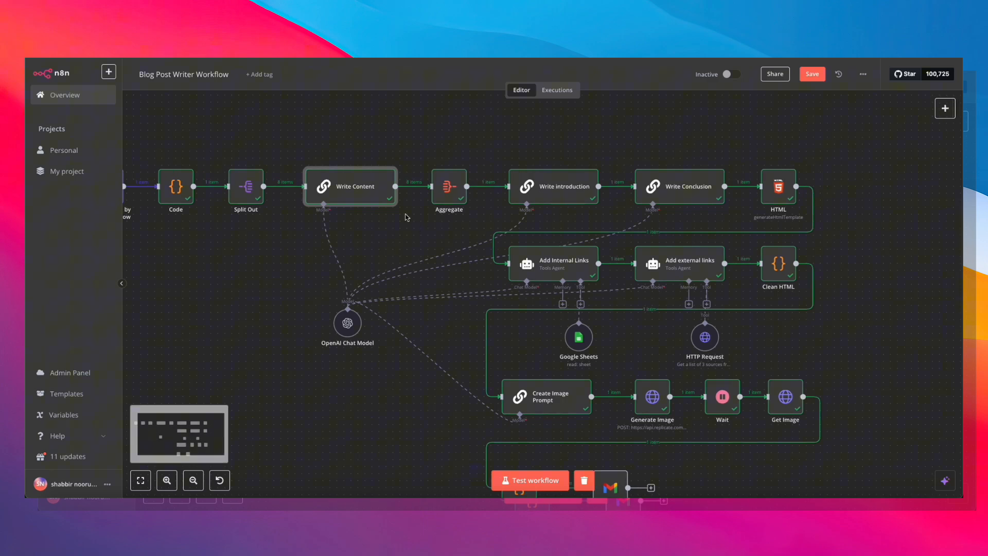
Scroll through Write Content's eight HTML section outputs, one per heading, then return
double_click(351, 186)
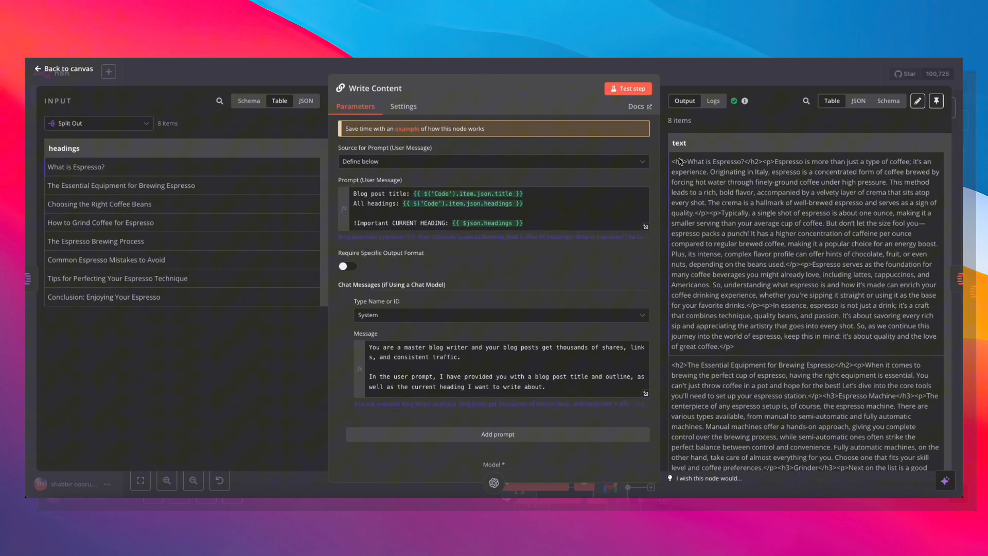
scroll("down", 3)
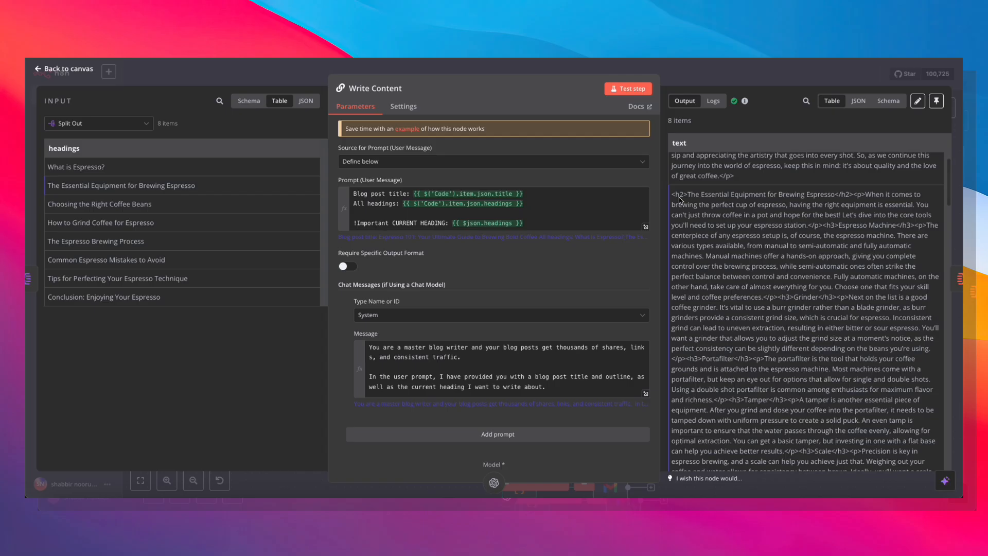
scroll("down", 3)
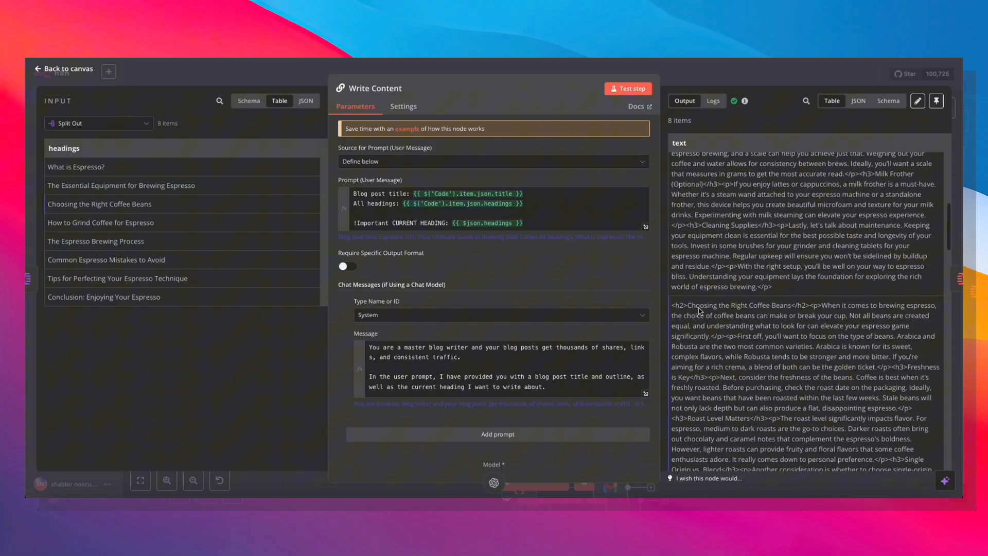
scroll("down", 3)
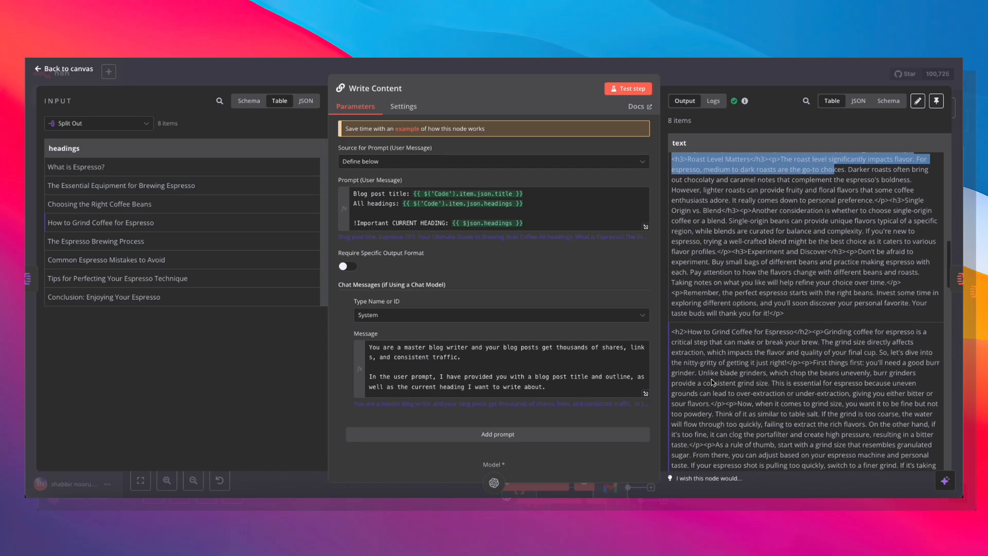
scroll("down", 3)
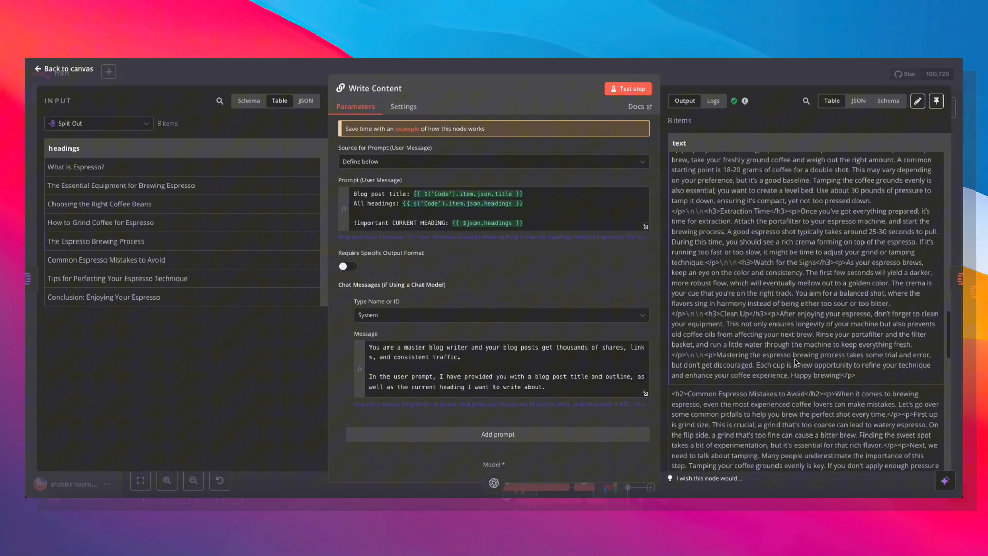
scroll("down", 3)
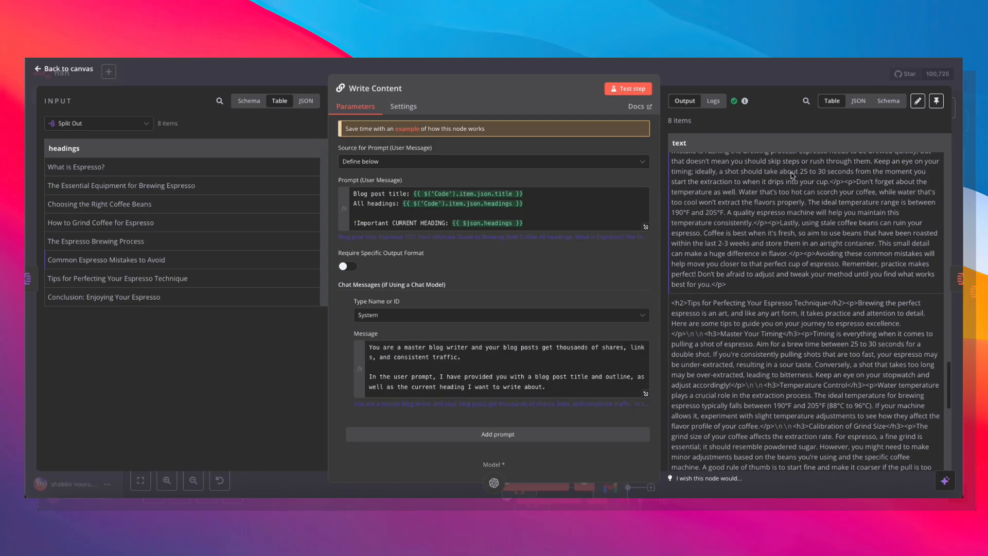
left_click(63, 68)
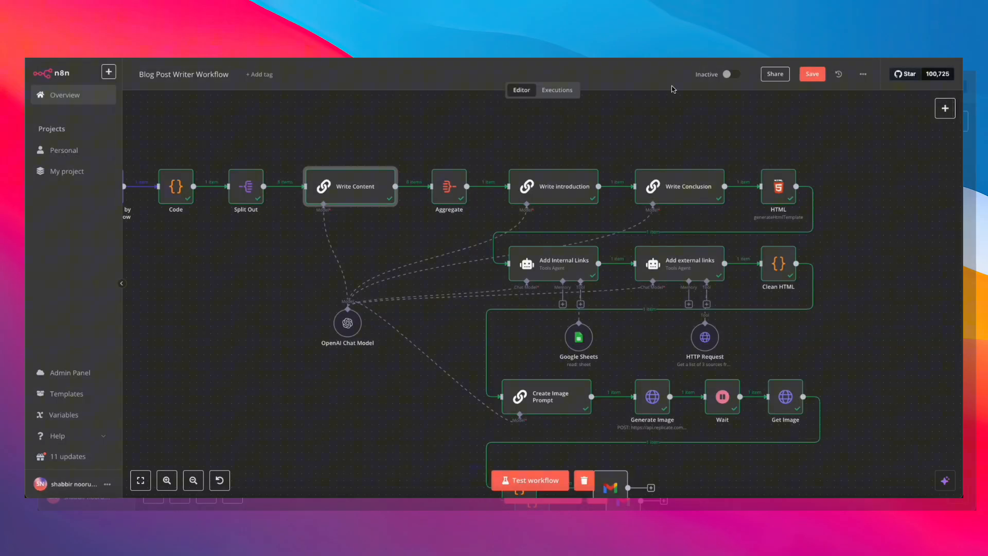
mouse_move(400, 238)
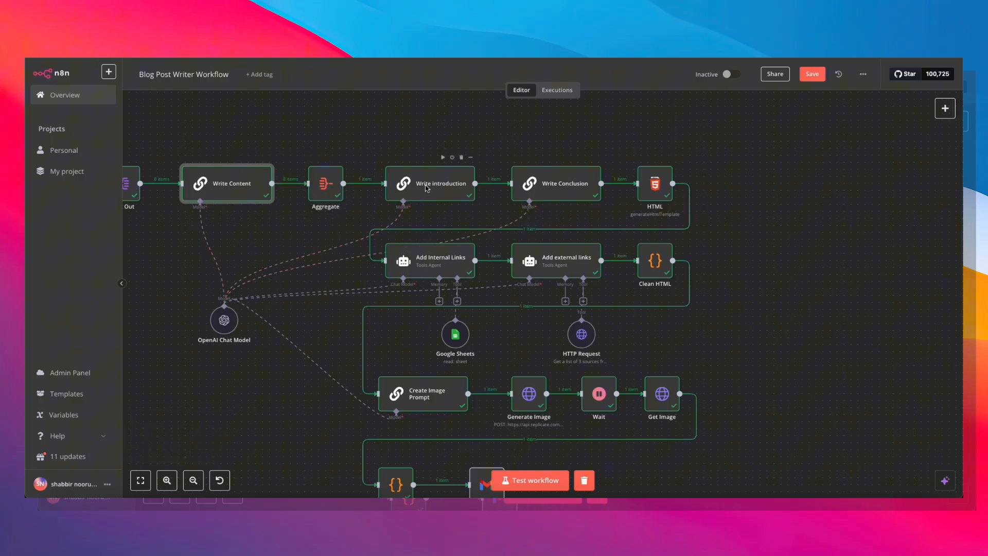
double_click(431, 184)
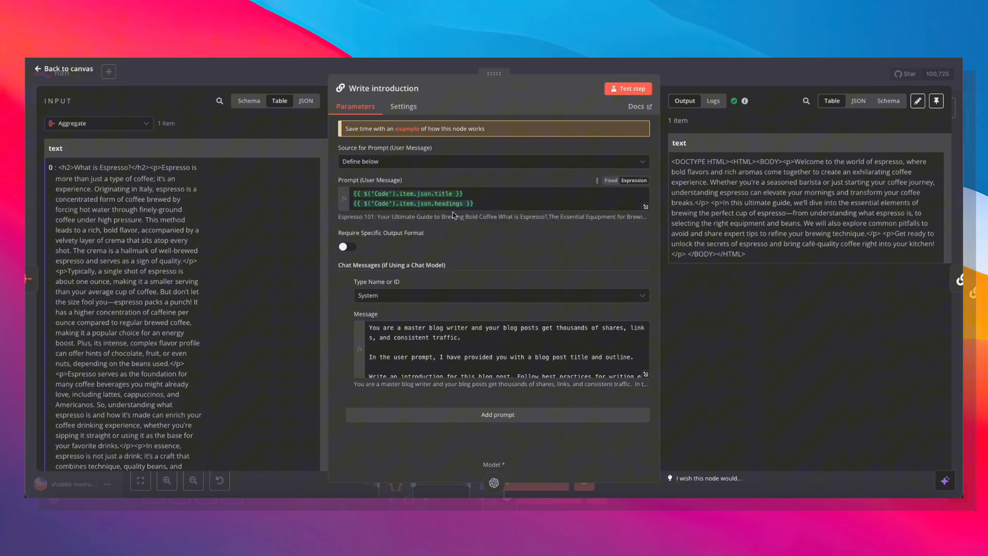
mouse_move(484, 199)
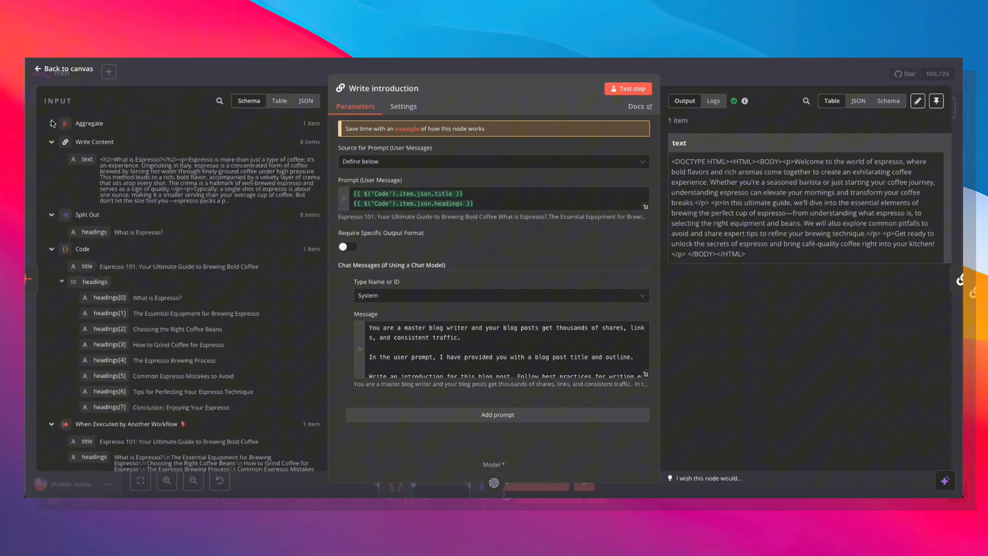
left_click(51, 142)
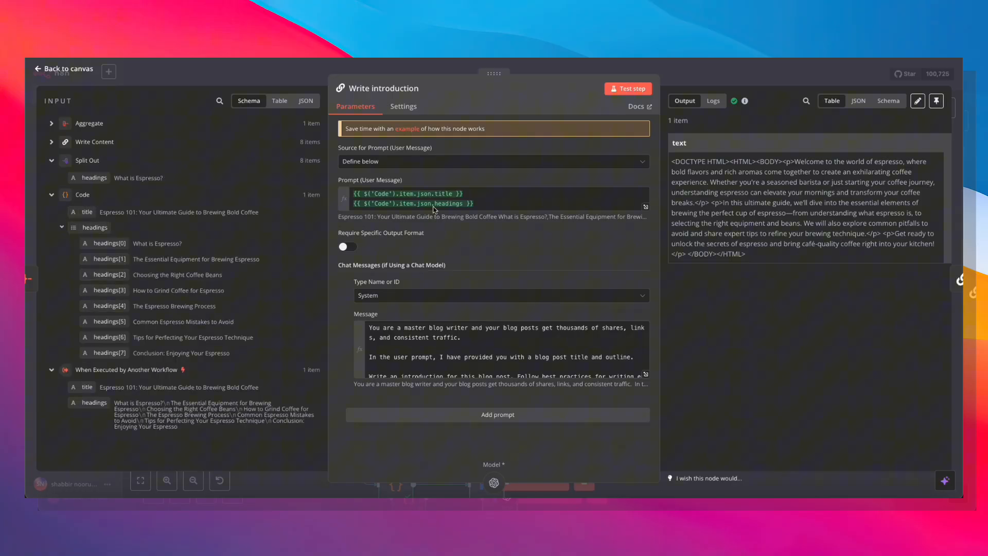
mouse_move(610, 357)
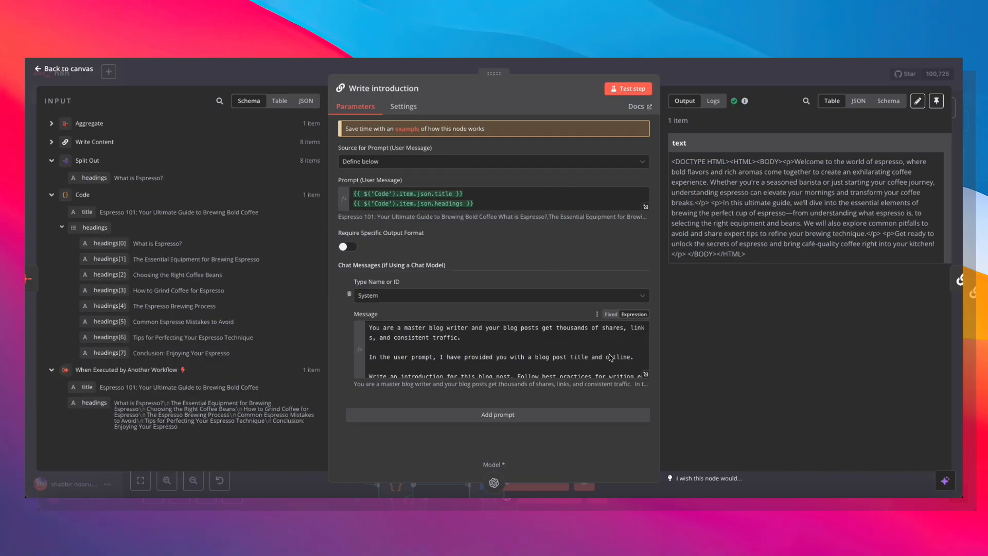
scroll("down", 3)
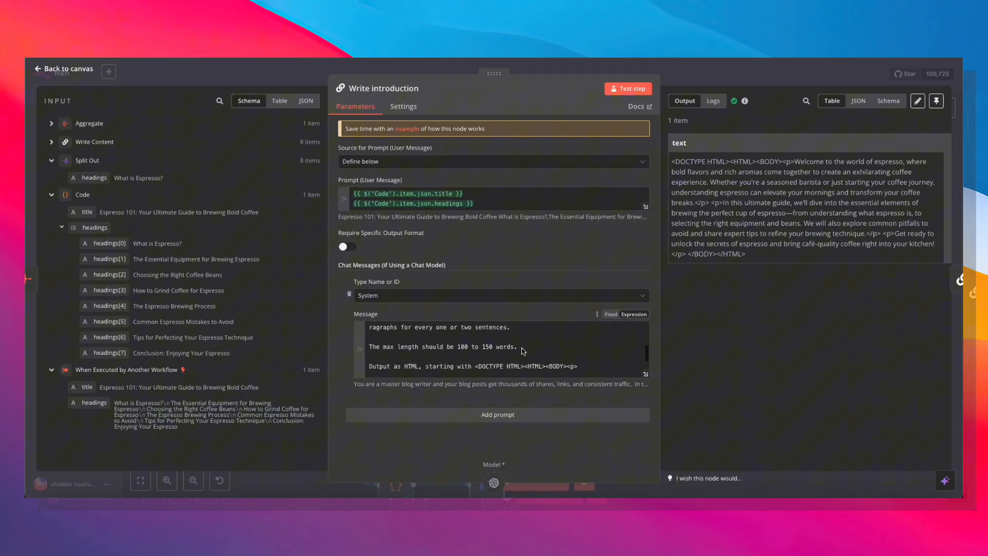
scroll("down", 3)
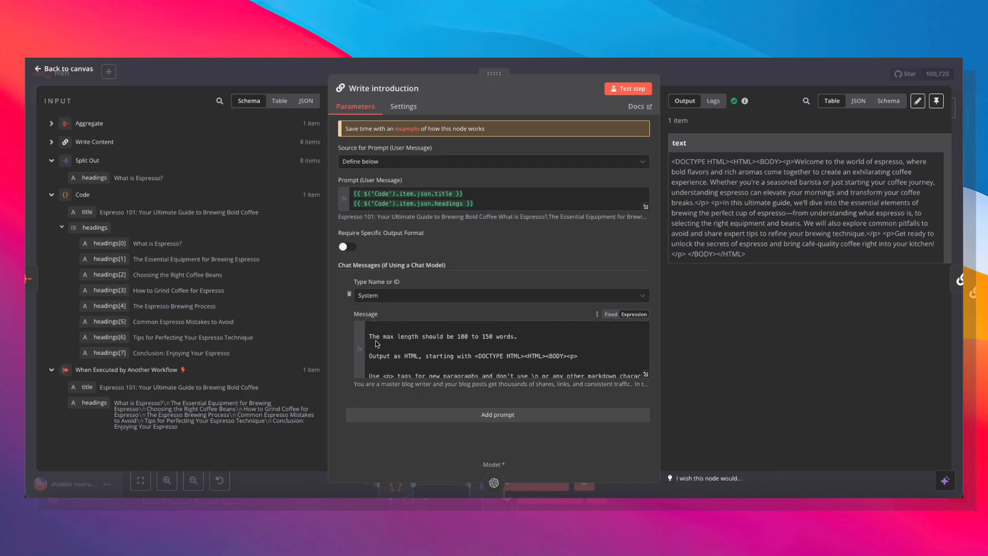
mouse_move(493, 345)
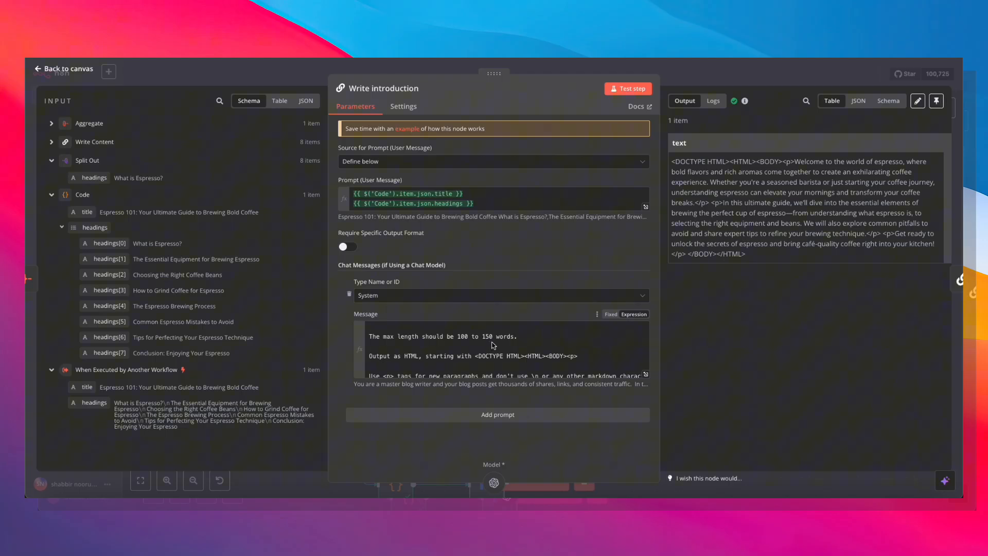
mouse_move(476, 361)
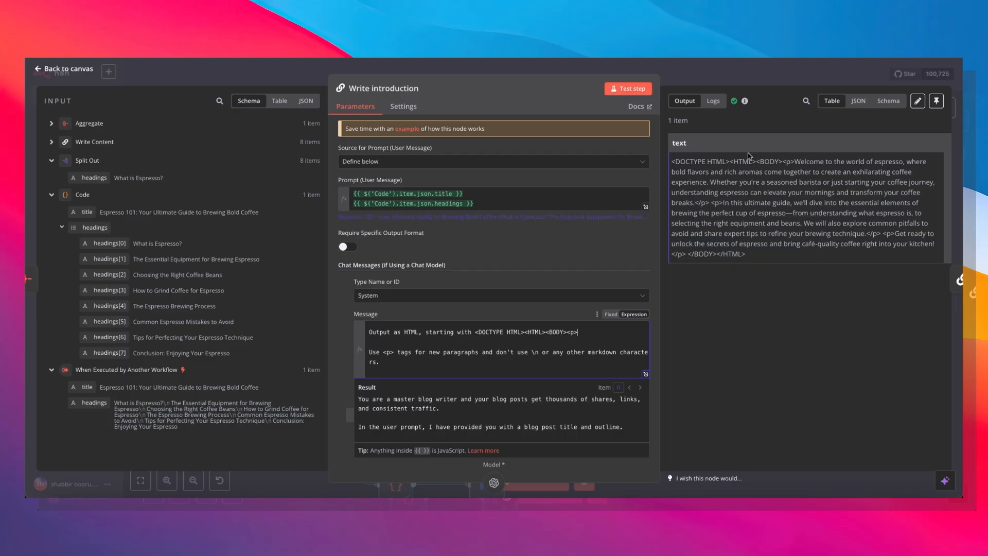
mouse_move(693, 170)
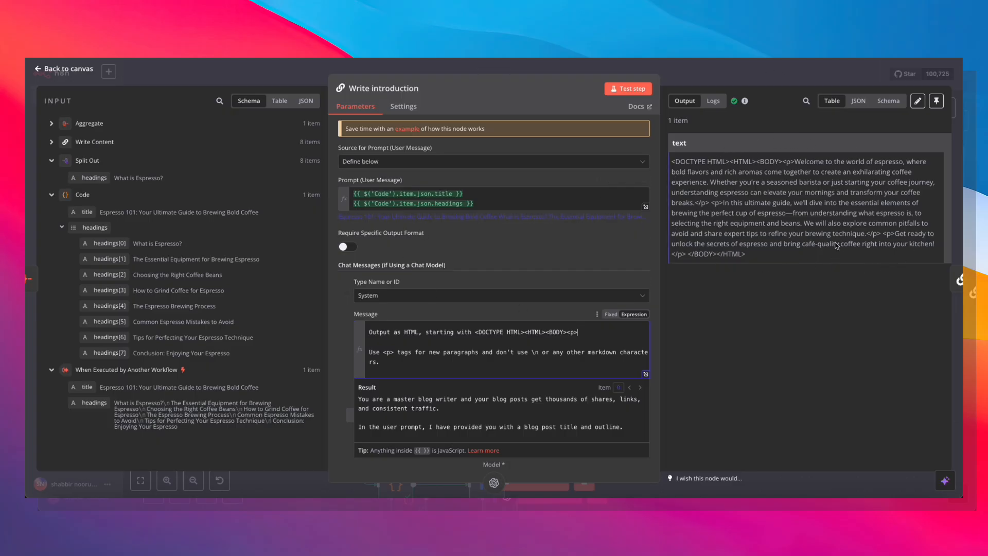
left_click(63, 69)
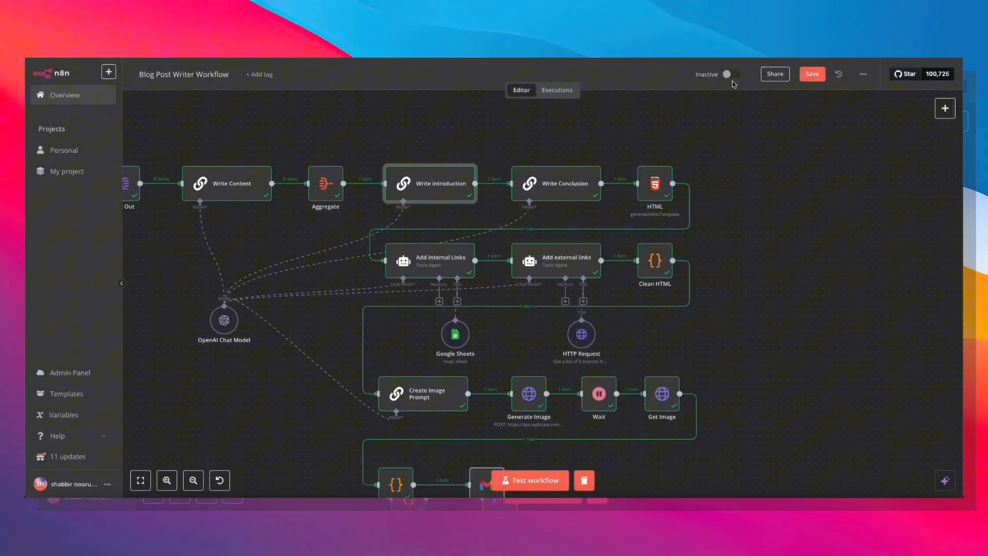
mouse_move(509, 159)
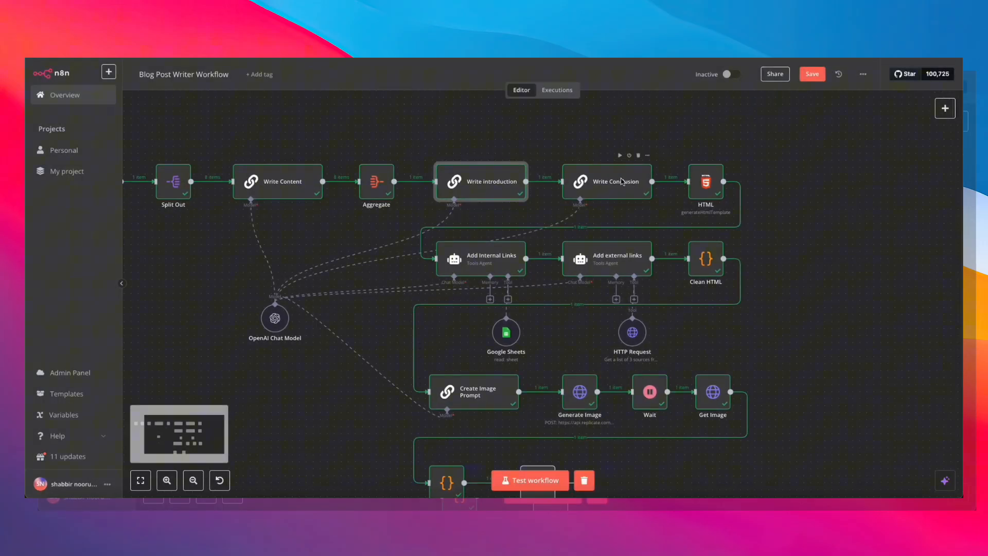
double_click(606, 182)
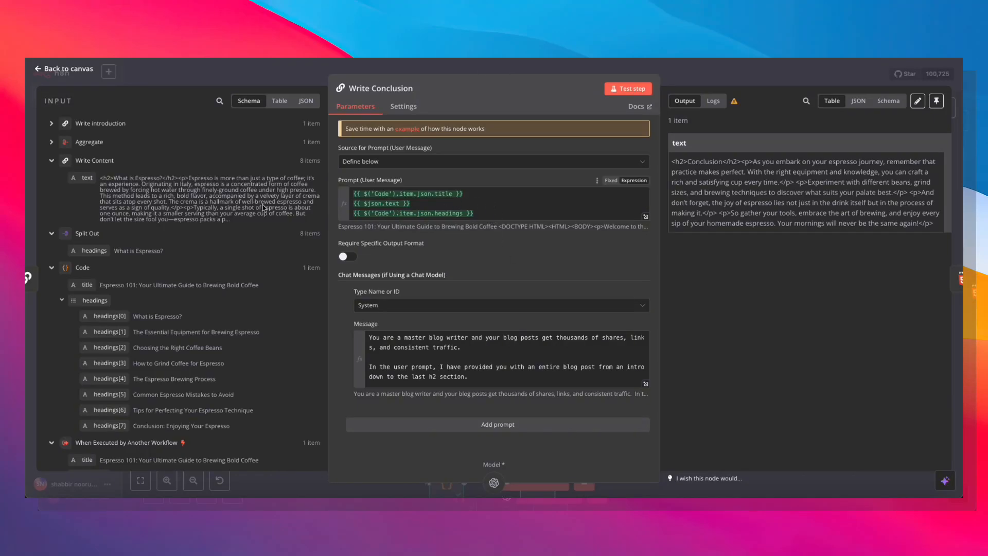
mouse_move(131, 188)
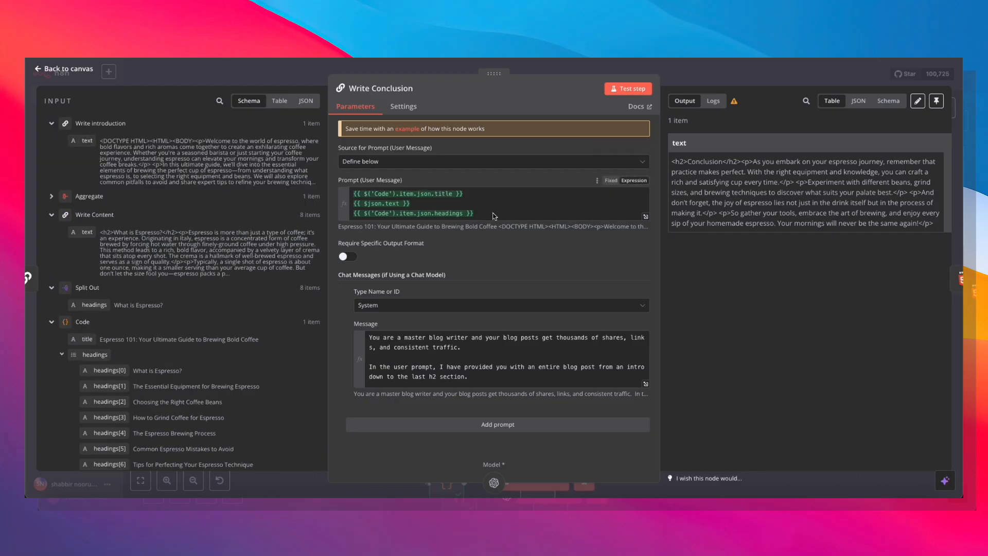
mouse_move(441, 222)
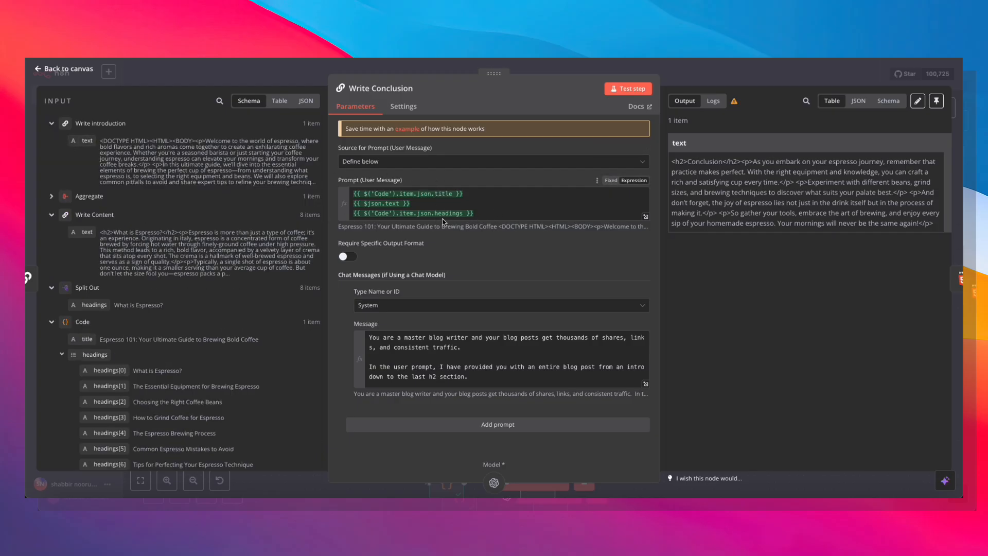
scroll("down", 3)
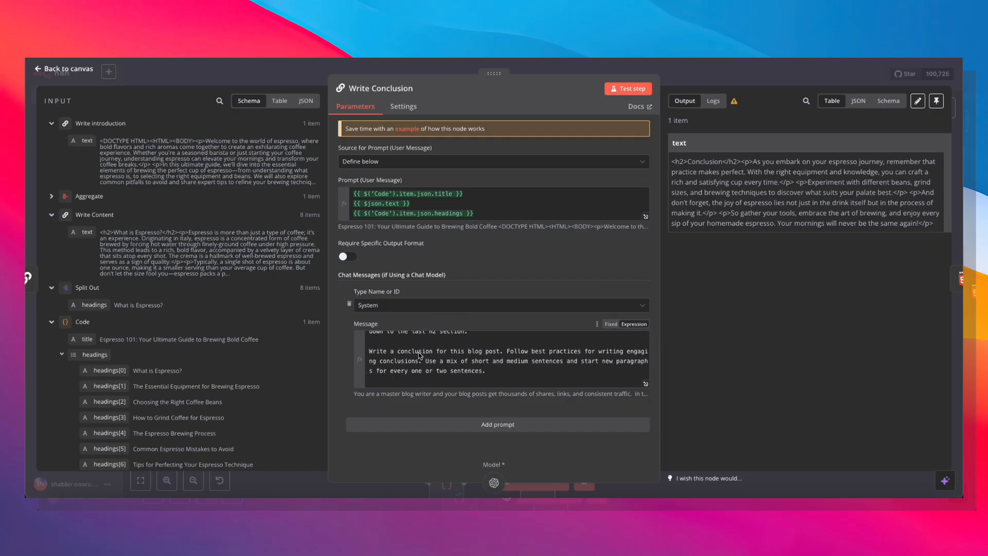
scroll("down", 3)
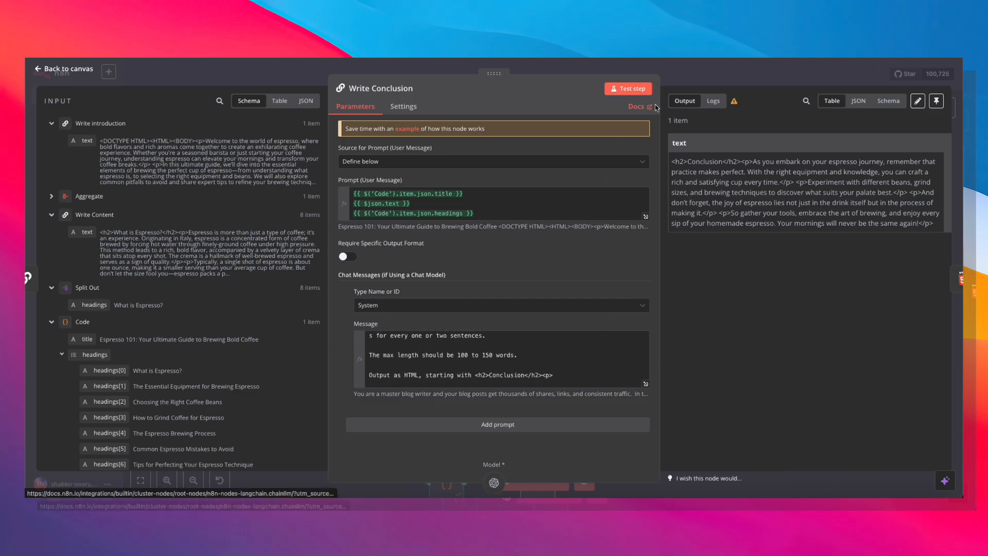
mouse_move(690, 78)
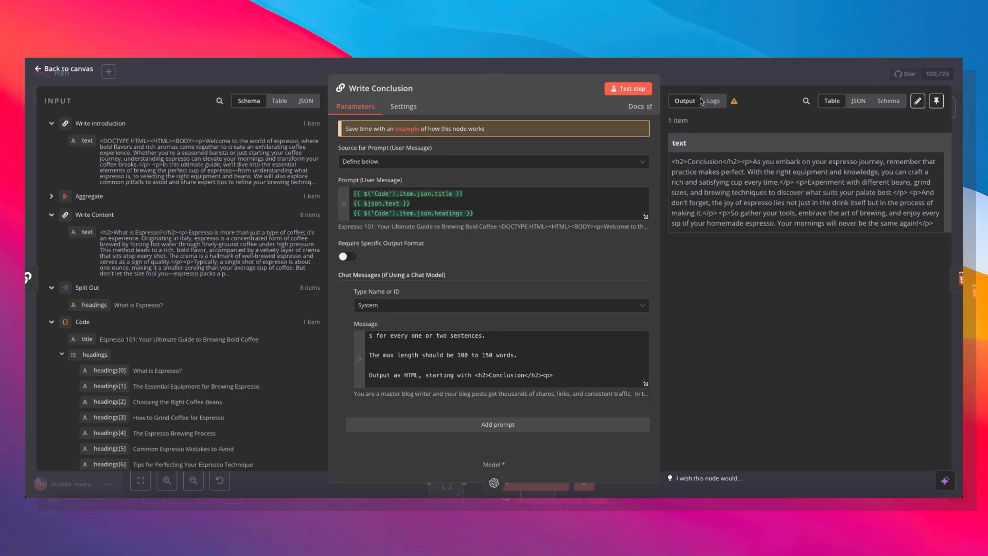
mouse_move(726, 76)
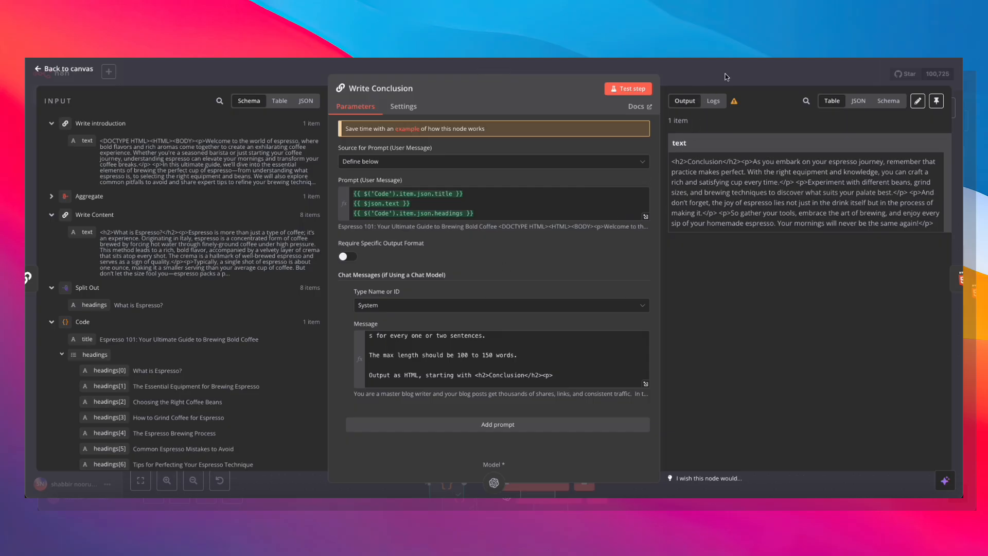
left_click(63, 69)
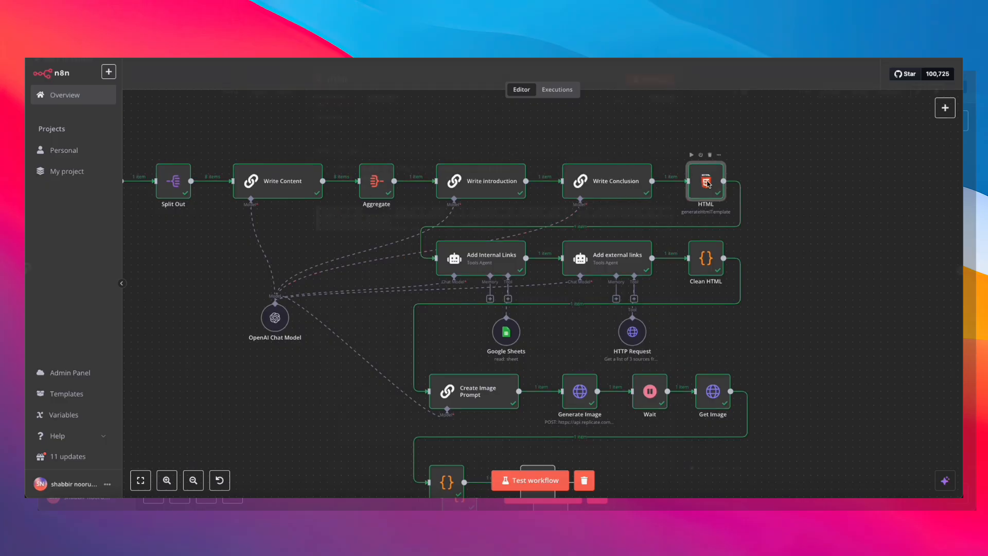
Review the HTML template joining introduction, aggregated sections and conclusion into one post
double_click(705, 182)
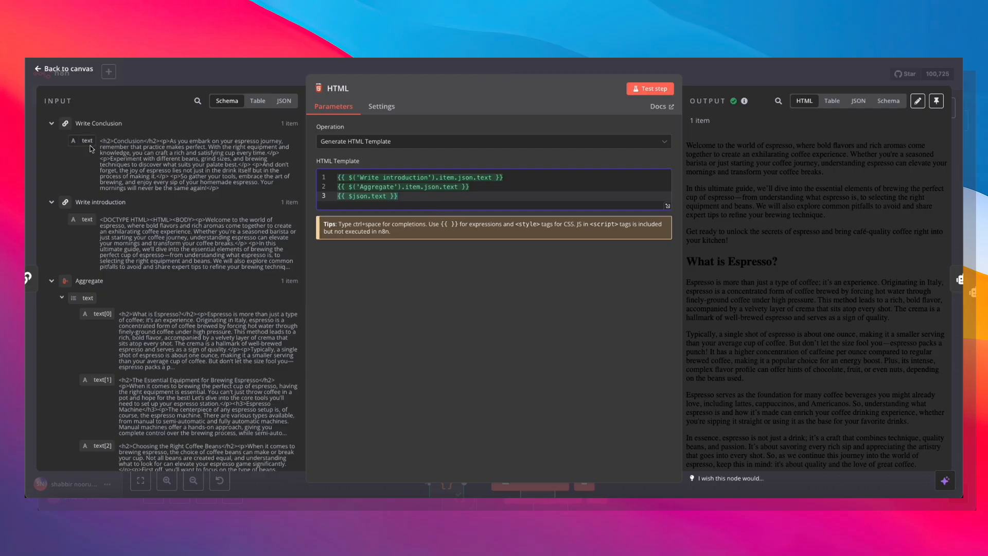
mouse_move(80, 221)
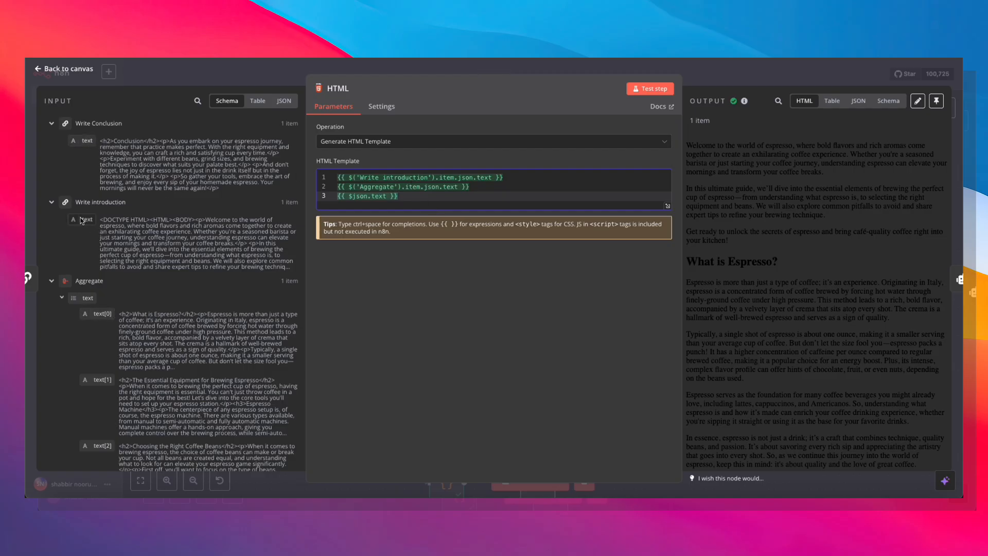
scroll("down", 3)
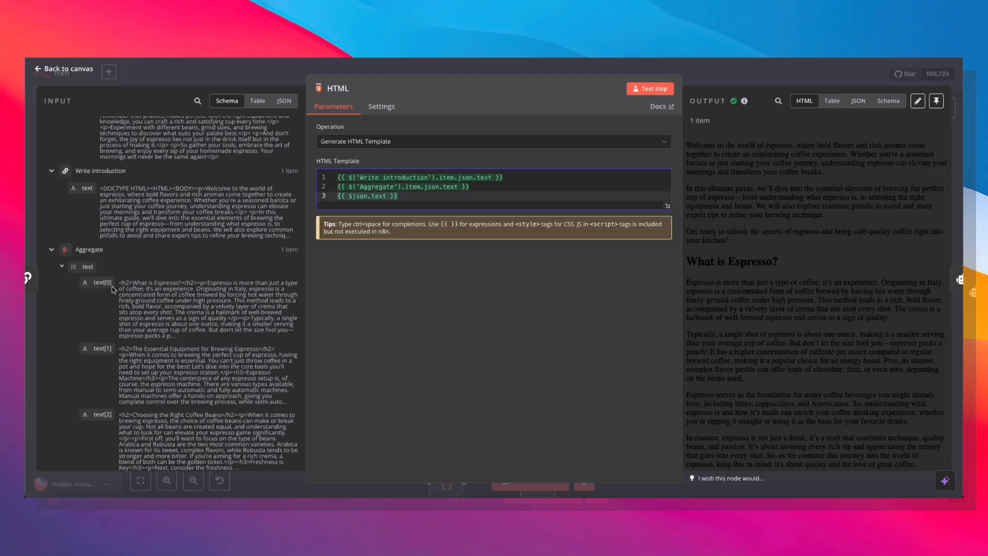
mouse_move(755, 253)
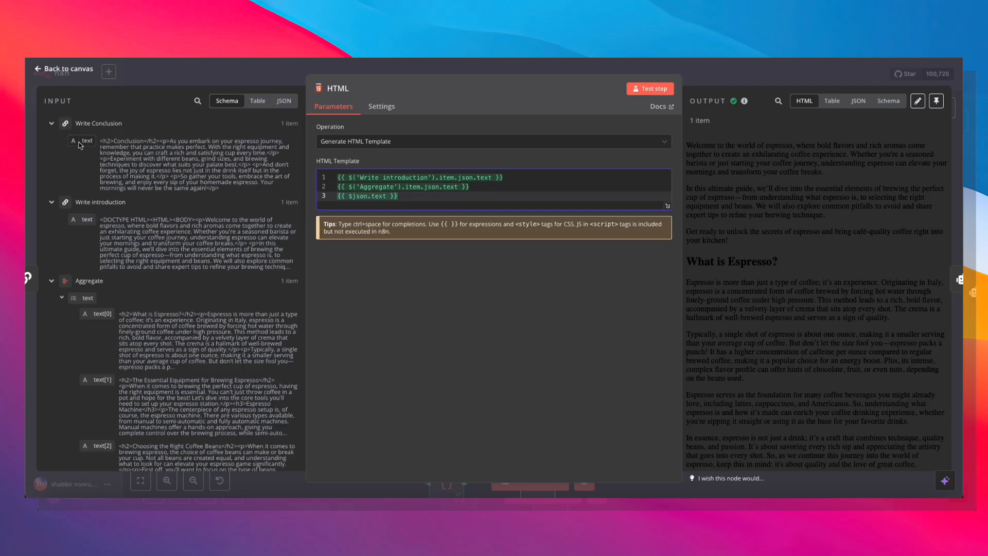
mouse_move(182, 129)
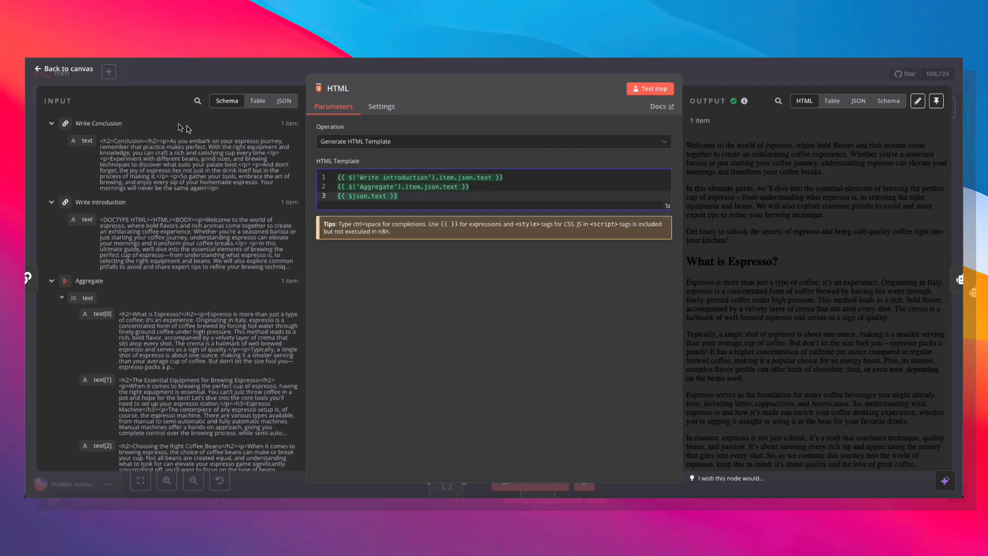
mouse_move(864, 193)
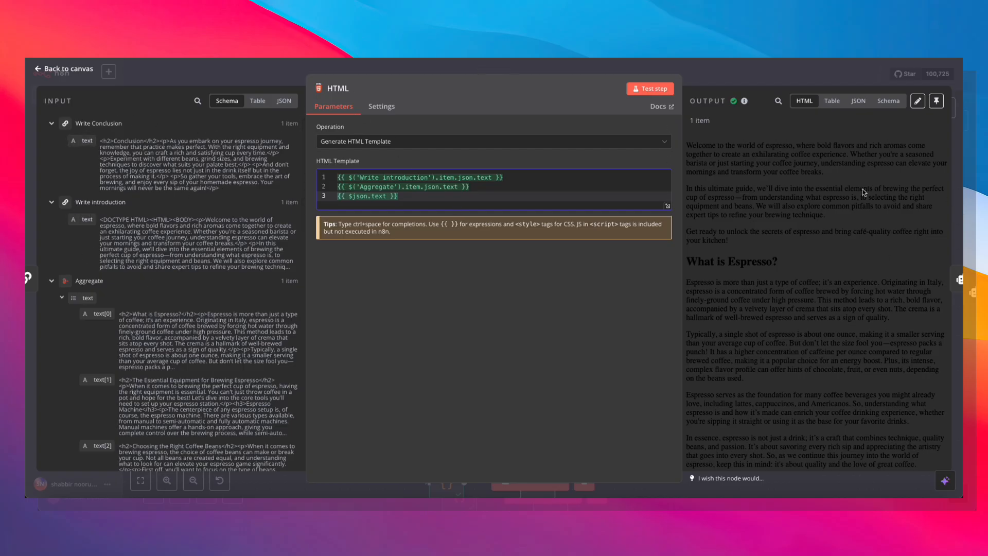
scroll("down", 3)
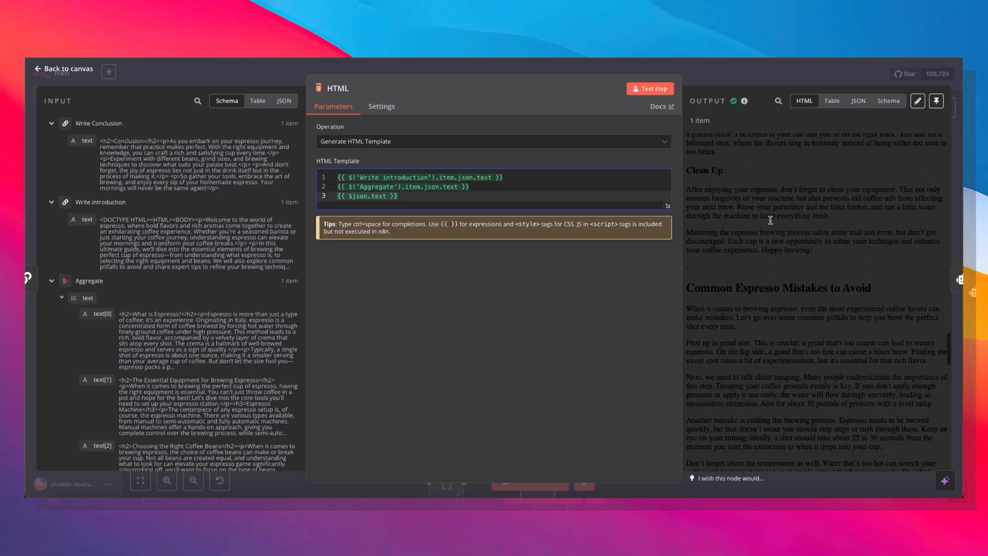
scroll("down", 3)
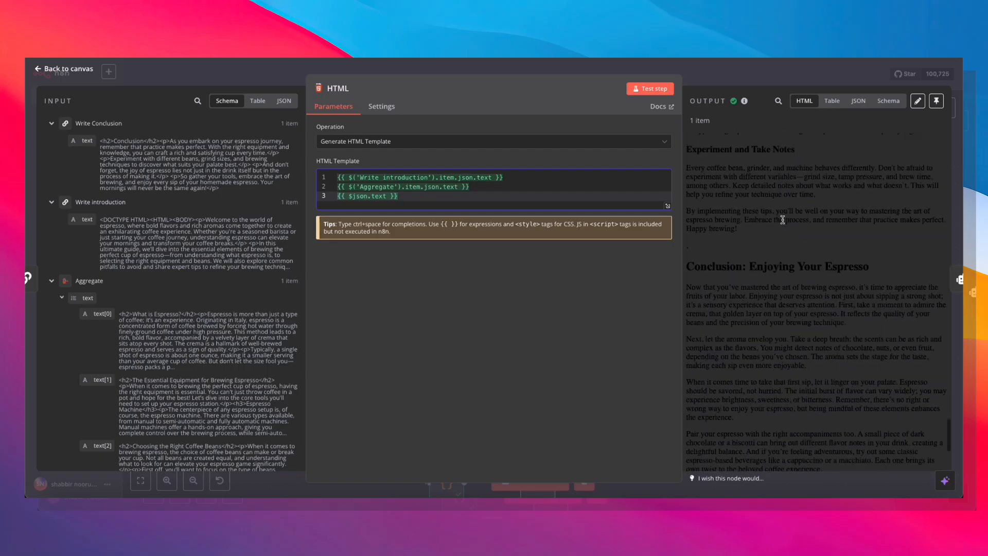
scroll("up", 3)
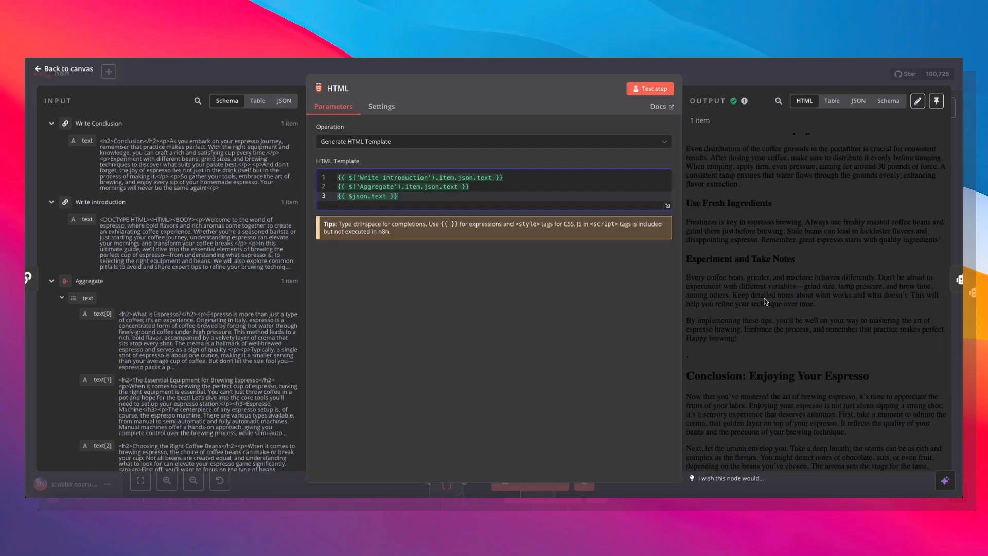
scroll("down", 3)
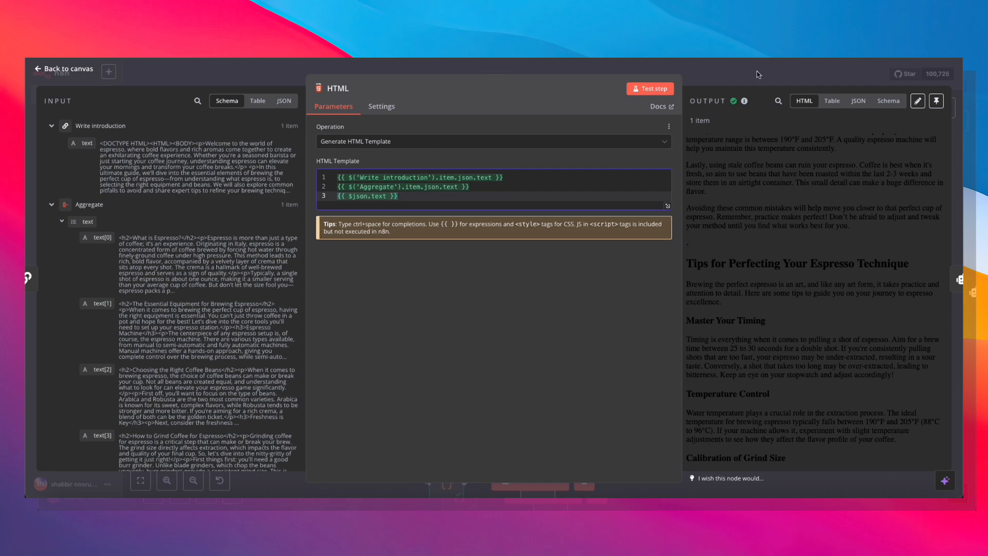
left_click(62, 68)
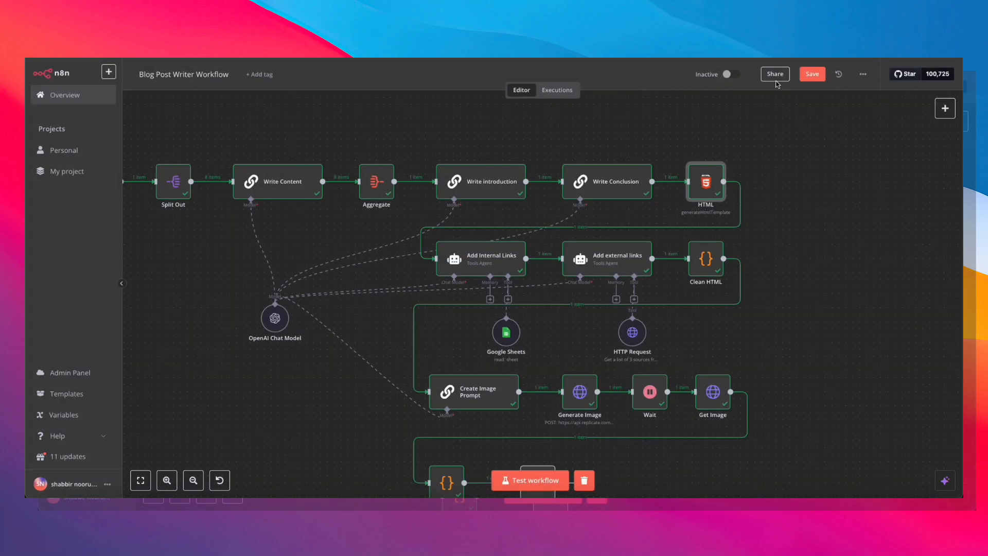
mouse_move(848, 186)
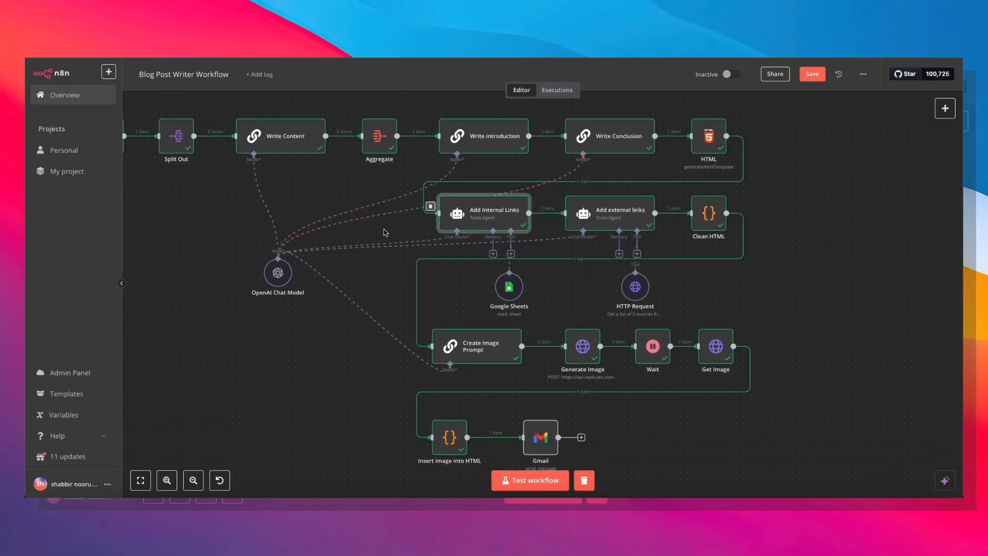
mouse_move(494, 219)
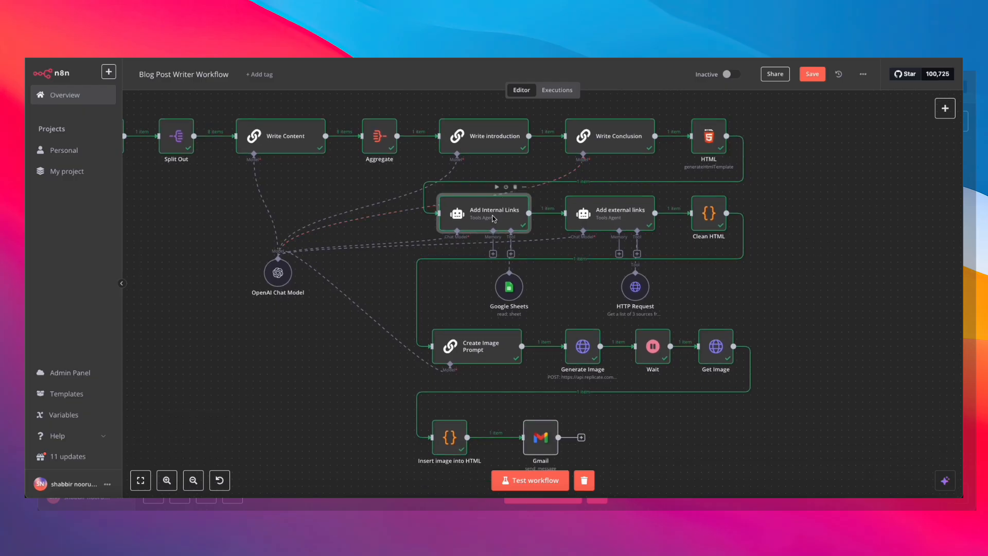
double_click(493, 214)
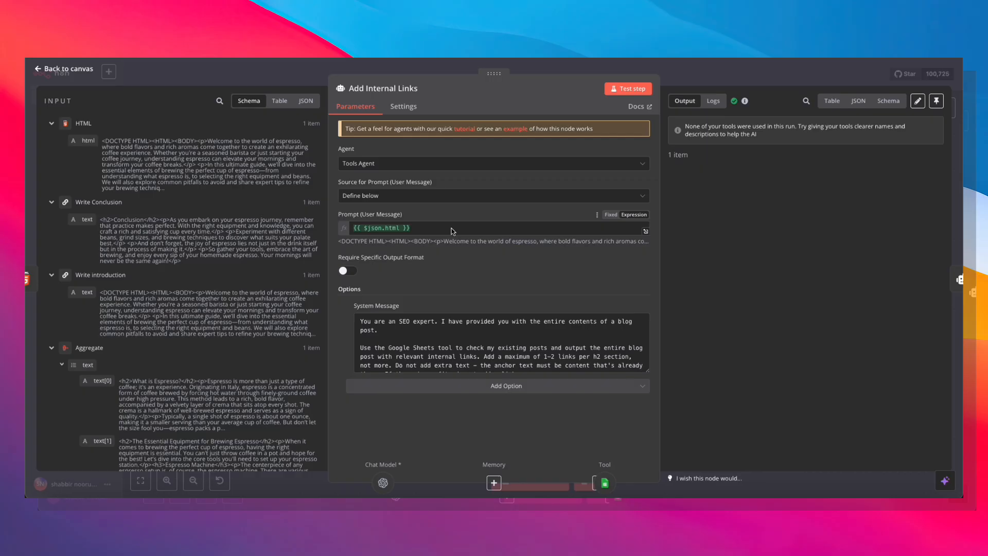
mouse_move(421, 231)
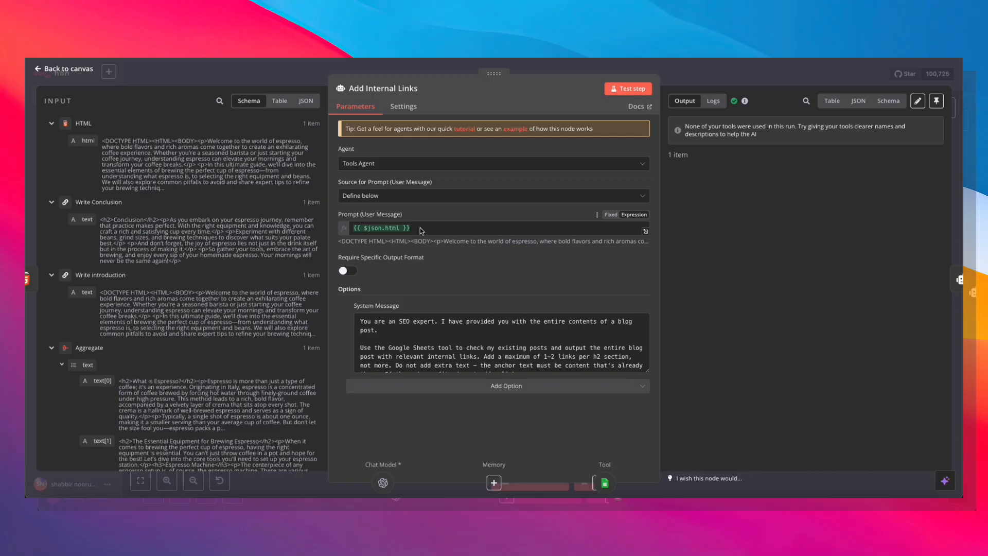
mouse_move(81, 147)
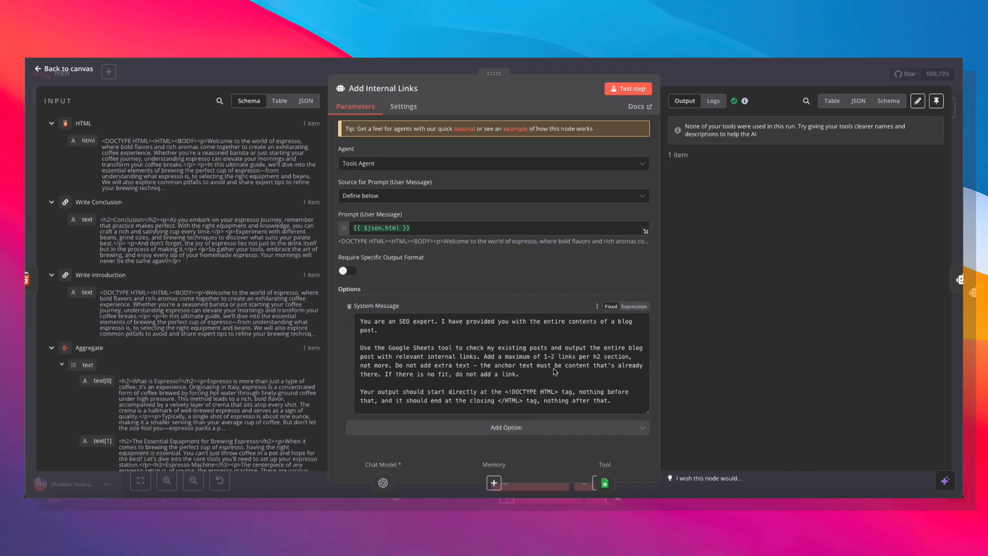
mouse_move(555, 368)
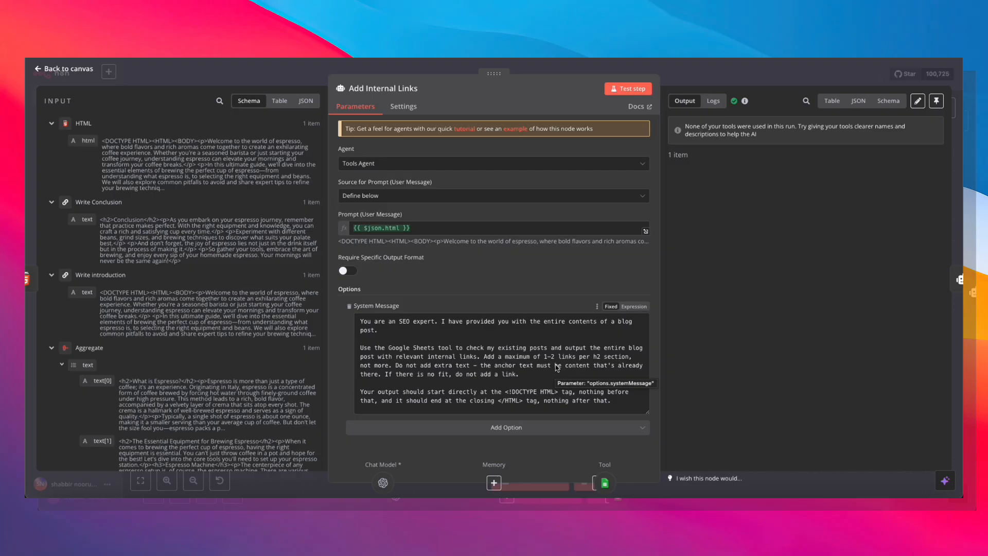
mouse_move(693, 82)
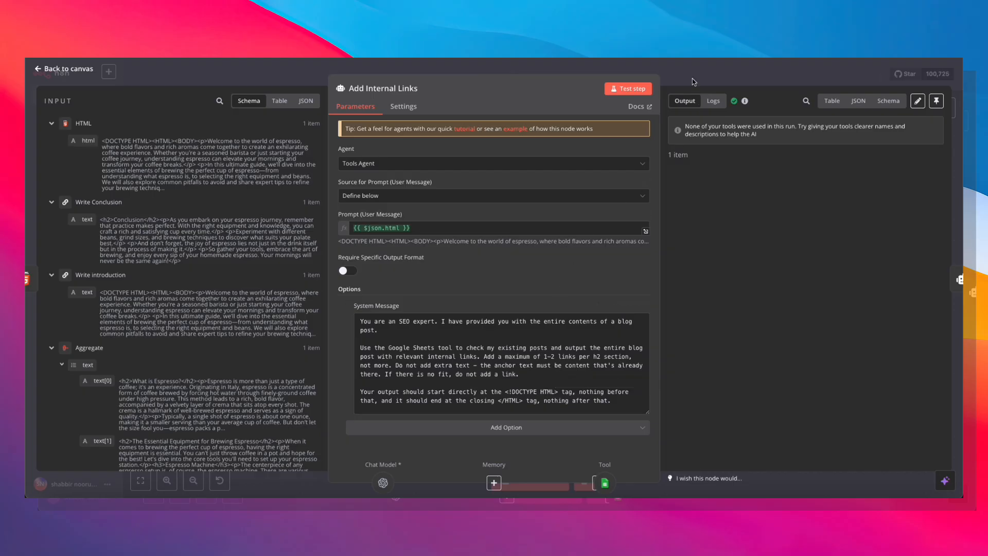
left_click(63, 68)
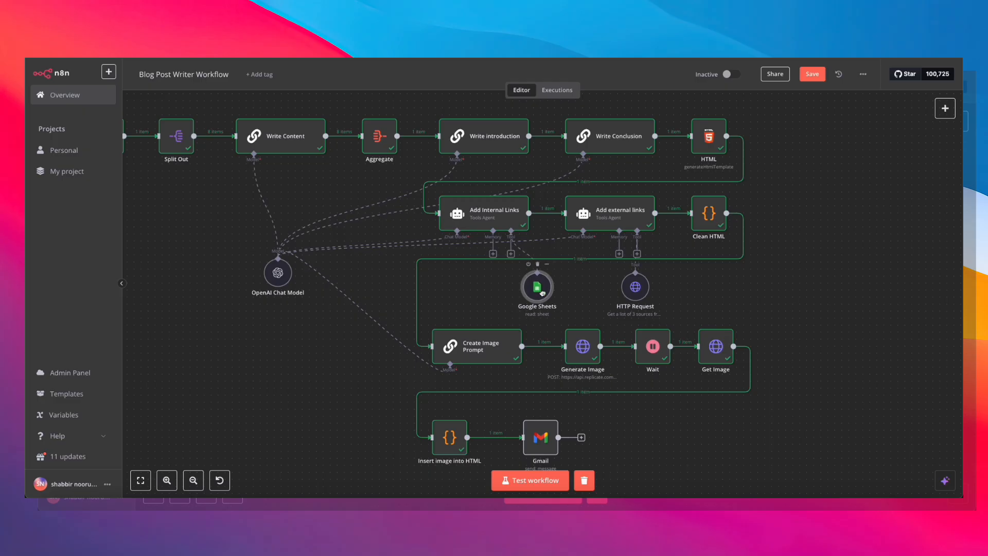
double_click(537, 287)
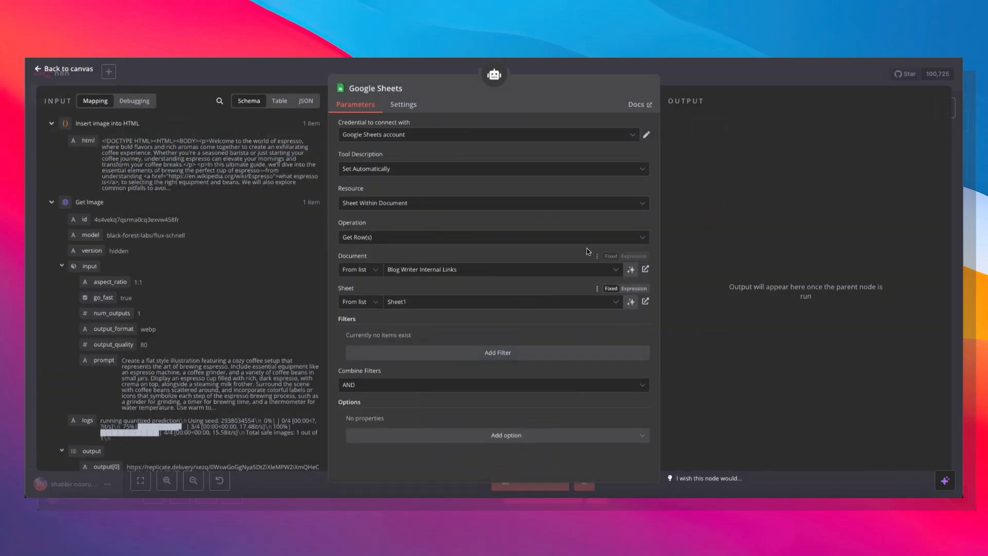
left_click(645, 269)
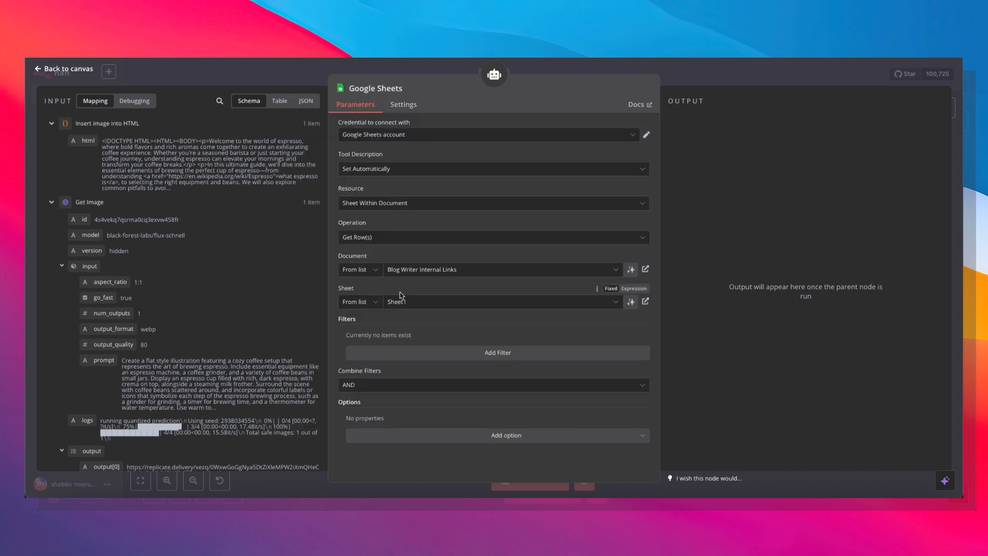
mouse_move(495, 258)
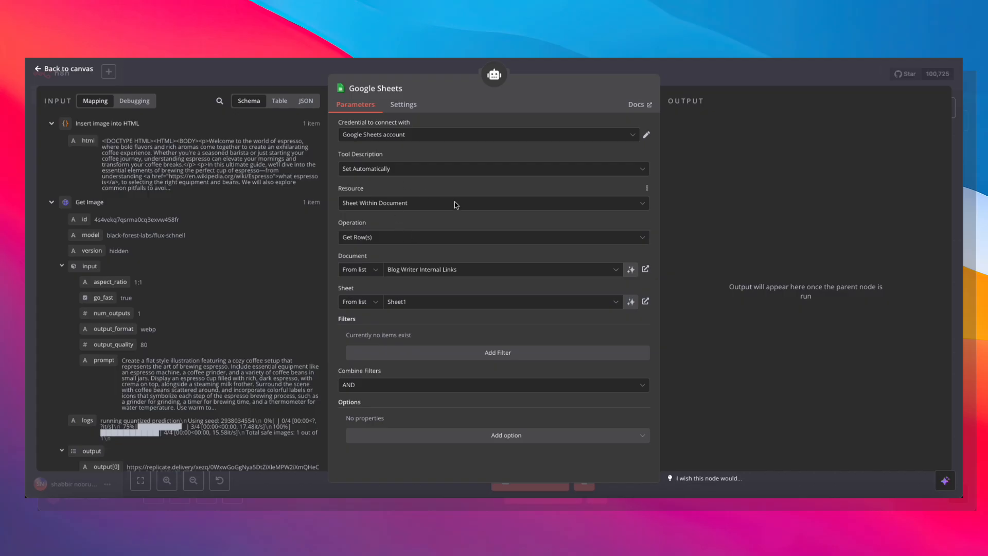
mouse_move(320, 183)
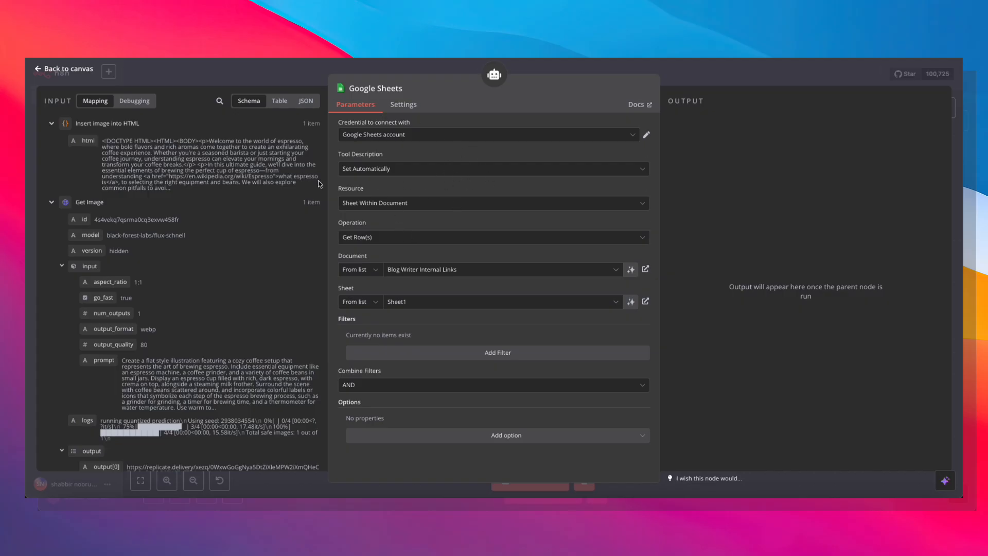
mouse_move(410, 115)
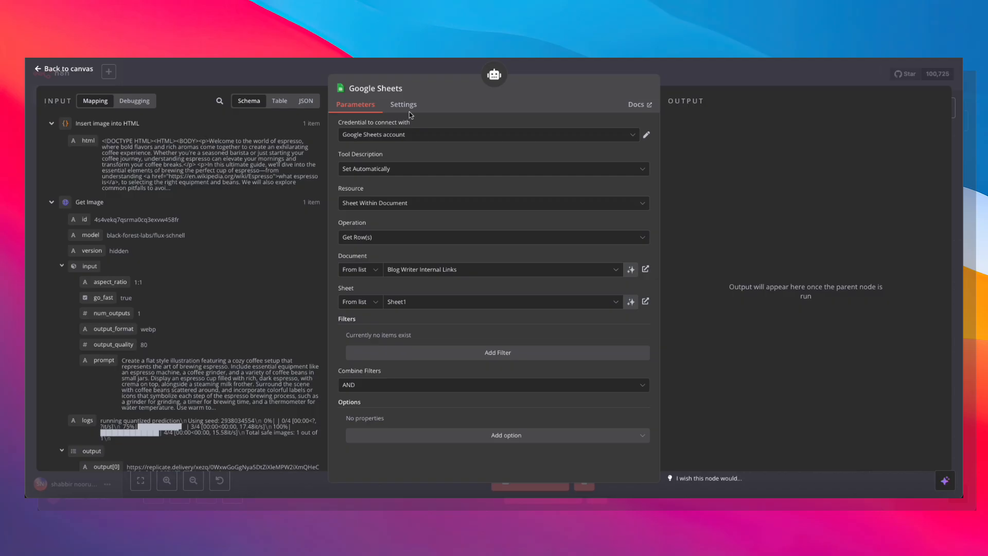
left_click(64, 69)
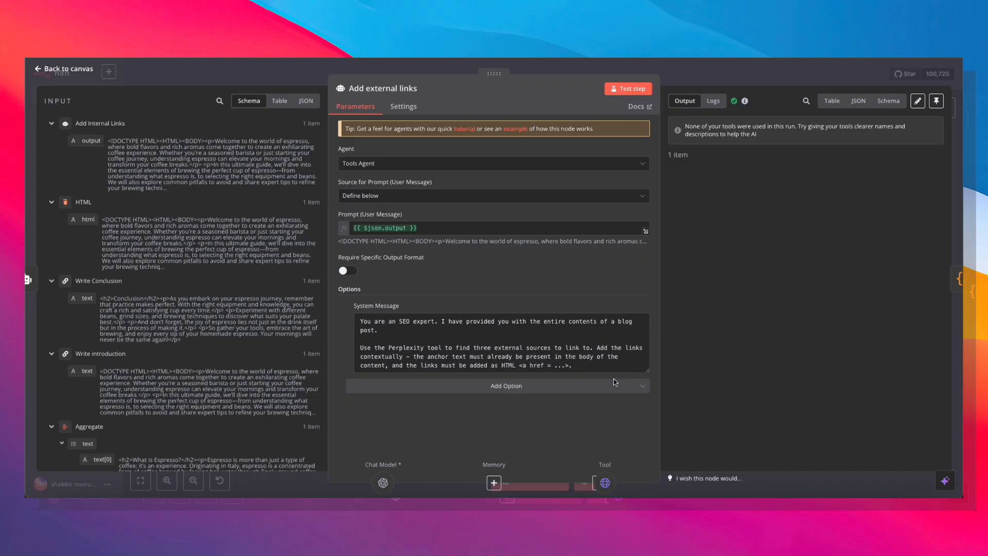
mouse_move(705, 124)
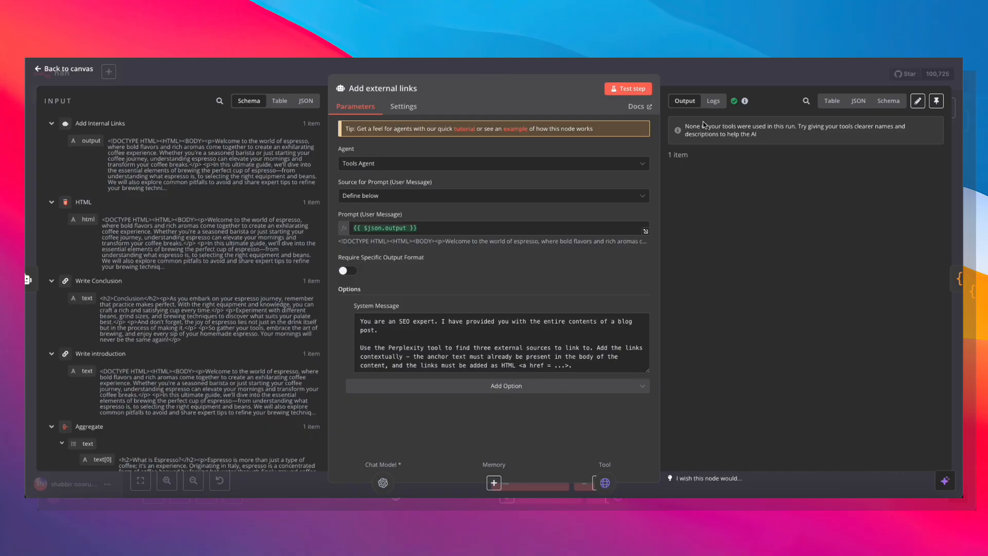
left_click(64, 69)
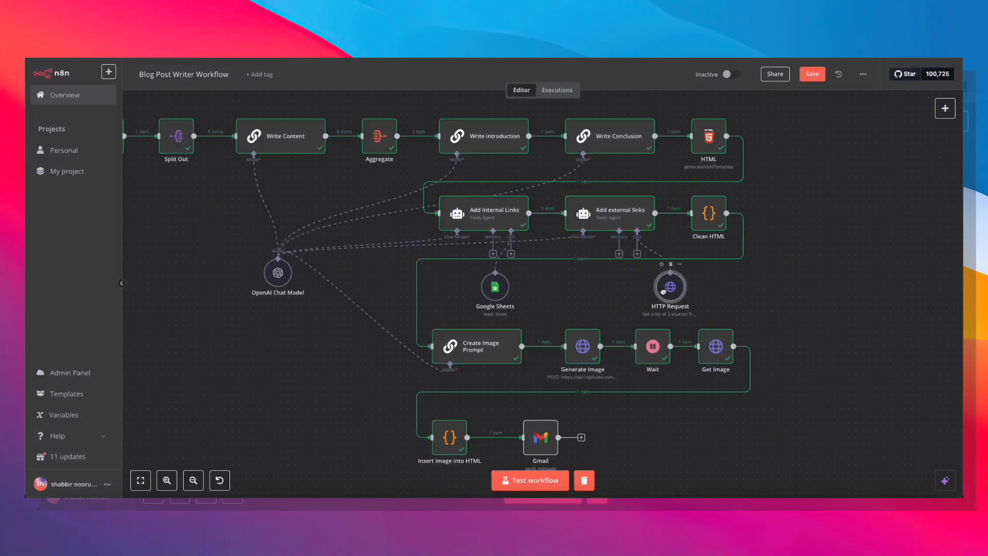
double_click(670, 288)
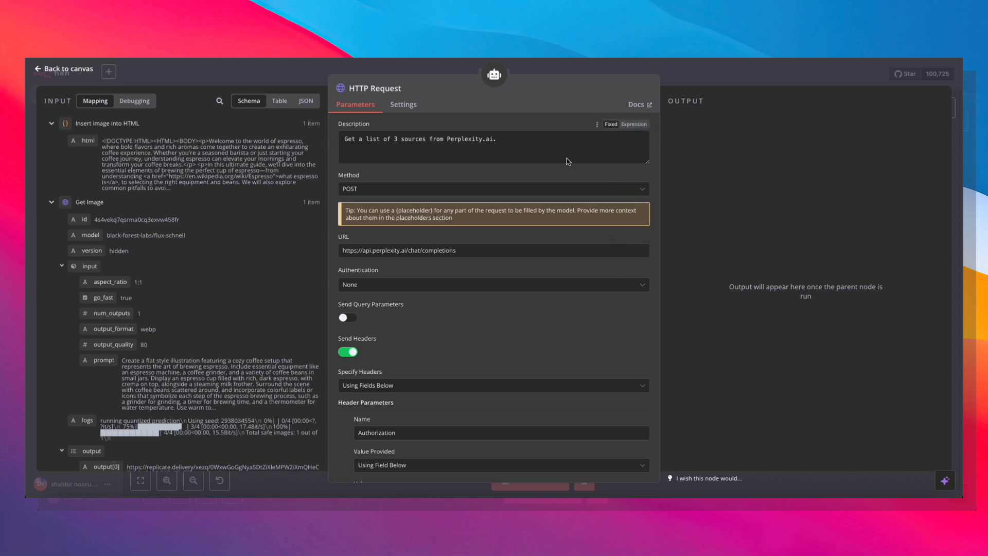
mouse_move(579, 141)
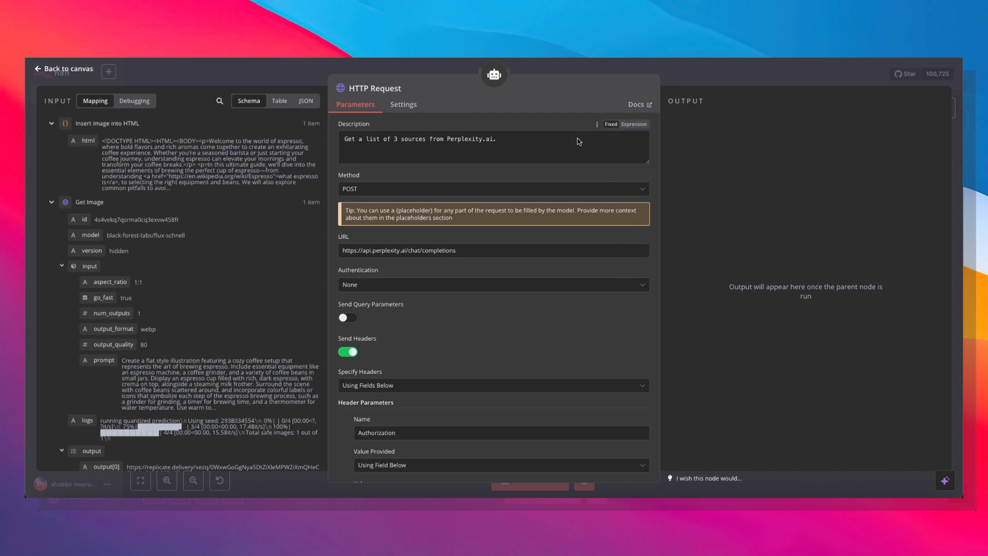
mouse_move(379, 152)
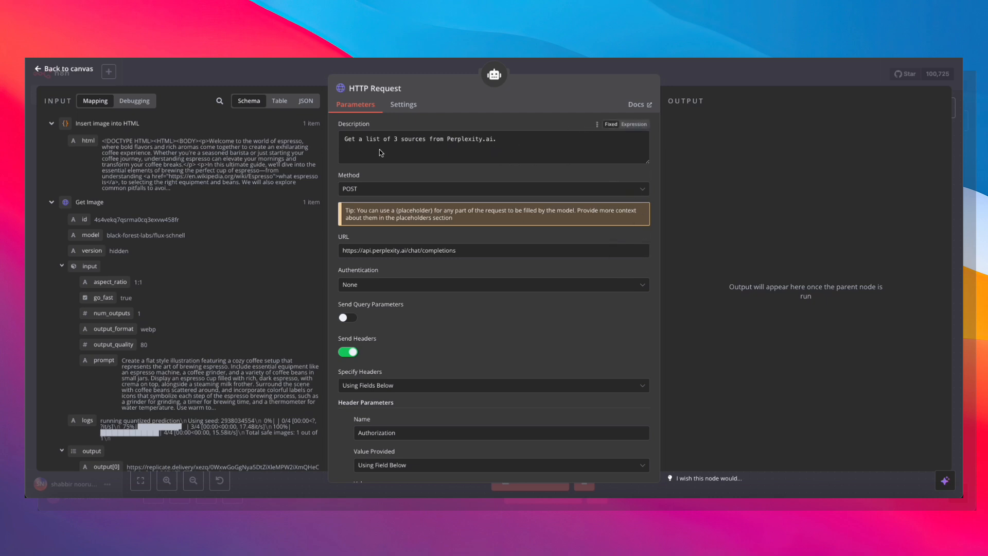
mouse_move(432, 228)
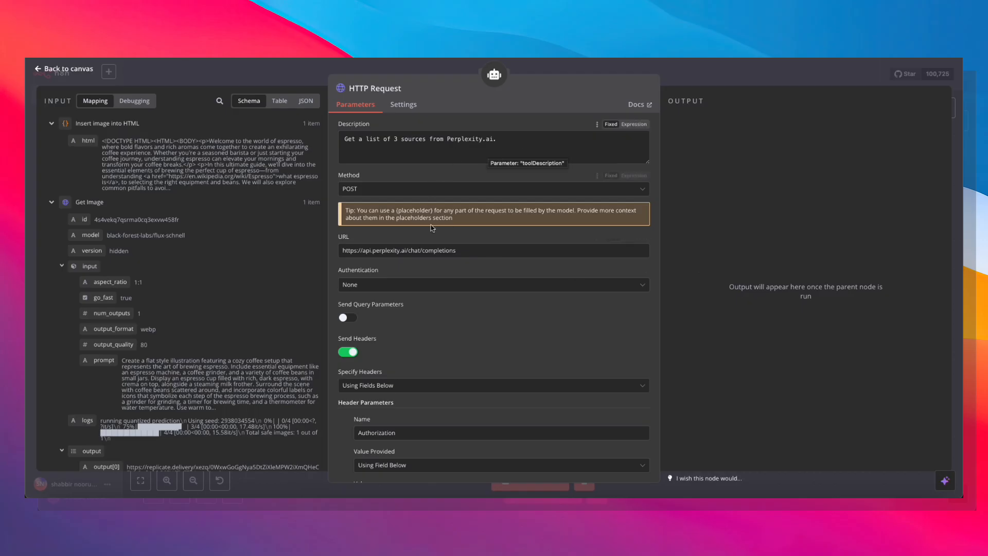
mouse_move(710, 76)
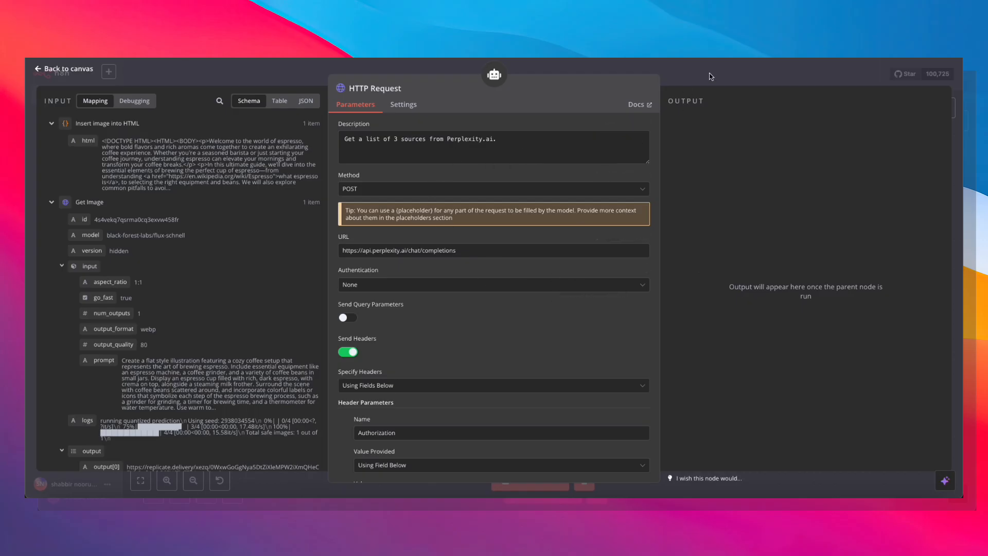
left_click(63, 68)
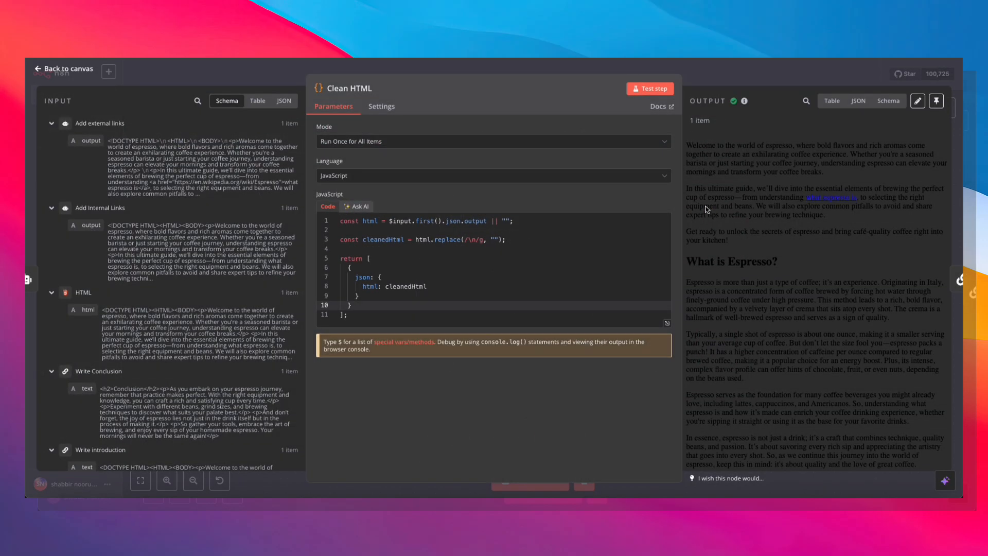
scroll("down", 3)
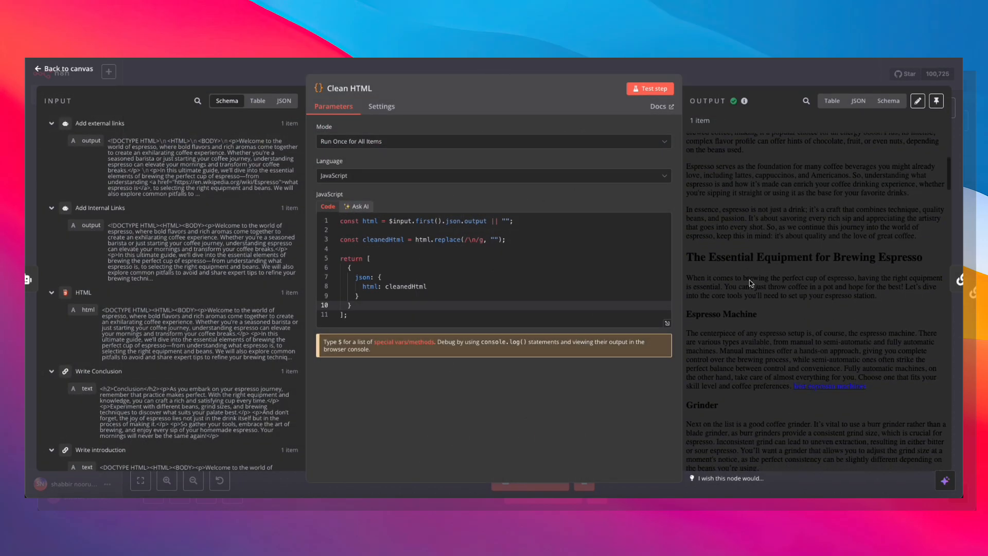
scroll("down", 3)
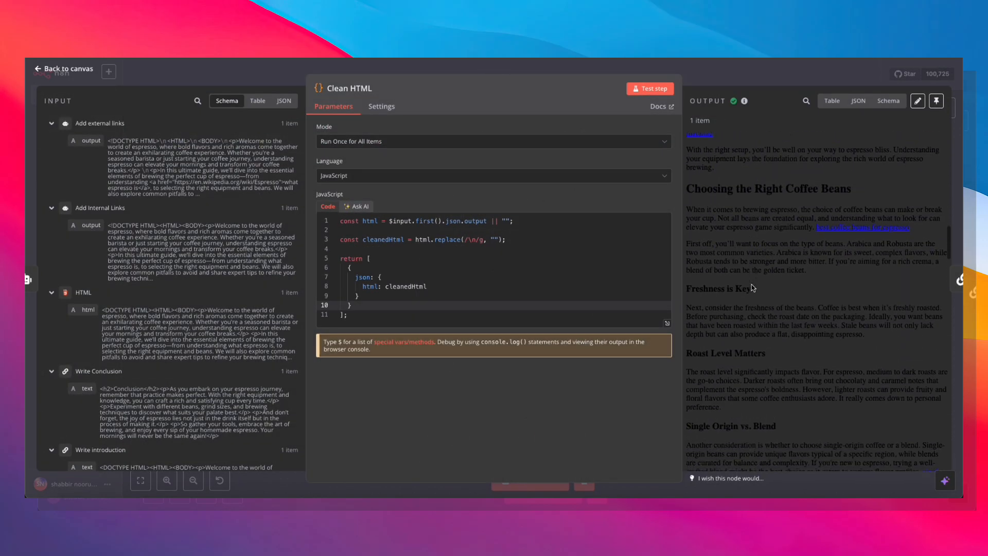
scroll("down", 3)
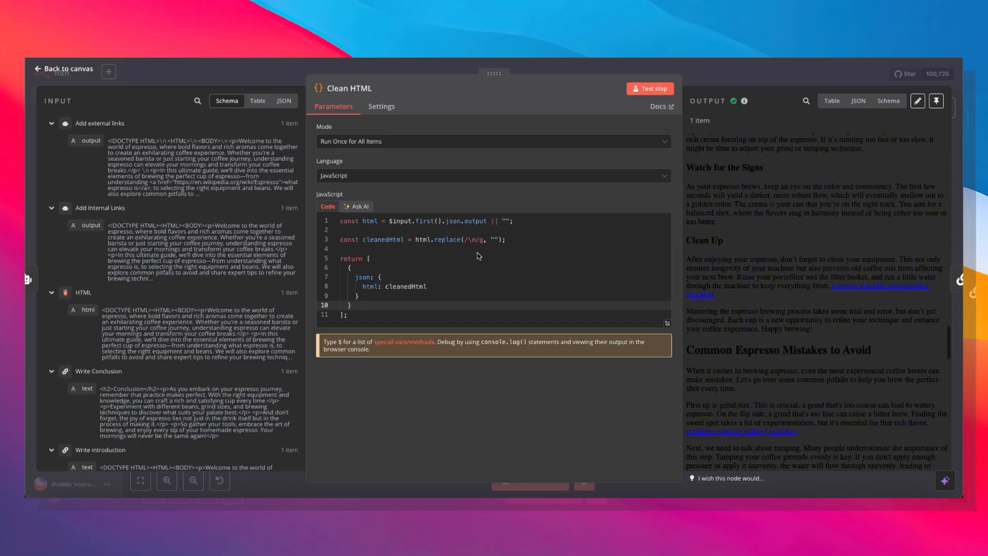
left_click(62, 69)
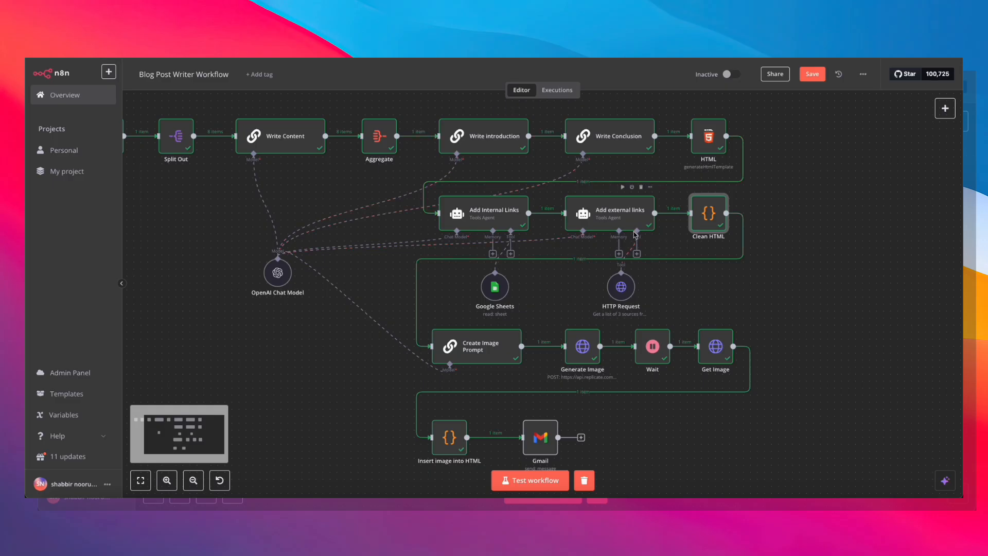
mouse_move(696, 214)
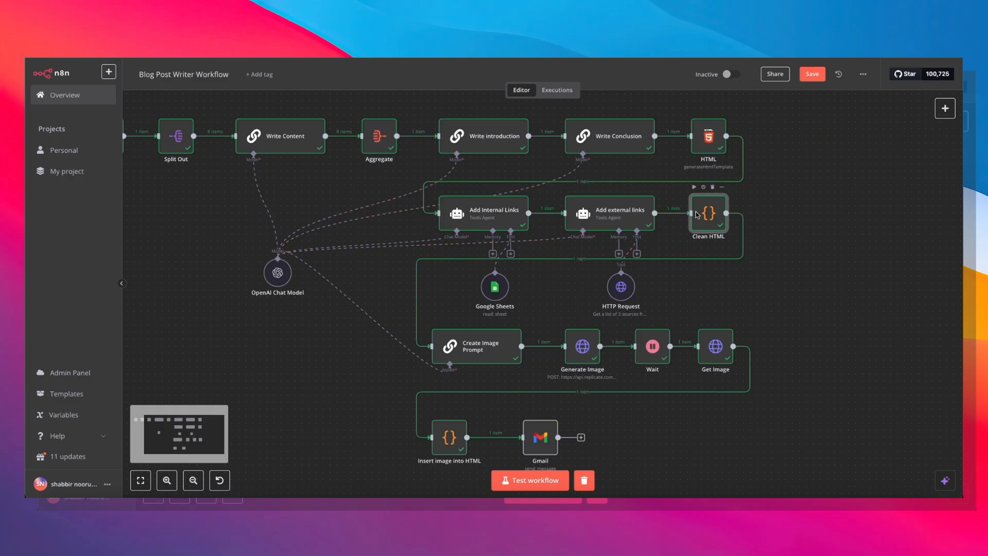
scroll("down", 3)
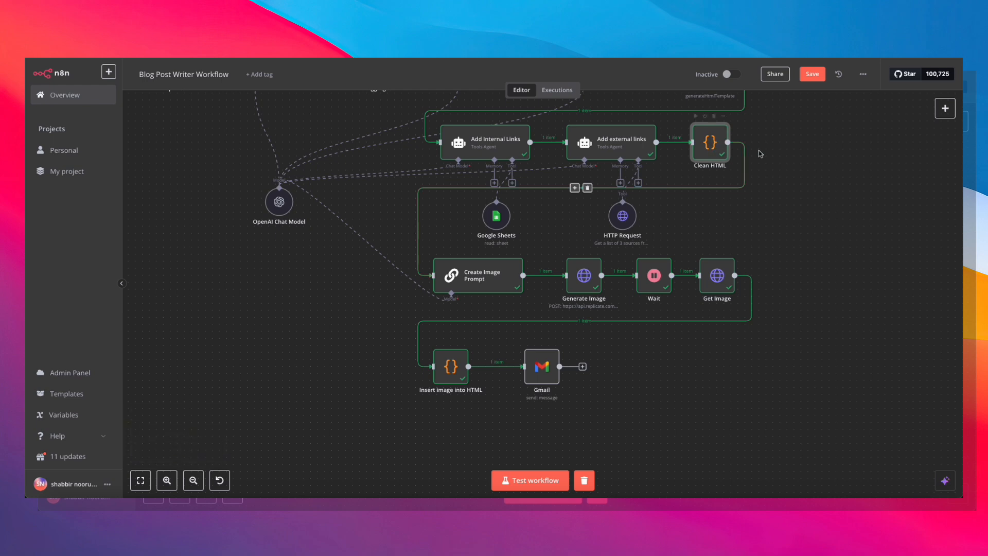
mouse_move(497, 284)
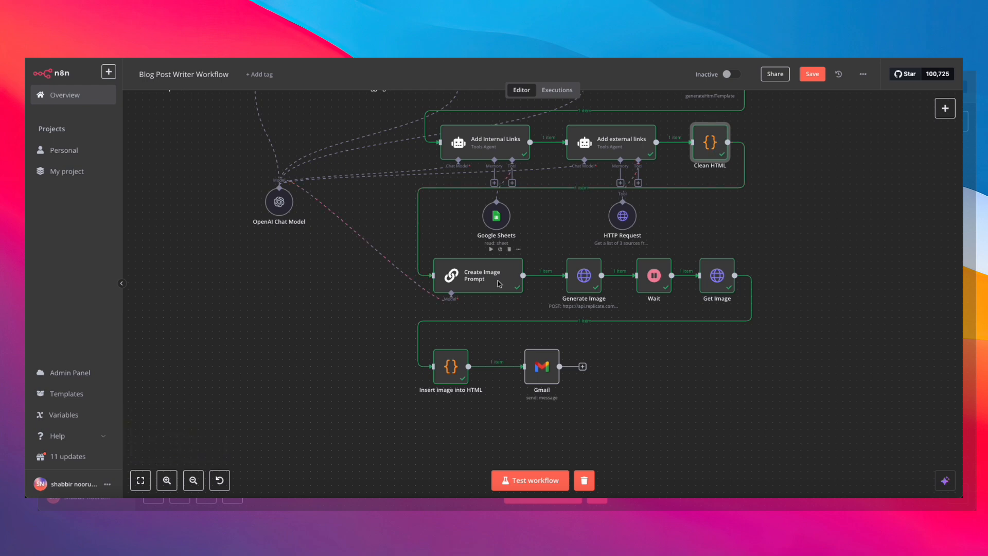
mouse_move(514, 281)
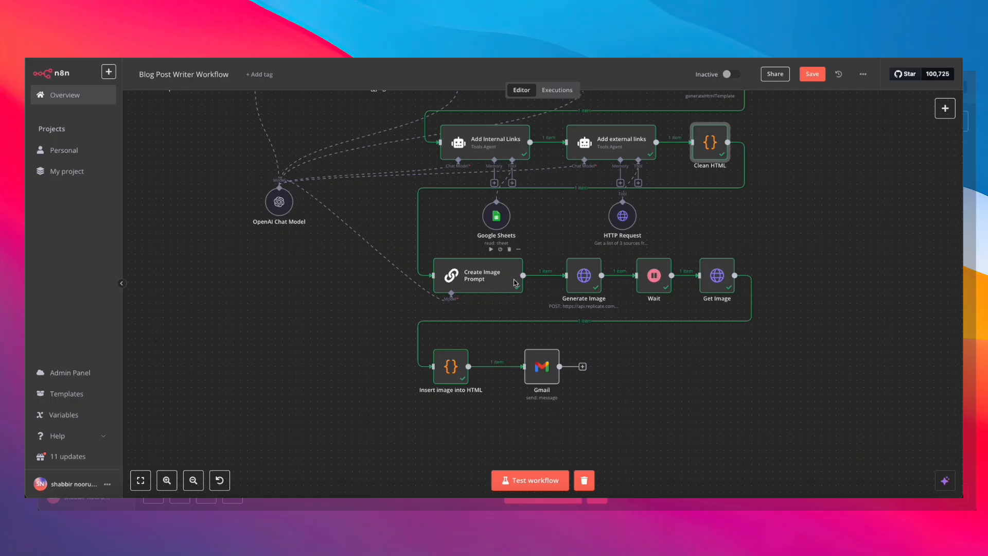
mouse_move(484, 300)
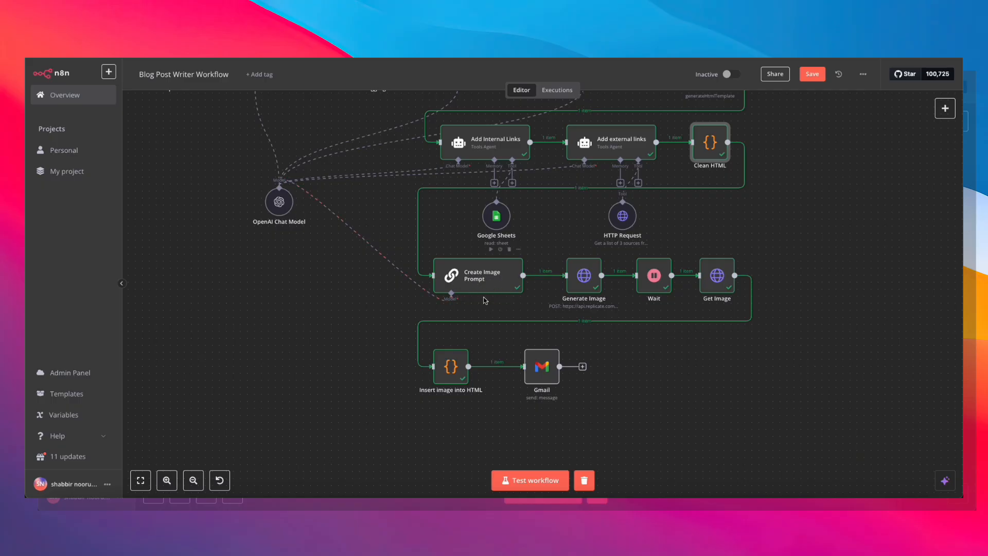
mouse_move(494, 278)
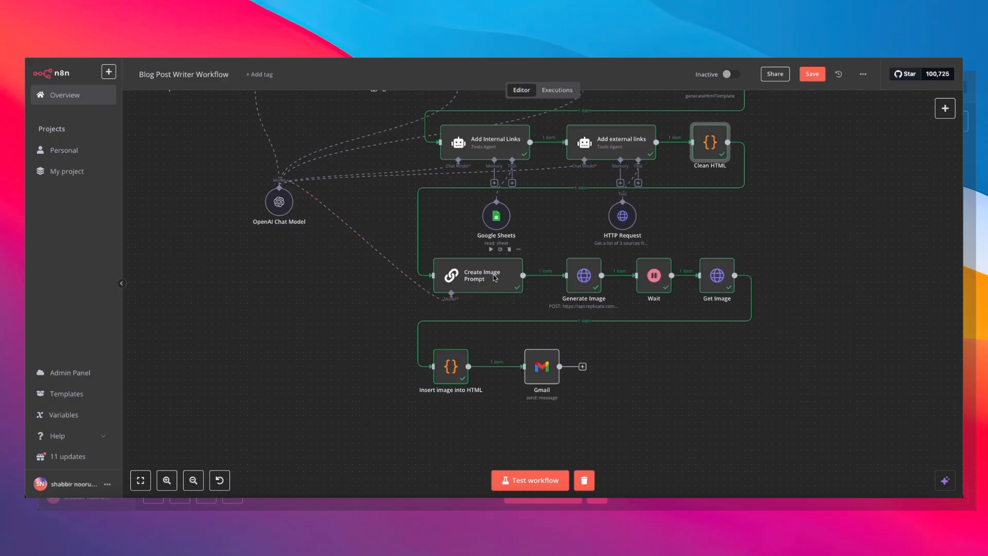
mouse_move(489, 281)
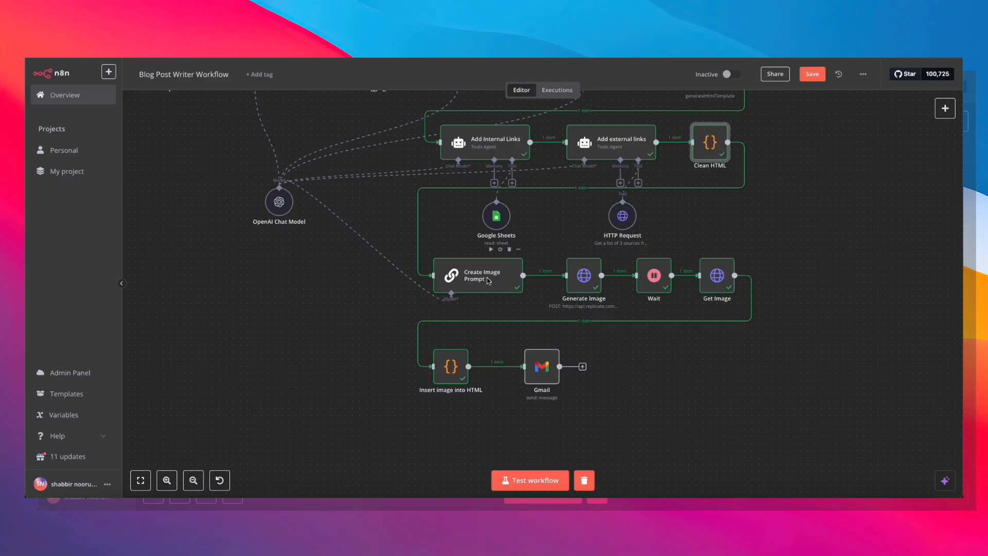
Review Create Image Prompt's prompt built from the Code node's title and headings
double_click(479, 276)
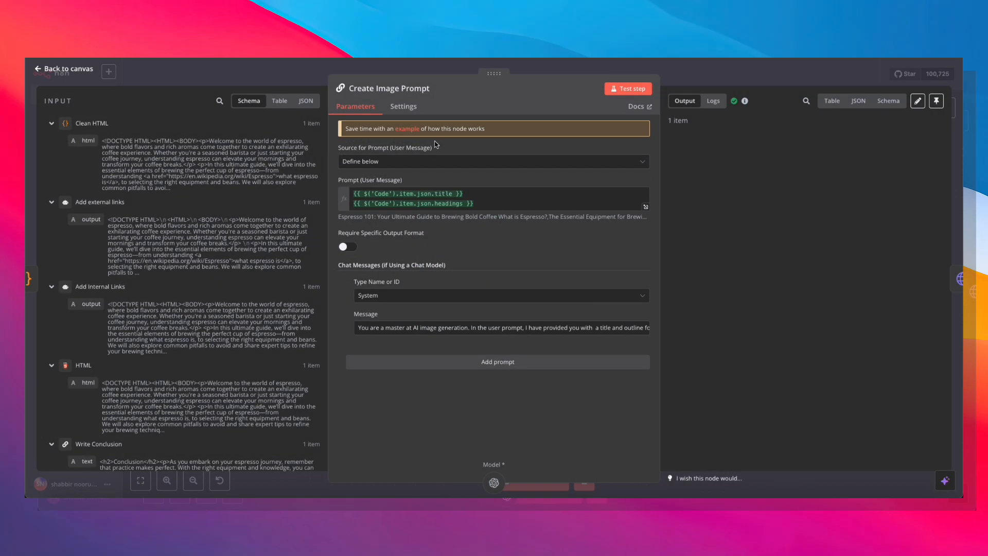
mouse_move(490, 210)
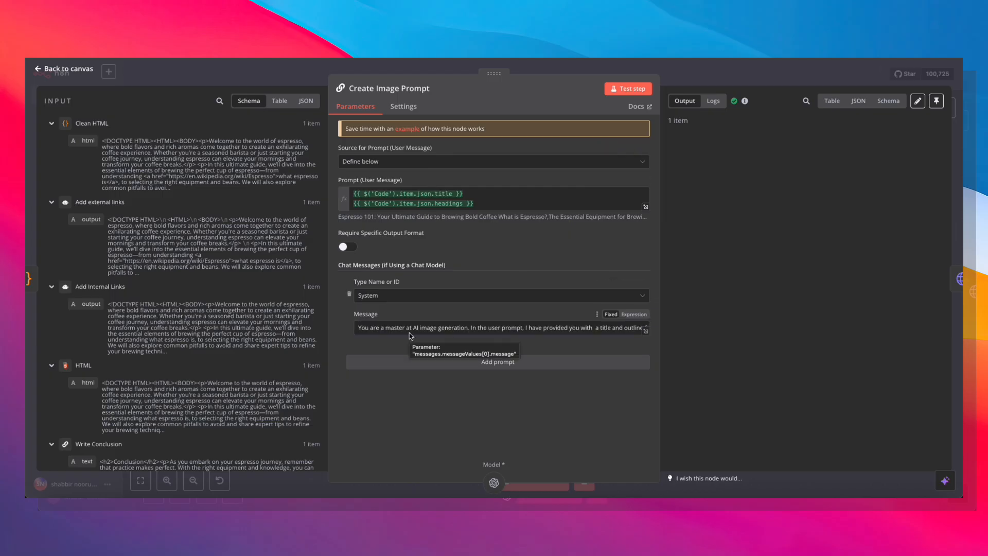
left_click(63, 68)
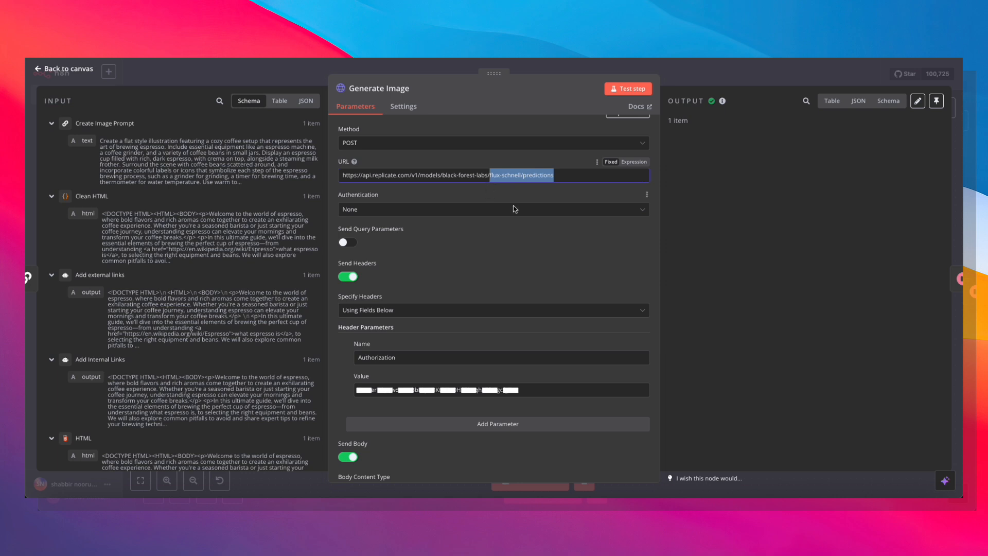
mouse_move(391, 160)
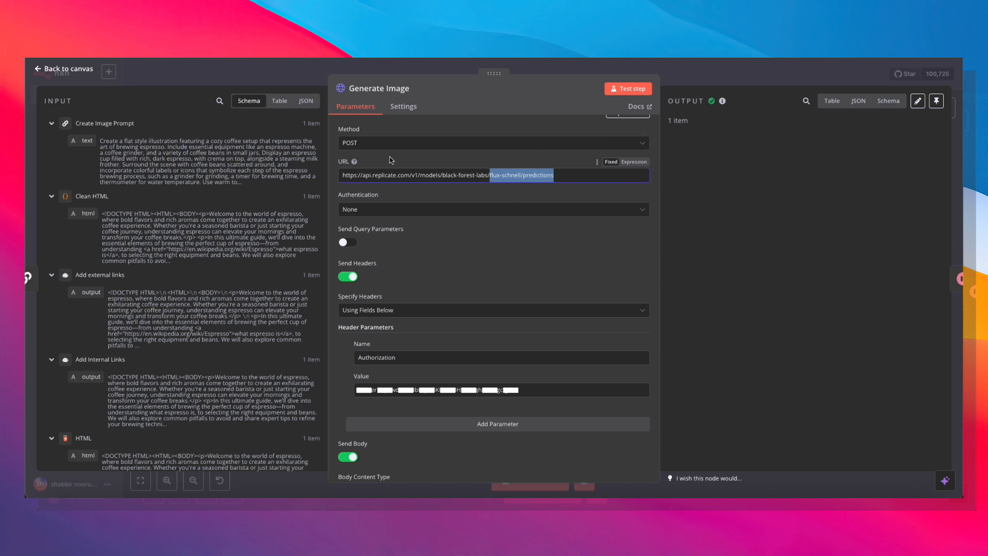
Scroll to Generate Image's Replicate JSON body that inserts the generated prompt
scroll("down", 3)
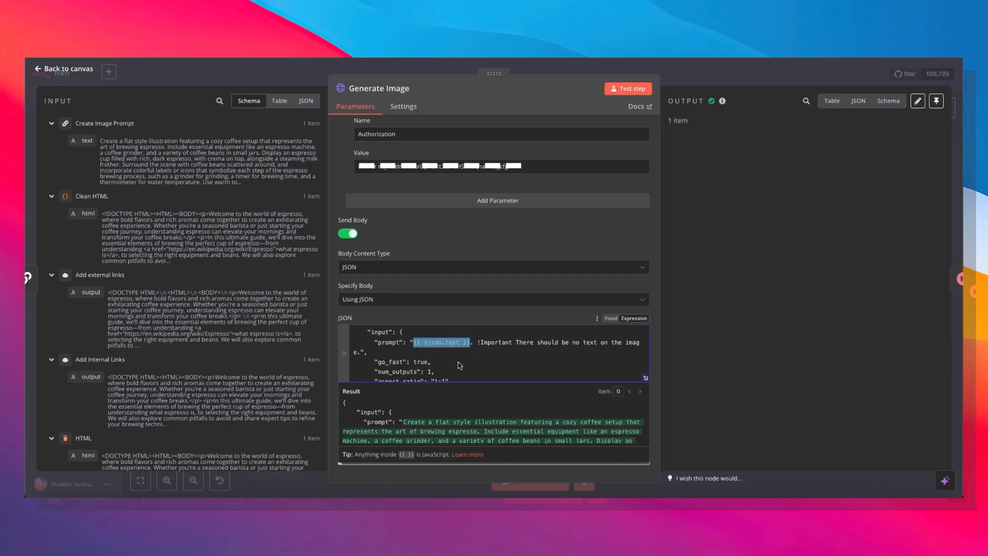
left_click(63, 69)
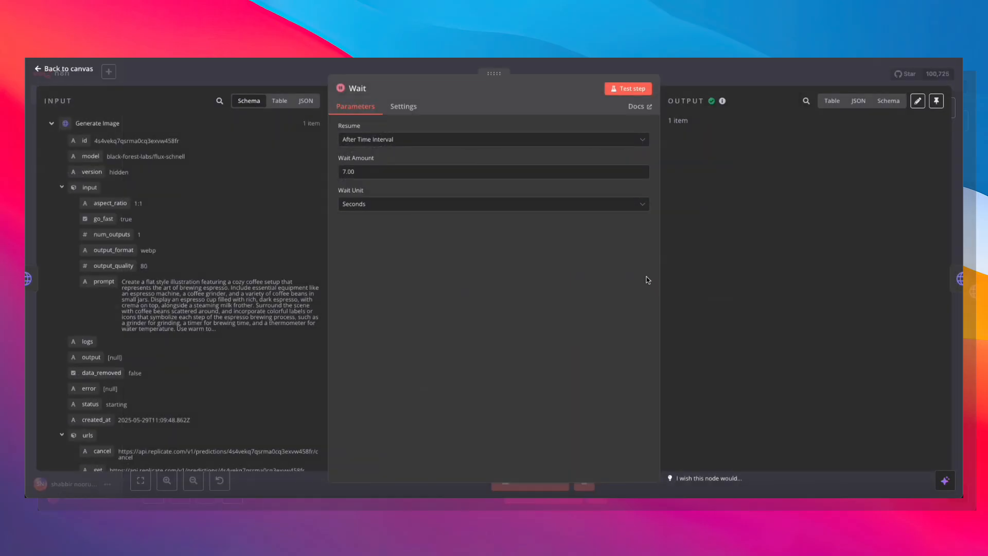
mouse_move(714, 74)
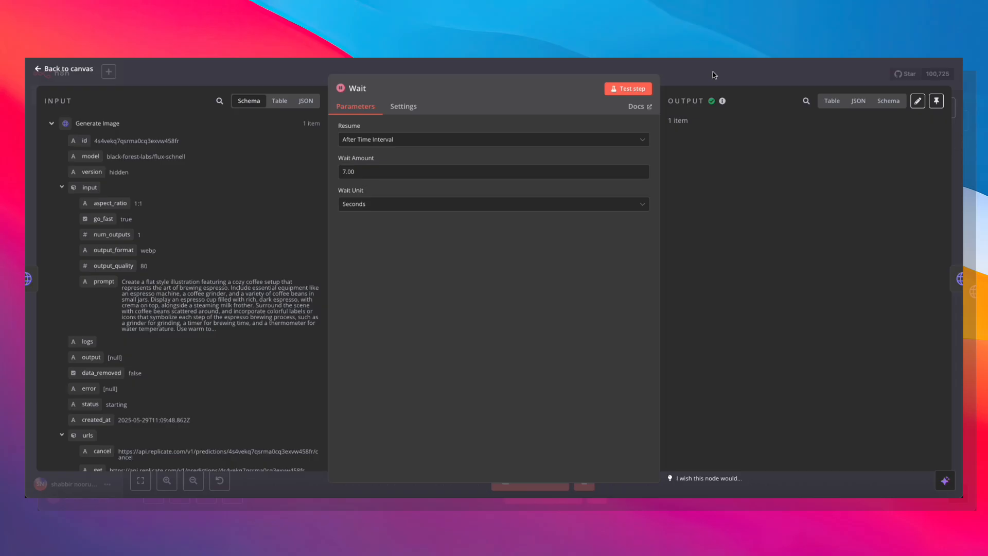
Close the Wait node's seven-second pause and return to the workflow canvas
left_click(63, 68)
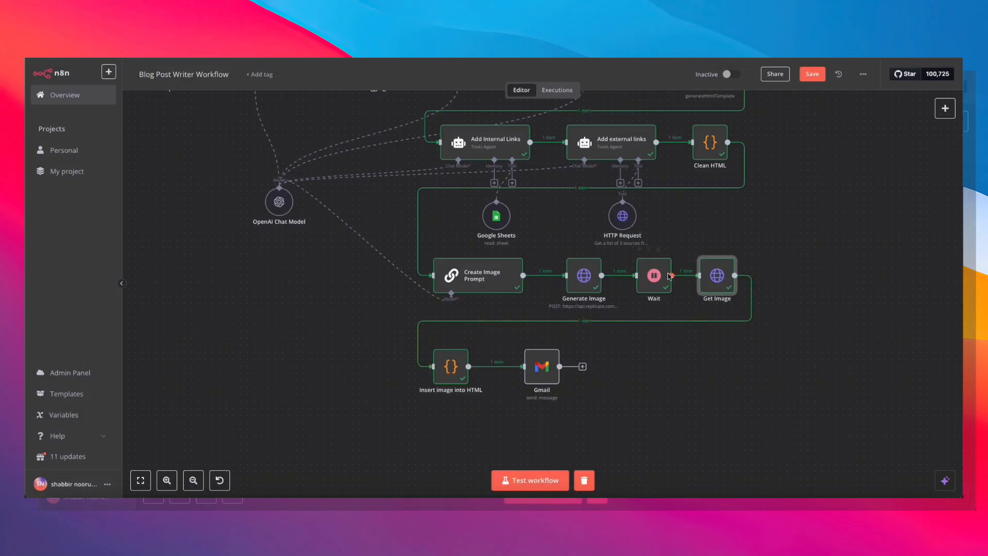
mouse_move(707, 283)
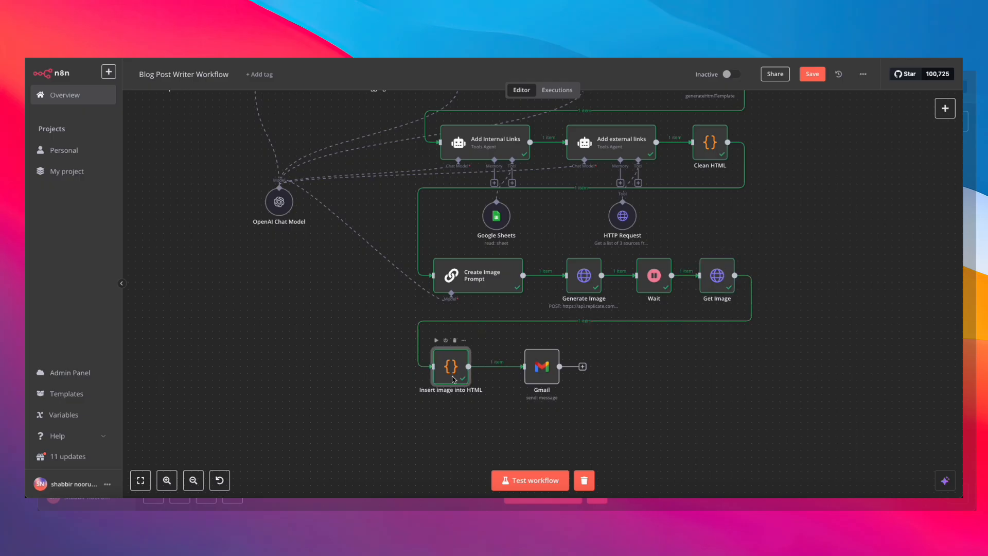
double_click(451, 366)
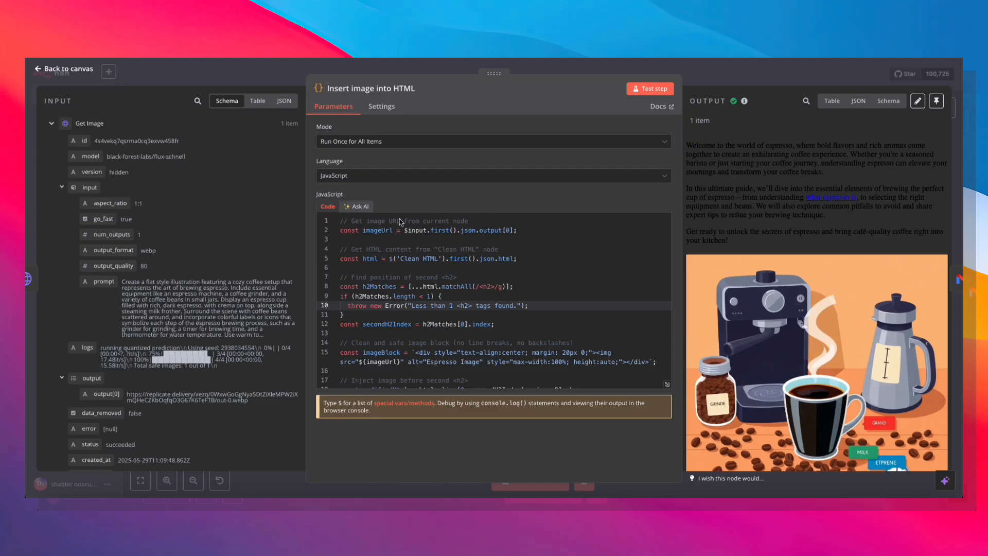
mouse_move(539, 263)
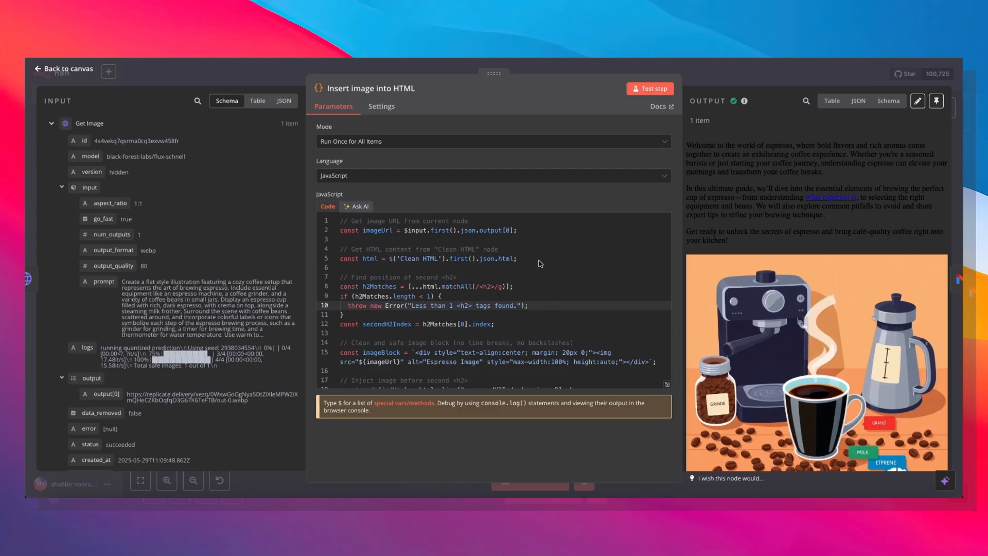
mouse_move(530, 279)
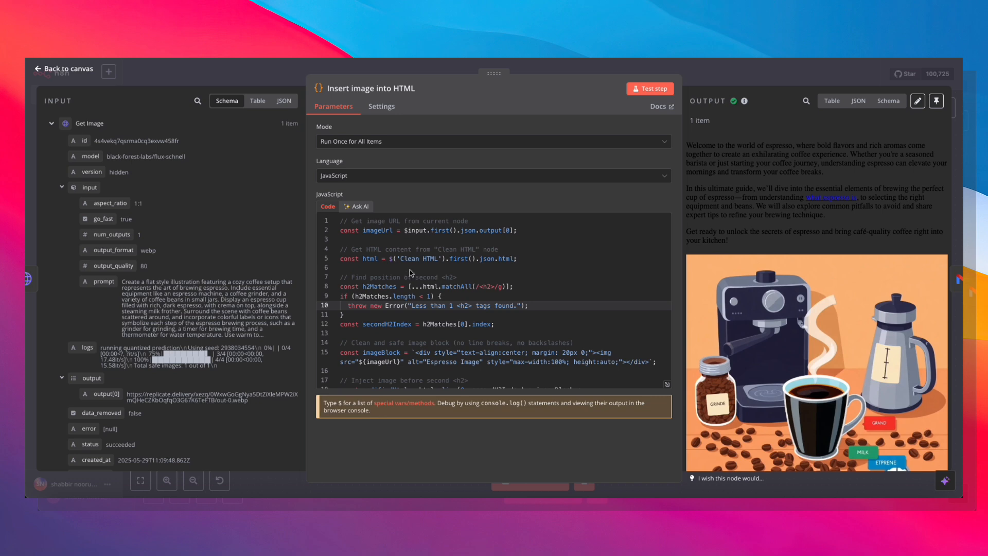
mouse_move(473, 297)
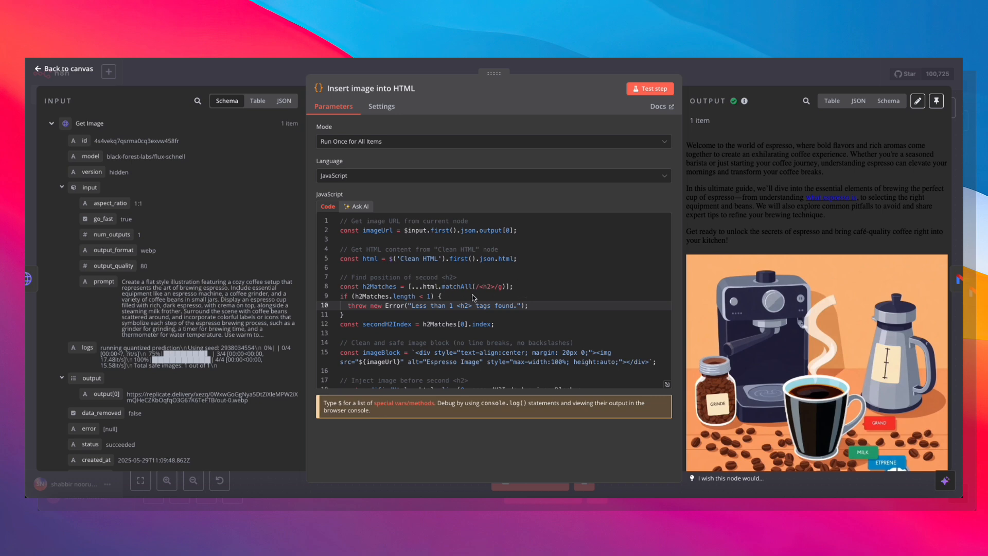
mouse_move(498, 337)
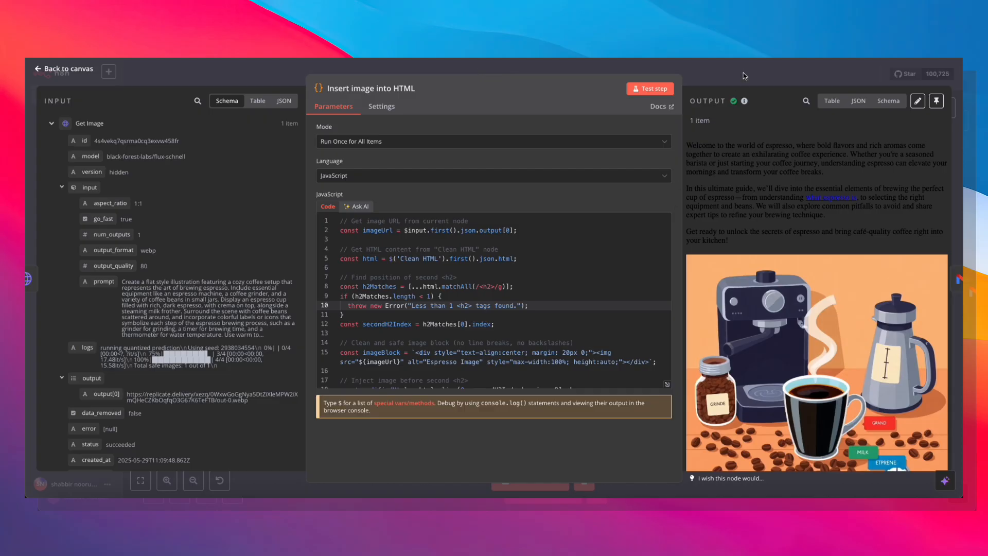
left_click(62, 69)
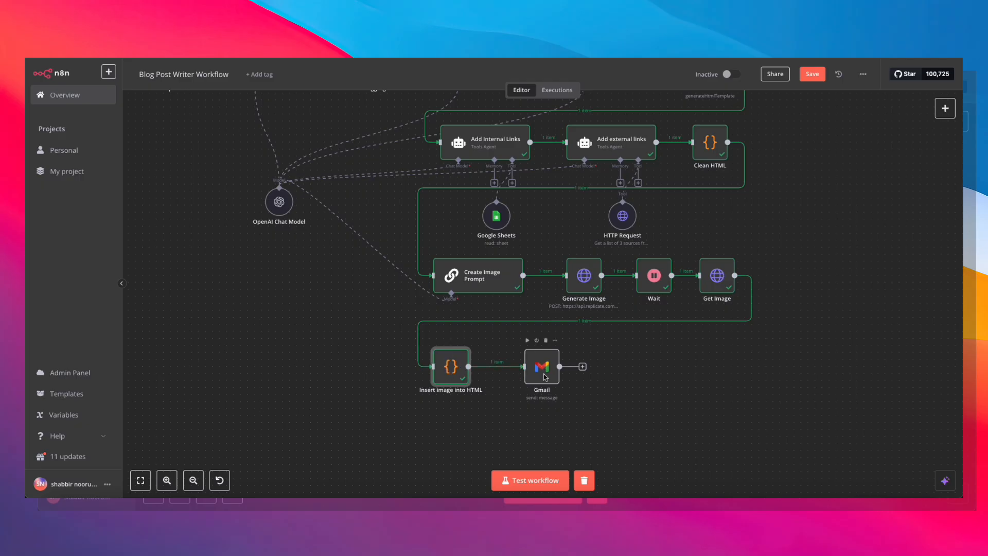
mouse_move(954, 132)
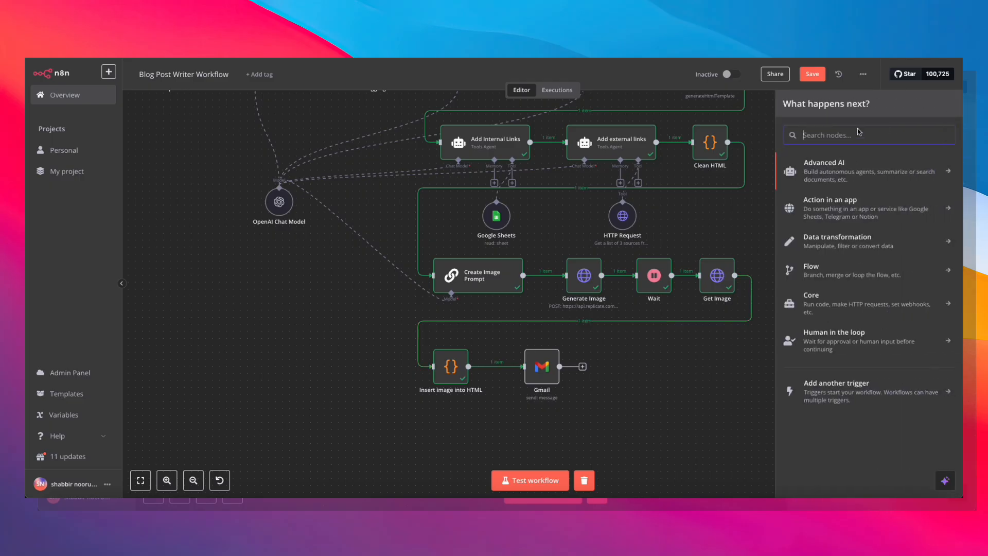
Add a WordPress 'Create a post' node found by searching 'word', then return to canvas
type("word")
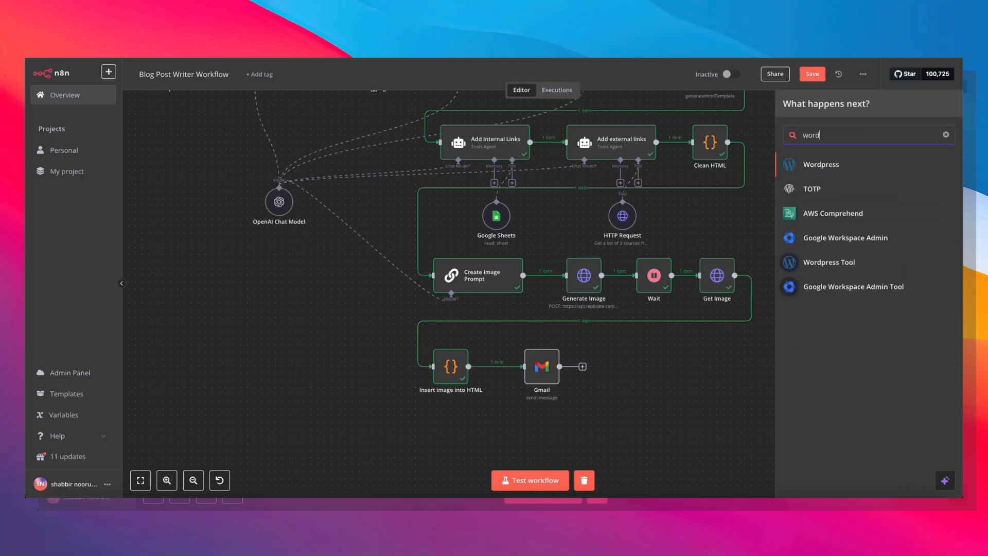
left_click(821, 165)
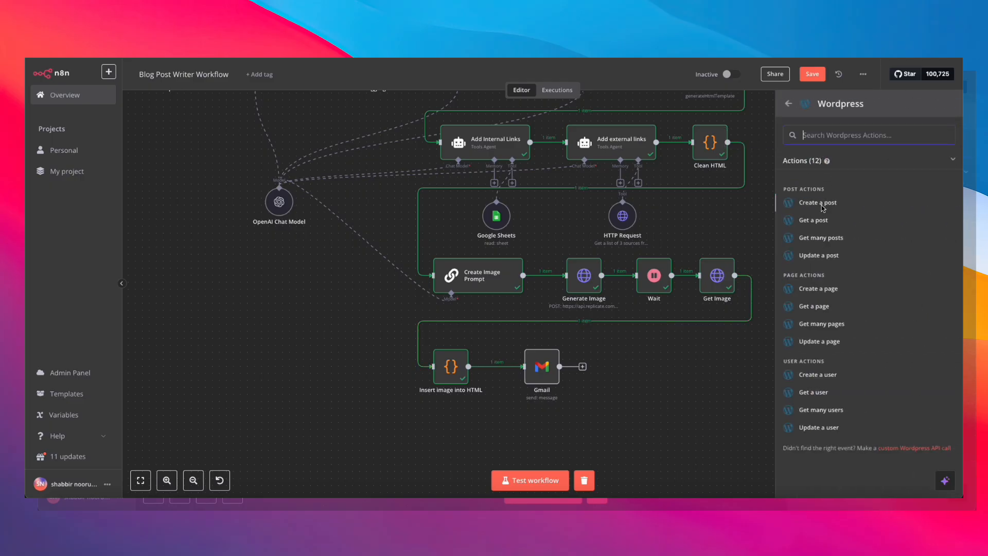
left_click(818, 202)
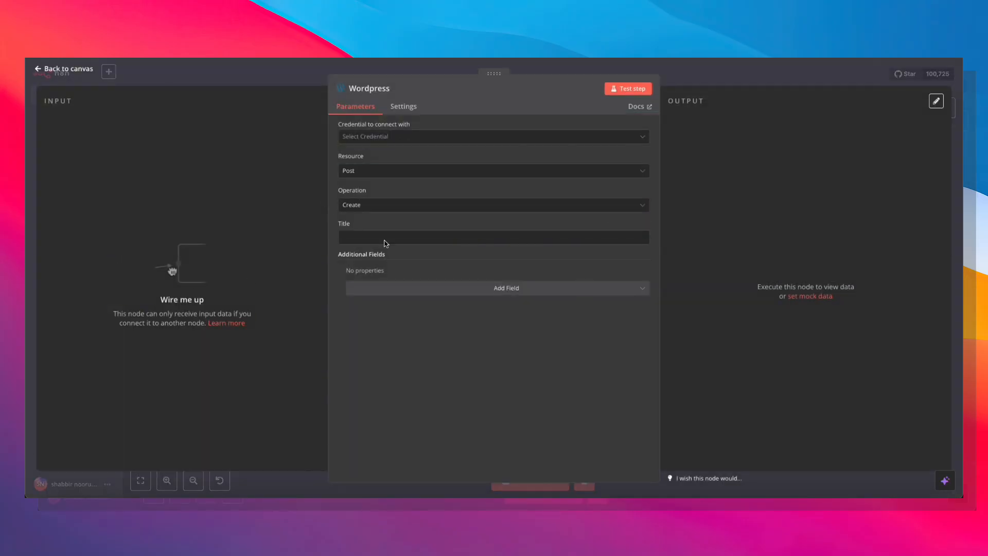
mouse_move(317, 183)
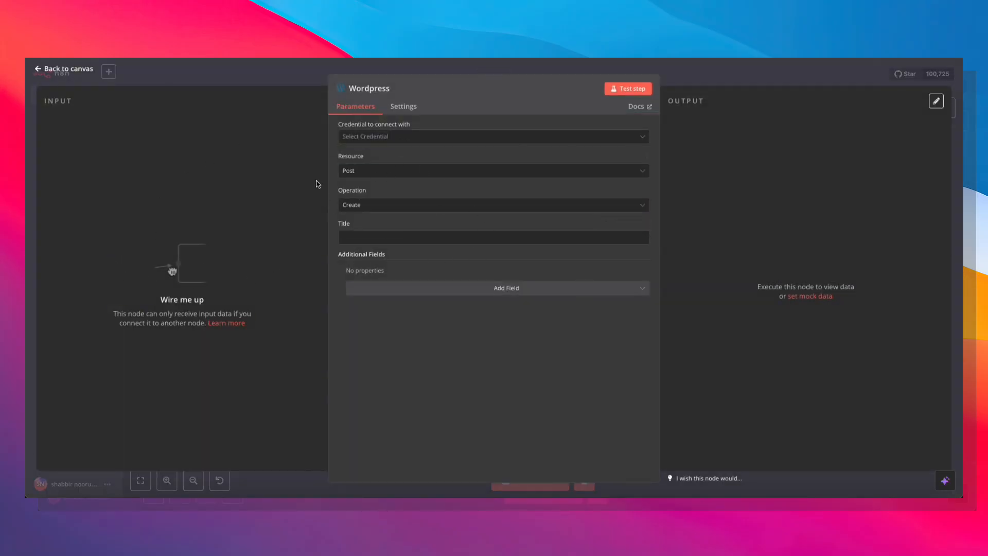
left_click(64, 68)
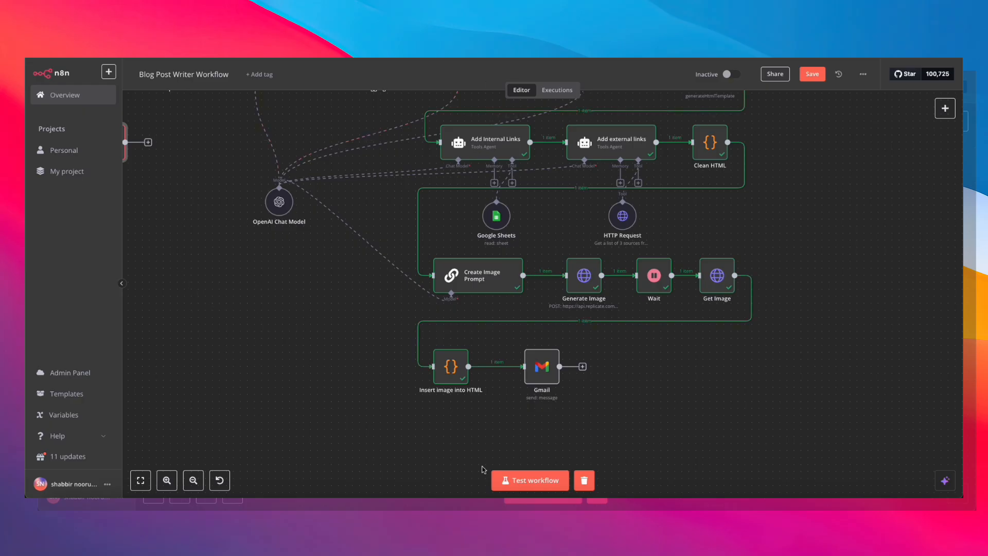
mouse_move(811, 364)
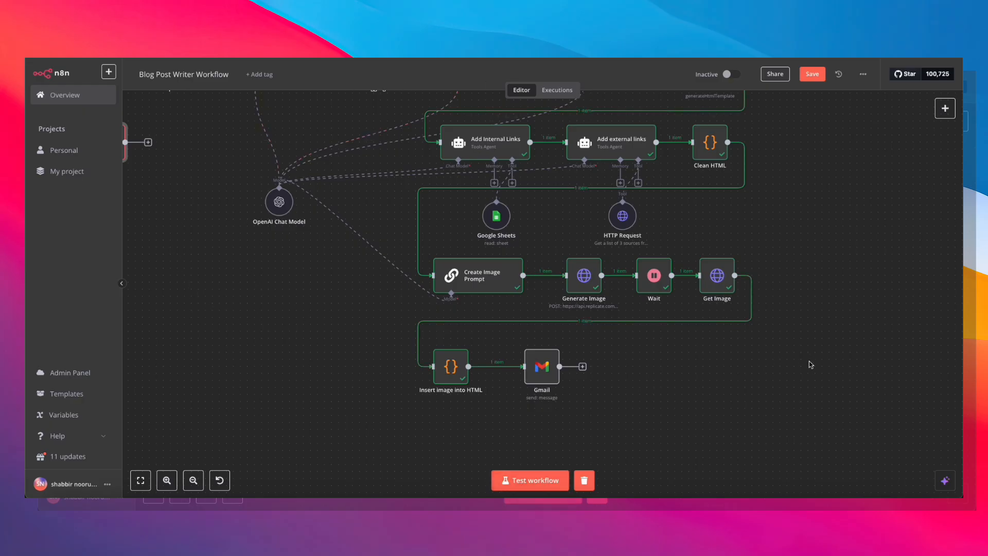